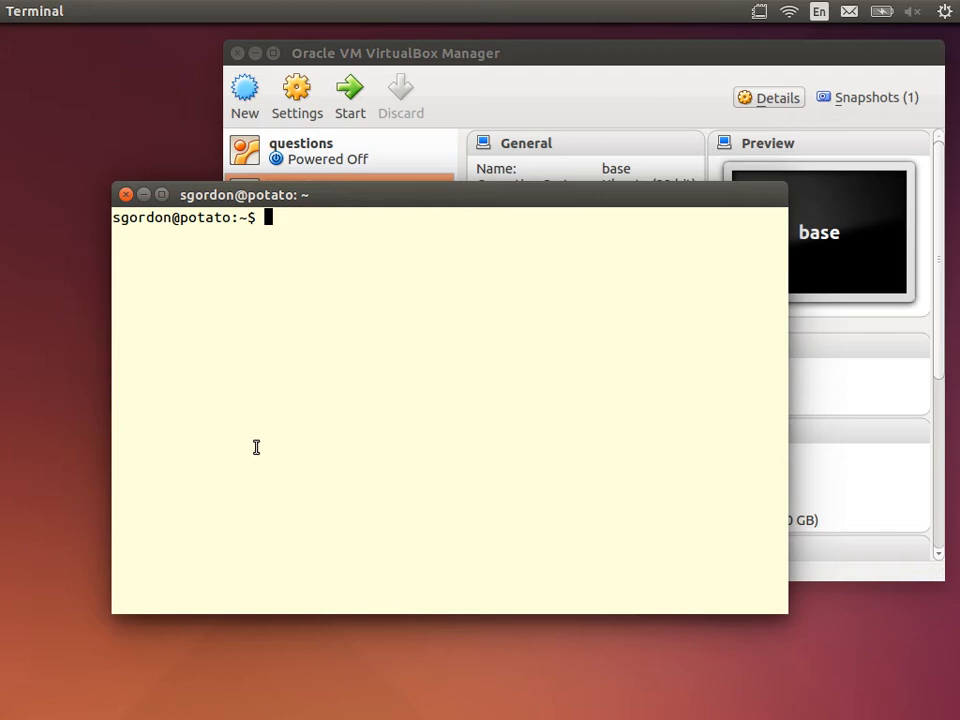
{"action": "mouse_move", "coordinate": [364, 393]}
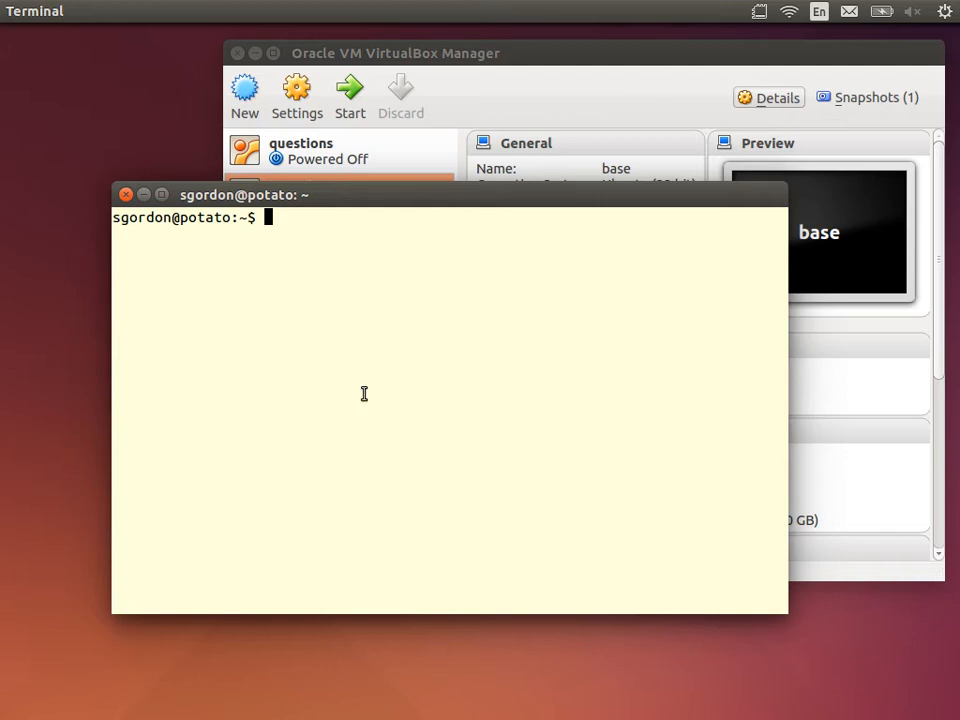
{"action": "mouse_move", "coordinate": [349, 285]}
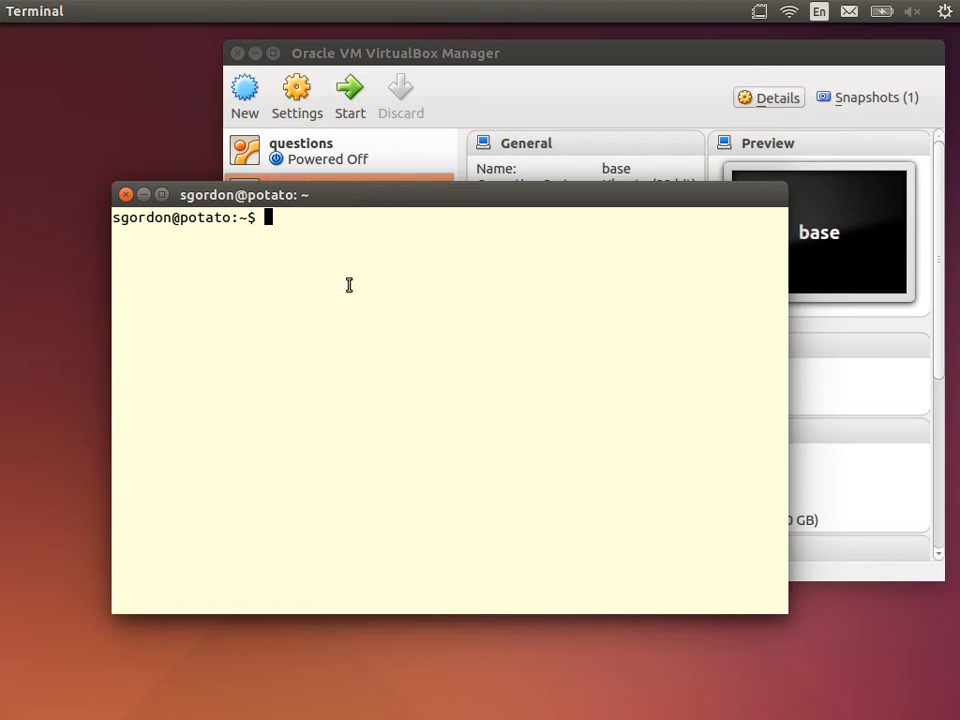
{"action": "mouse_move", "coordinate": [165, 194]}
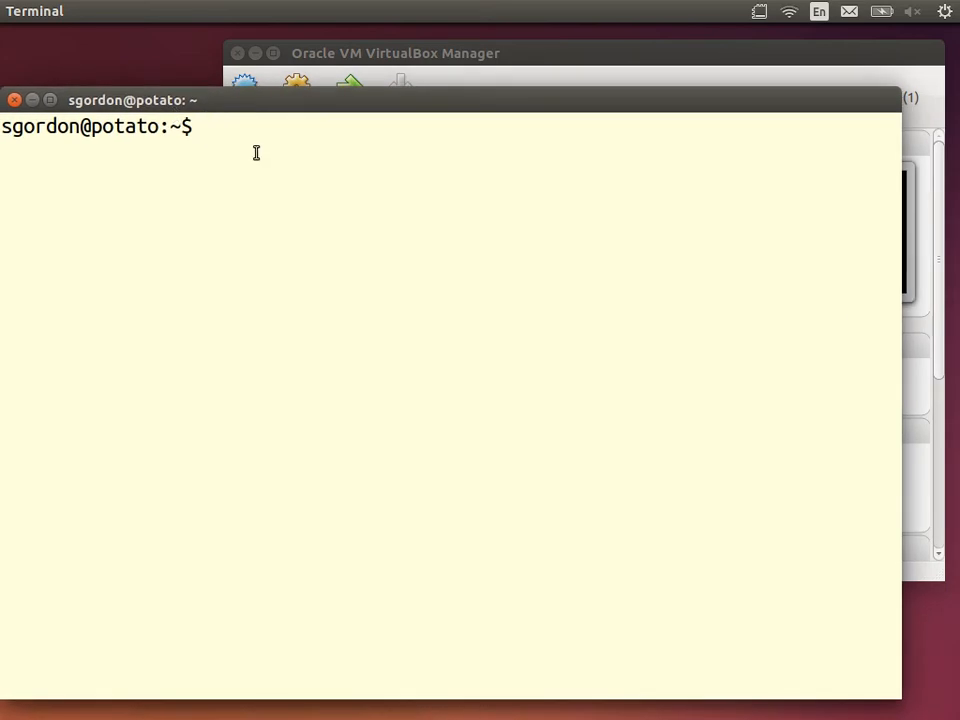
In svn/virtnet/bin/host, type 'bash vn-createtopology 2' without running it yet
{"action": "type", "text": "cd"}
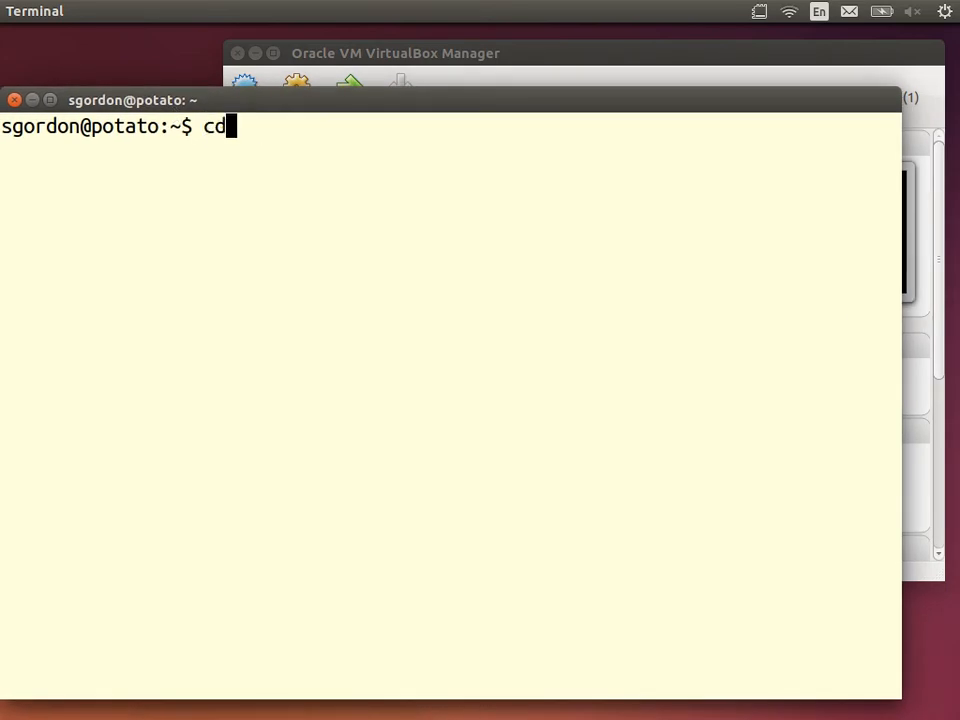
{"action": "type", "text": "svn/virtnet/bin/host/"}
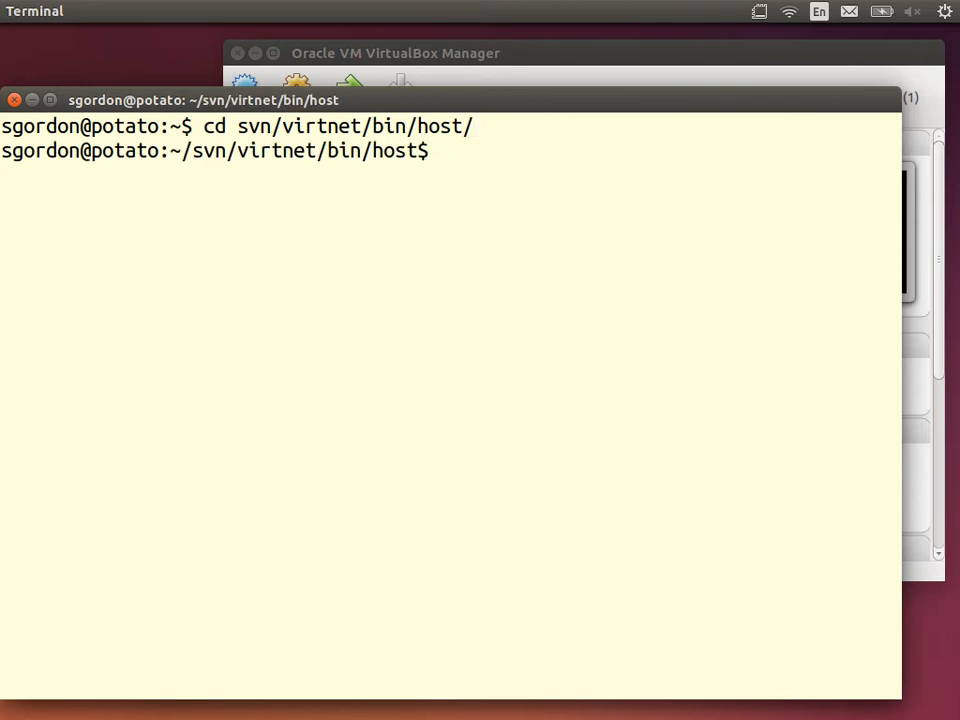
{"action": "type", "text": "bash"}
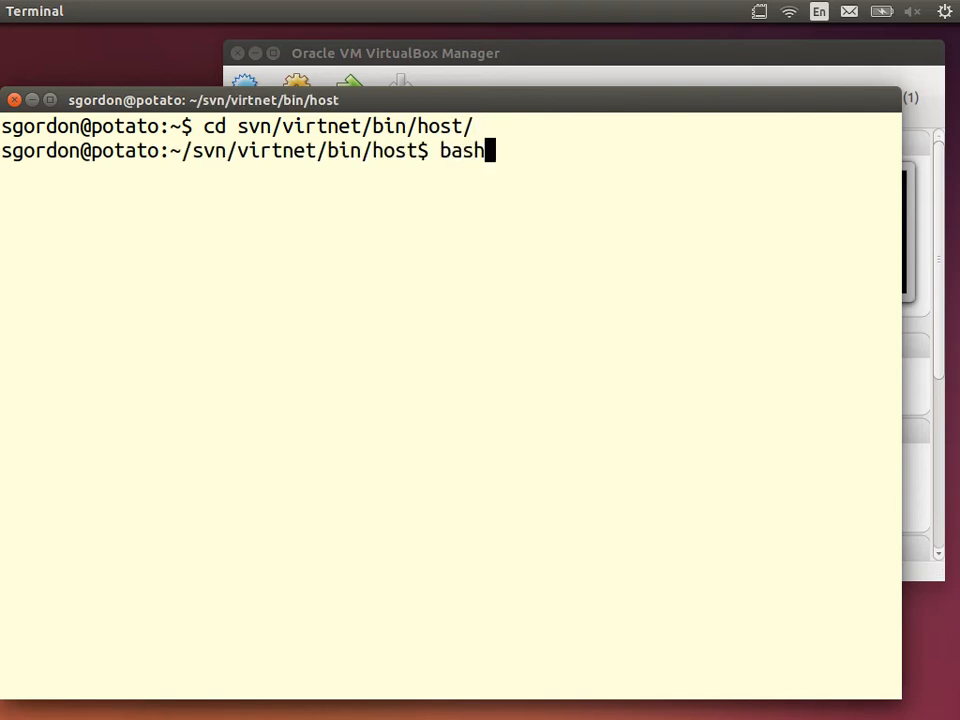
{"action": "type", "text": "vn-cr"}
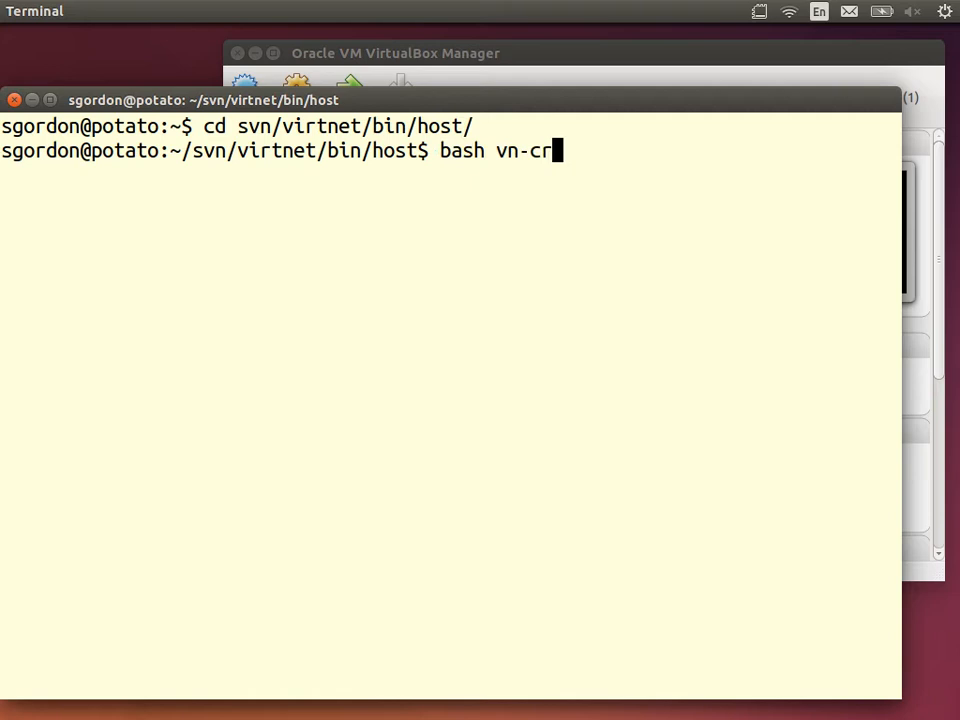
{"action": "type", "text": "eatetopology 2"}
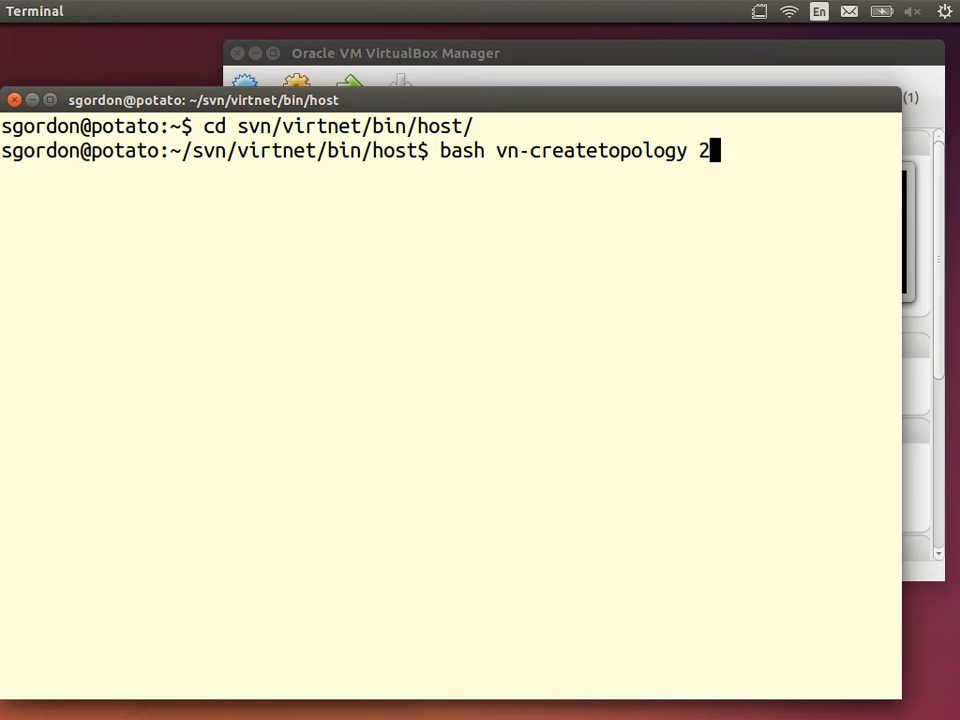
Run vn-createtopology 2 so VMs node1 and node2 are cloned from base and started
{"action": "key", "text": "Return"}
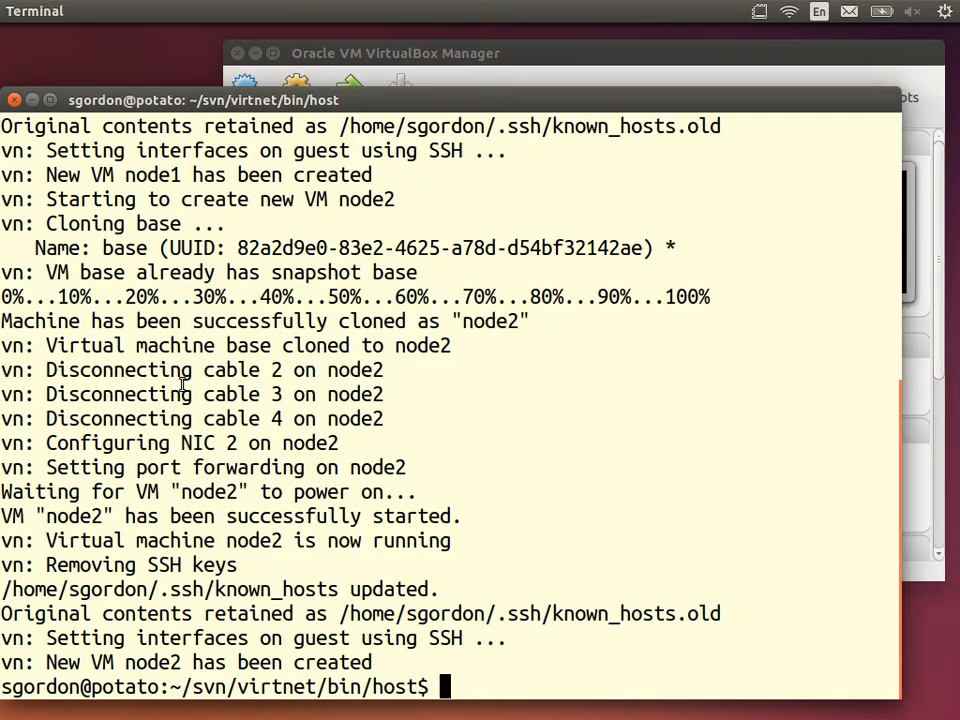
Enter 'bash vn-ssh 1' to log into node1 over SSH
{"action": "type", "text": "bas"}
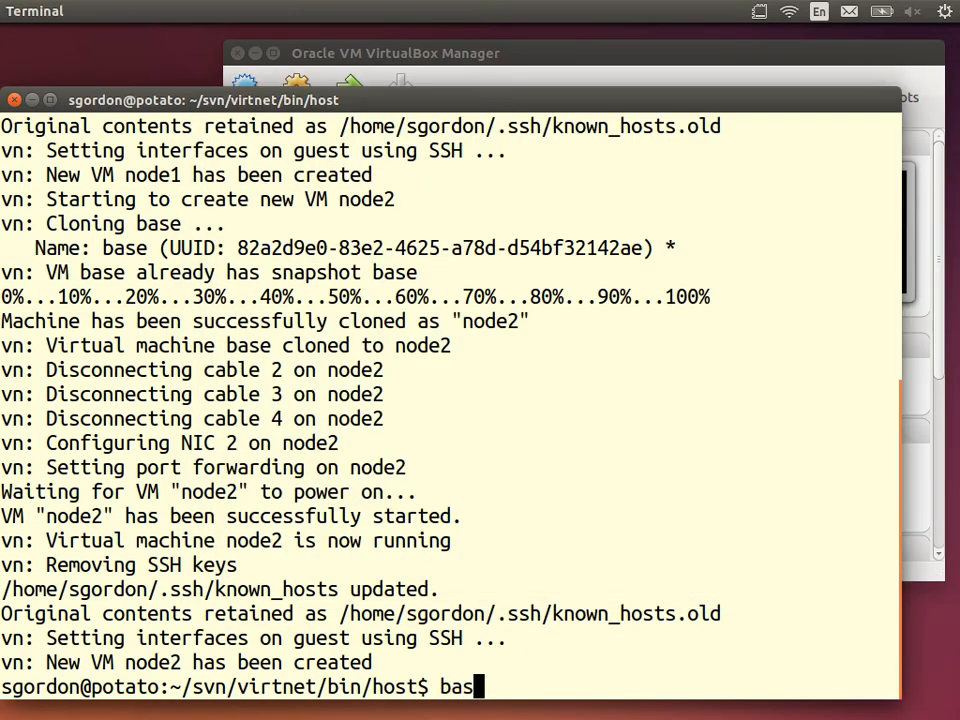
{"action": "type", "text": "vn-ssh 1"}
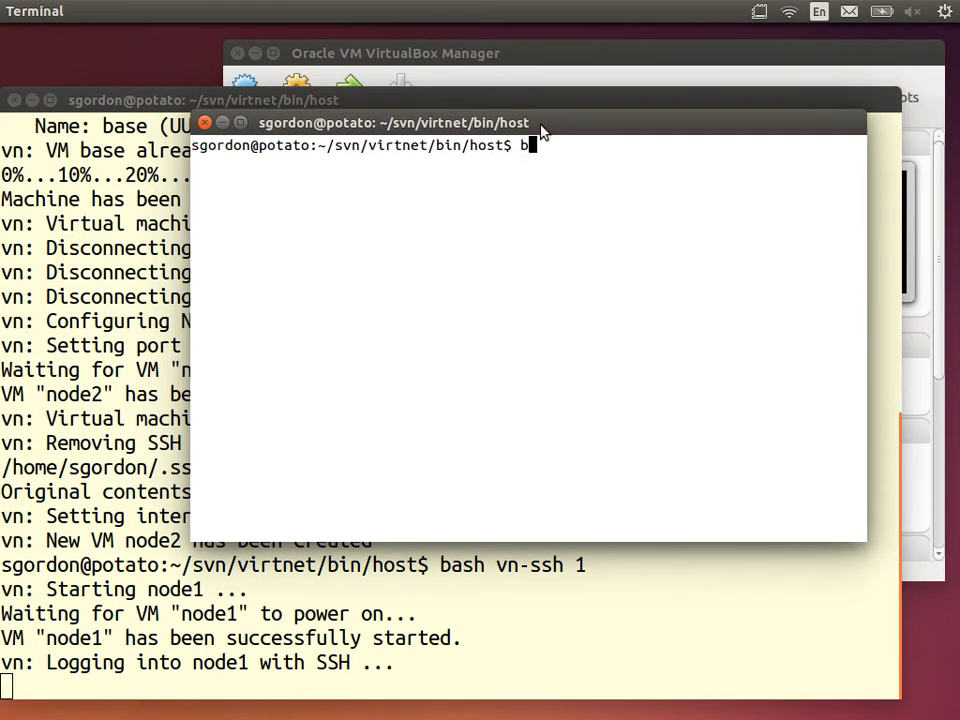
{"action": "type", "text": "bash vn-ssh"}
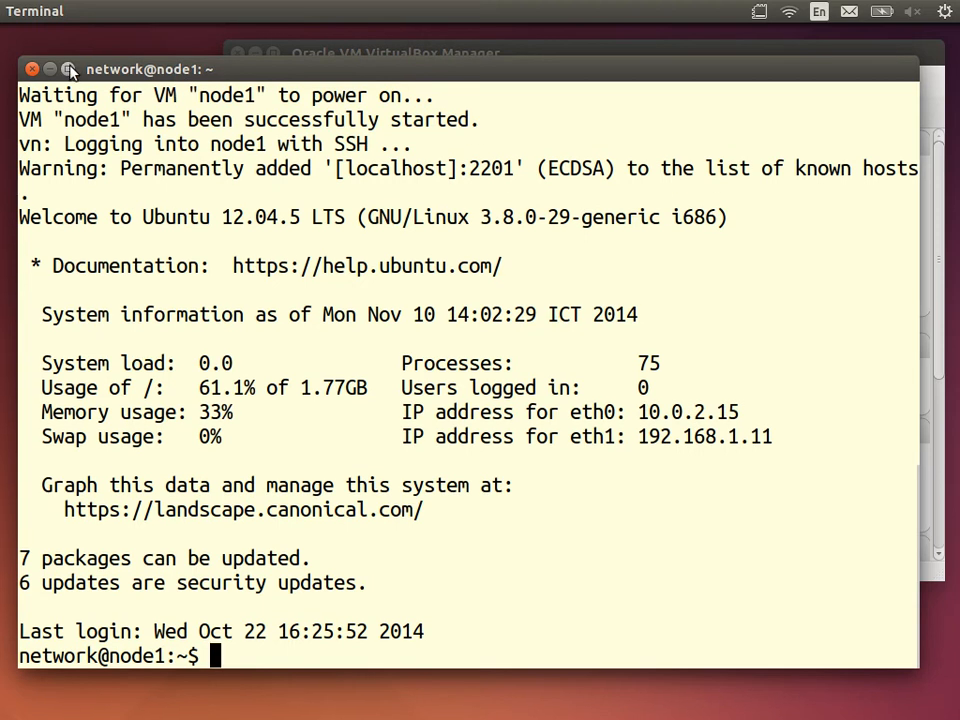
{"action": "mouse_move", "coordinate": [267, 488]}
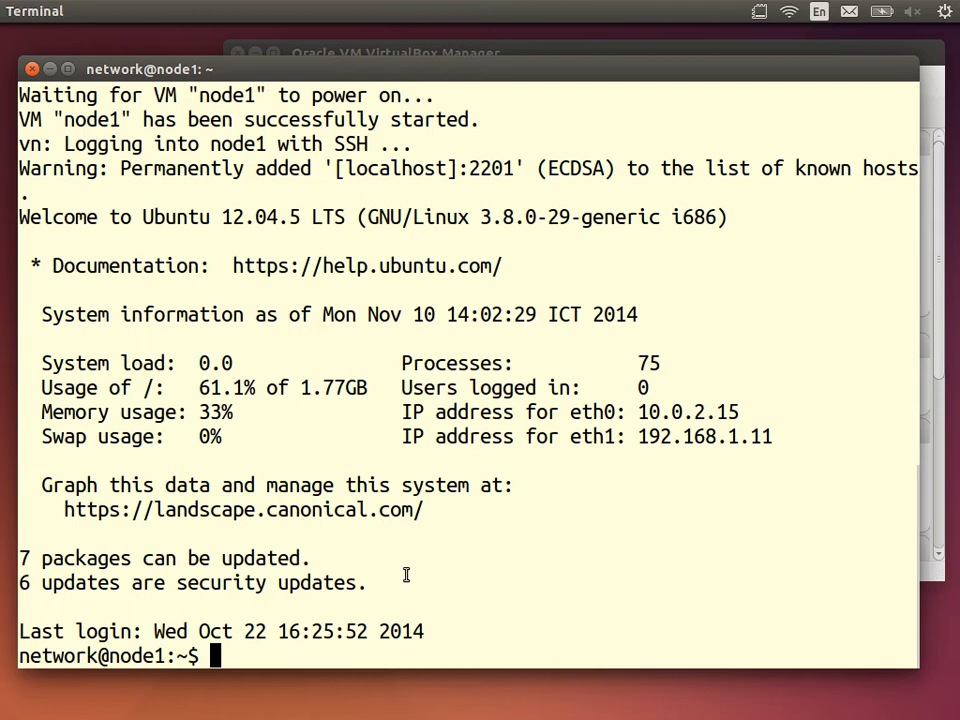
{"action": "mouse_move", "coordinate": [681, 67]}
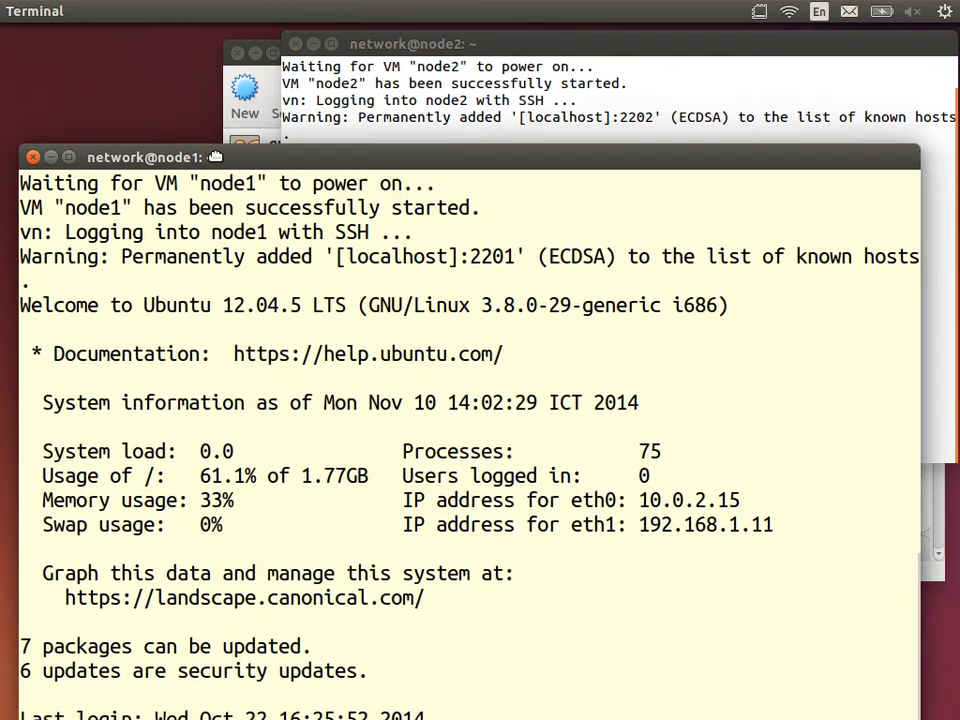
Bring the node2 SSH session window to the front beside the node1 session
{"action": "left_click", "coordinate": [410, 43]}
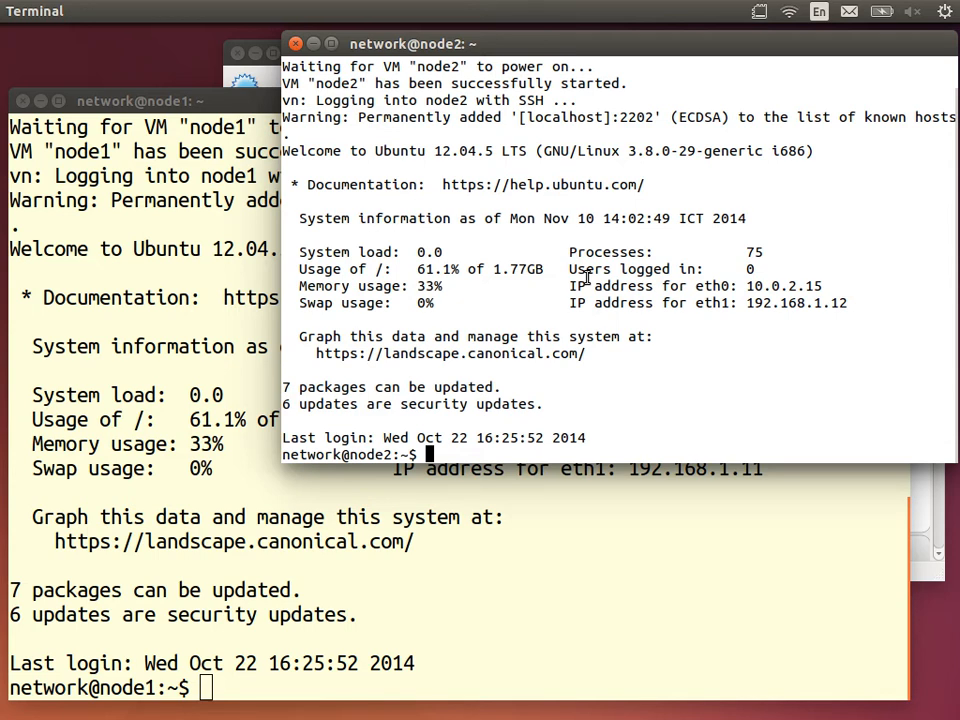
{"action": "mouse_move", "coordinate": [735, 294]}
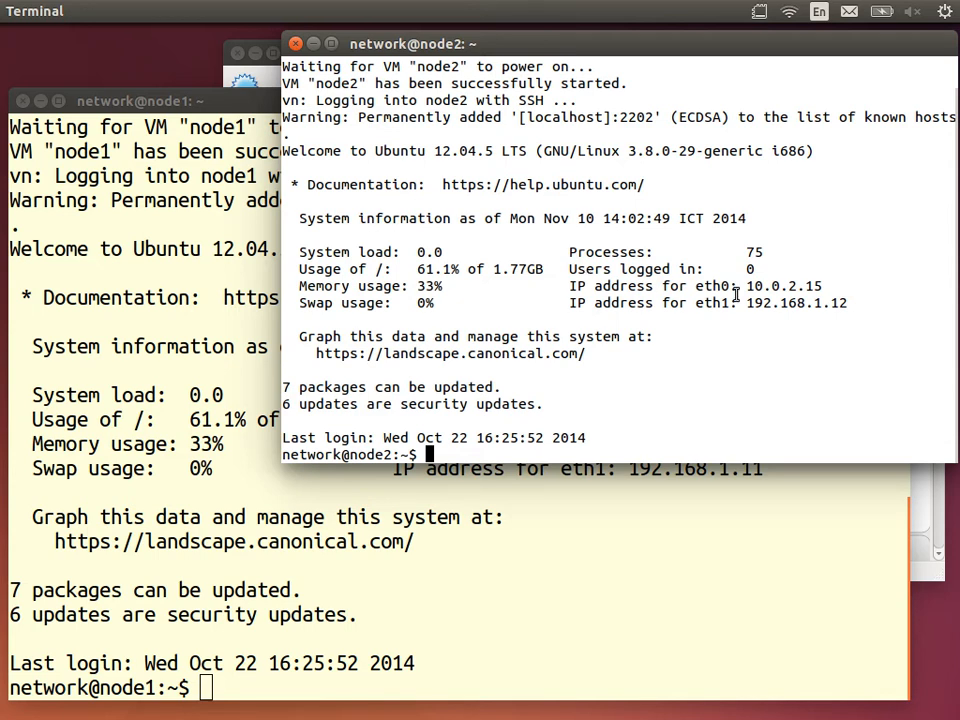
{"action": "mouse_move", "coordinate": [720, 380]}
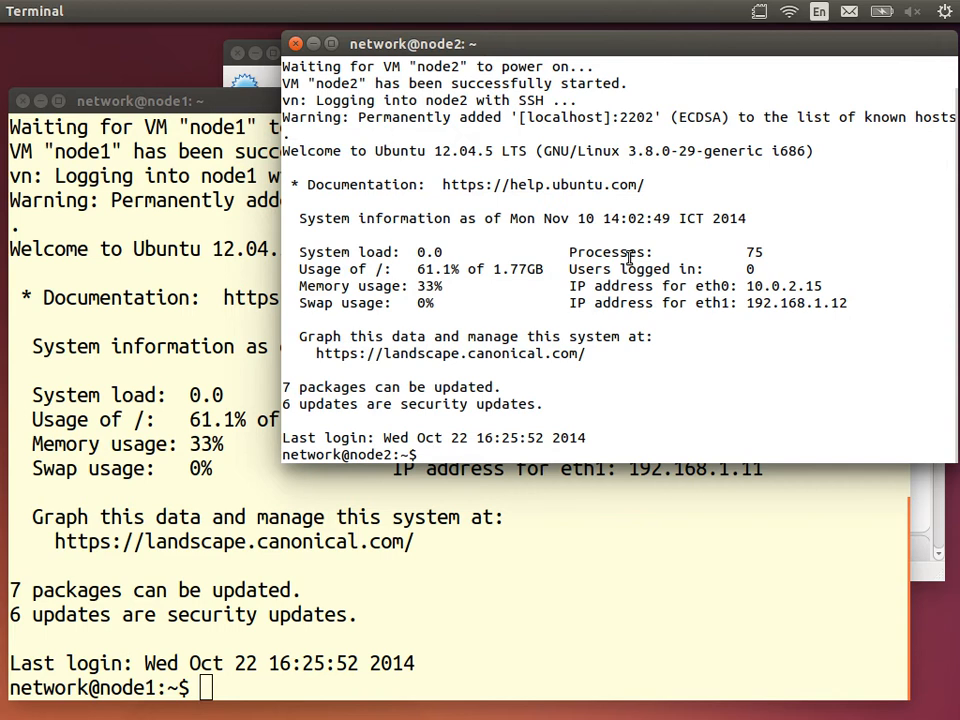
On node2, change into virtnet/src/sockets and begin typing the python command
{"action": "type", "text": "cd"}
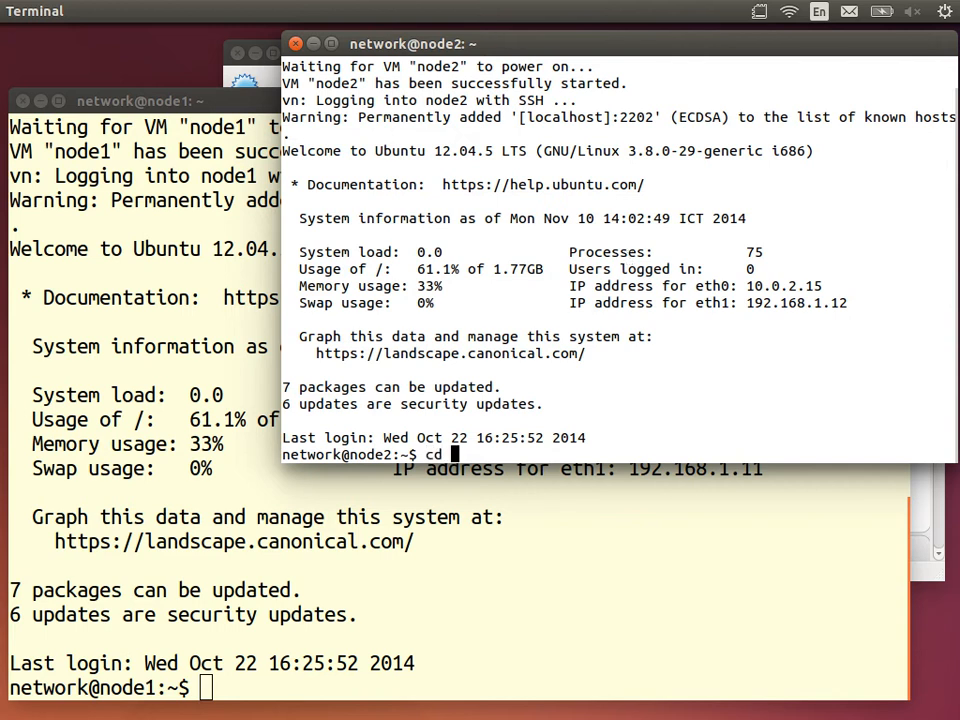
{"action": "type", "text": "src/sockets/"}
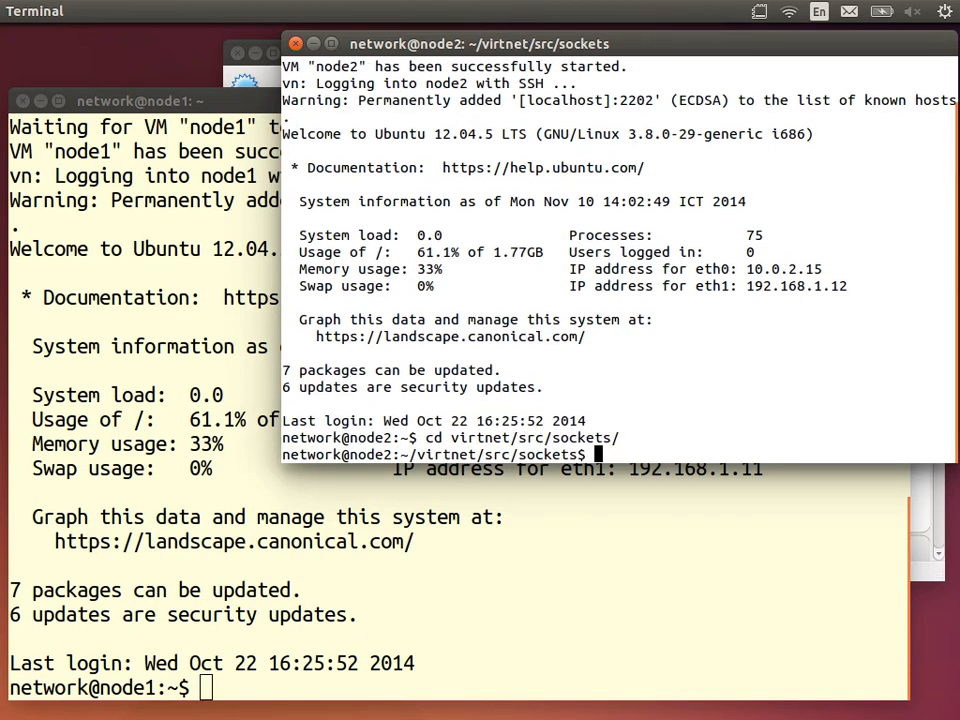
{"action": "mouse_move", "coordinate": [620, 383]}
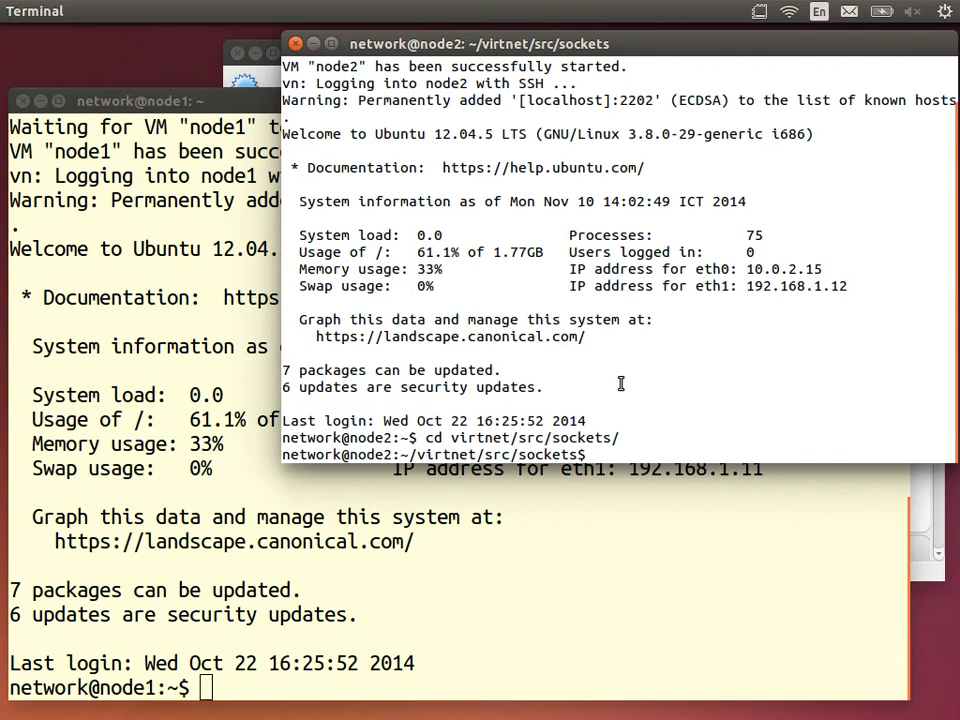
{"action": "type", "text": "python"}
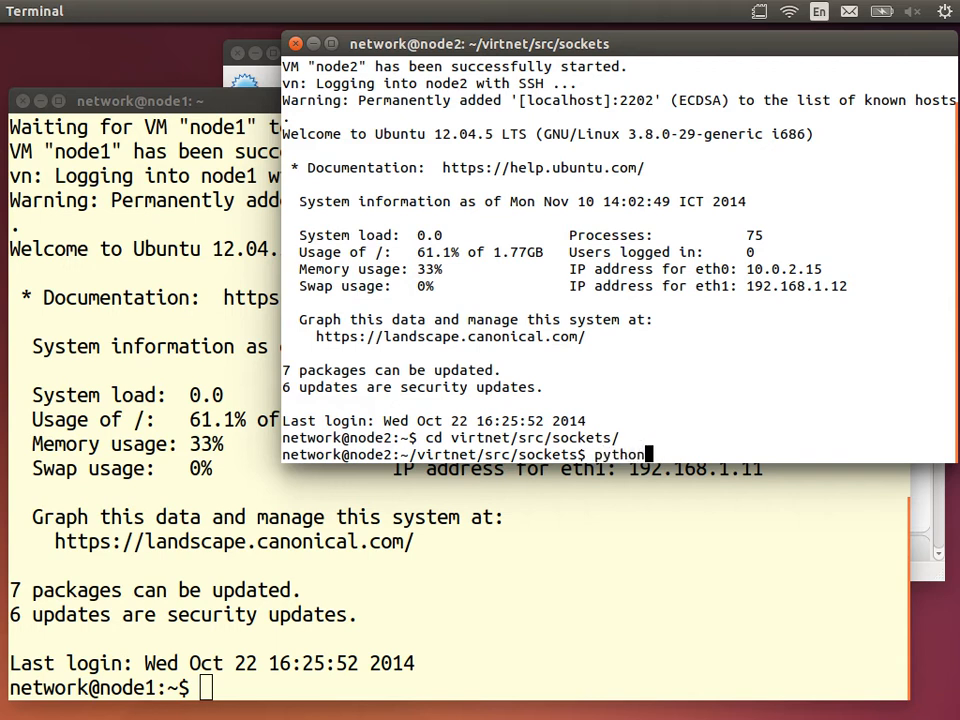
{"action": "type", "text": "6~;6~"}
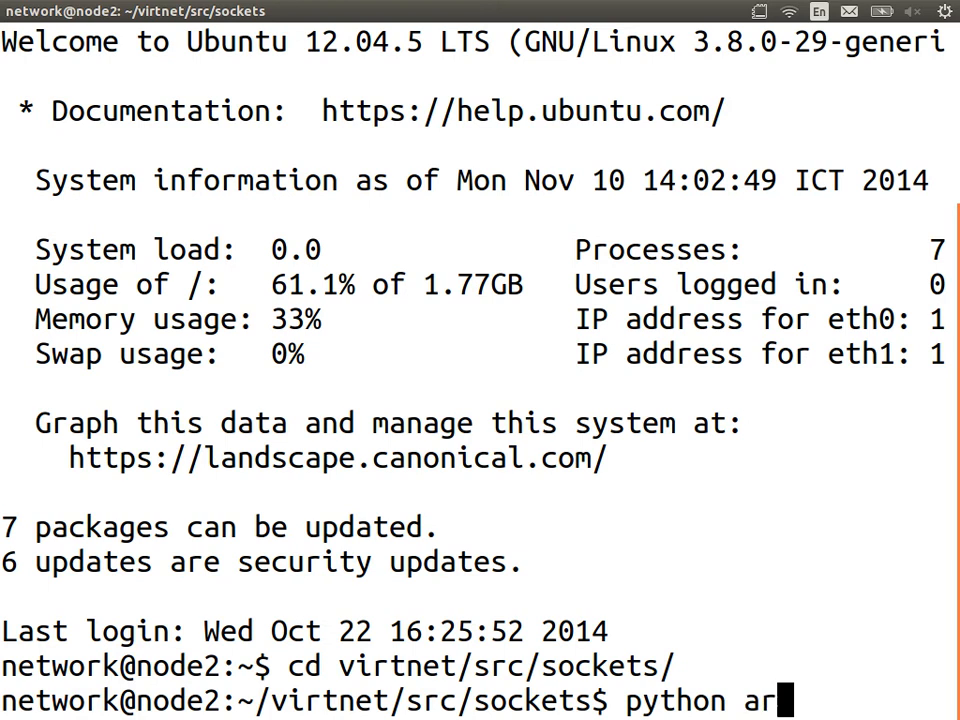
Complete the node2 command line as 'python arq_server.py'
{"action": "type", "text": "q_server"}
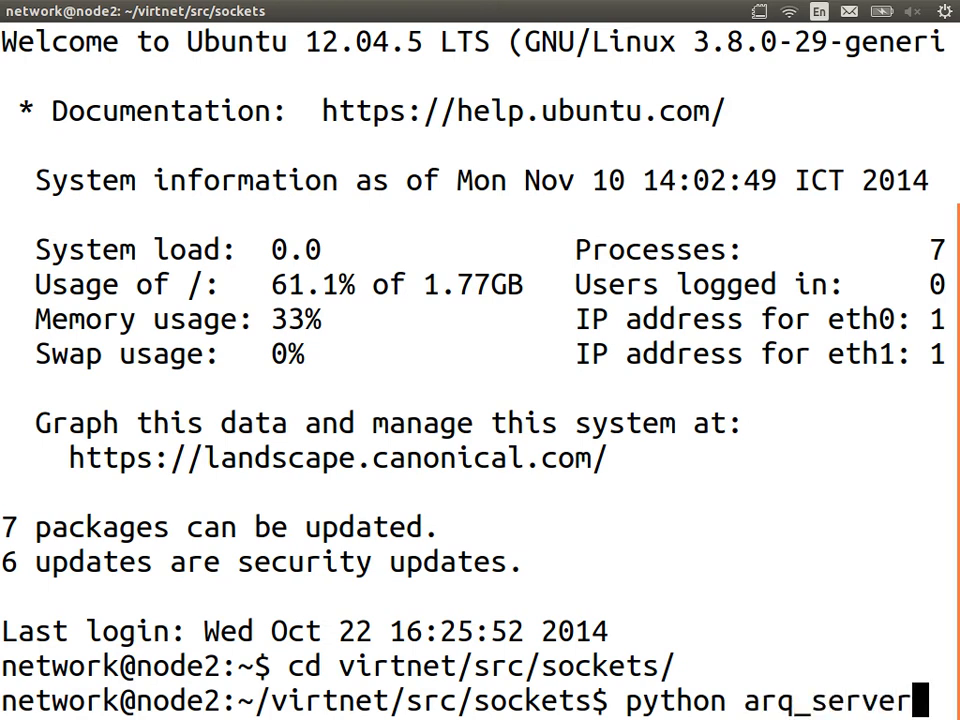
{"action": "type", "text": ".py"}
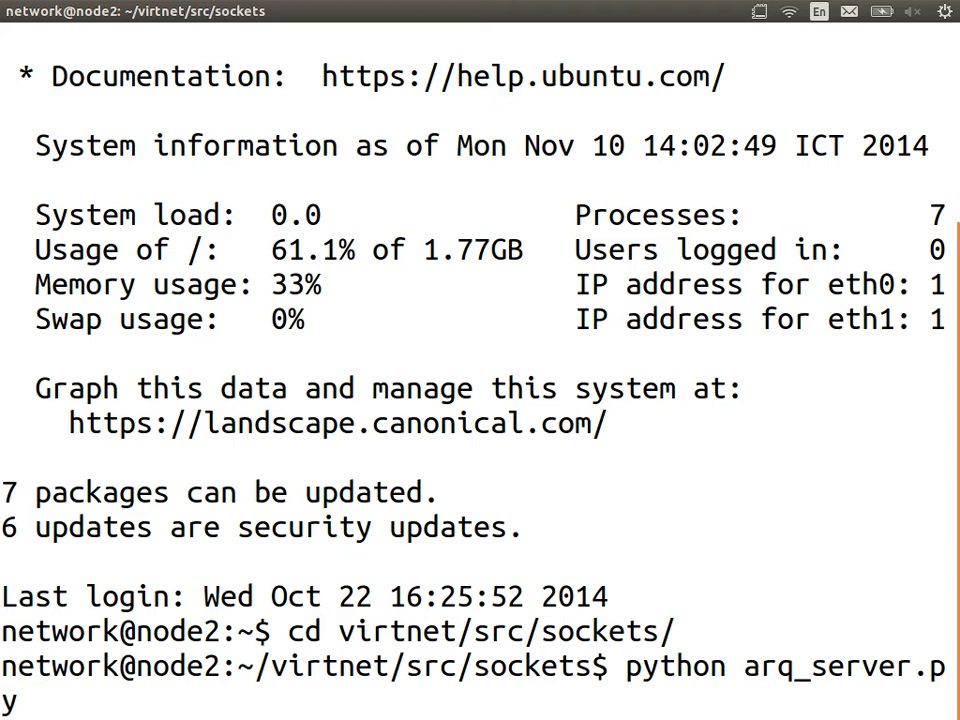
{"action": "type", "text": "100"}
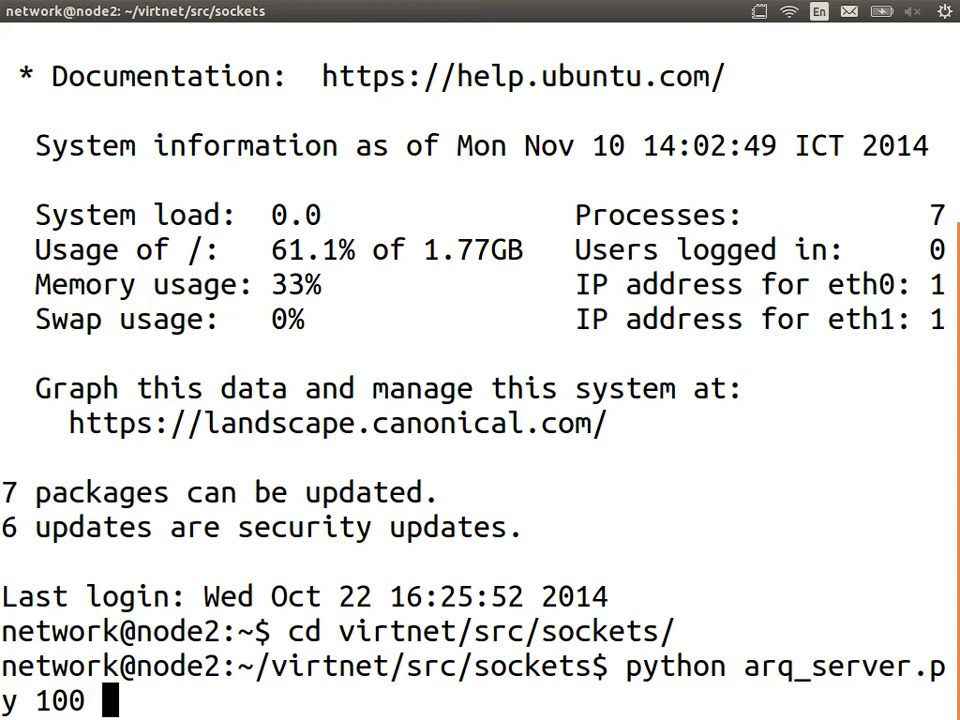
{"action": "type", "text": "1000"}
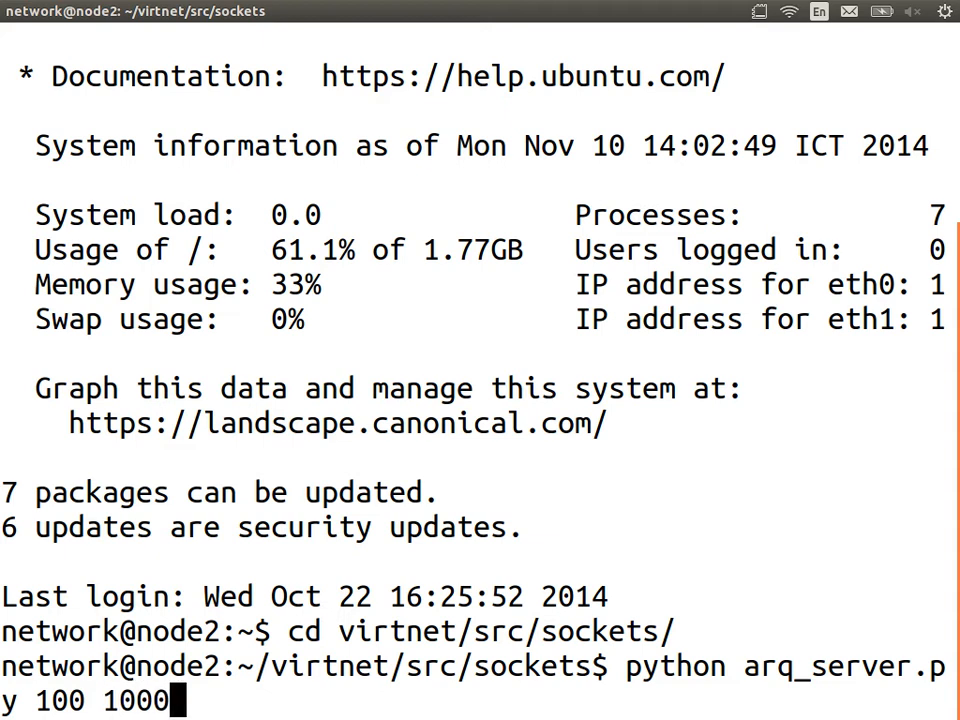
{"action": "type", "text": "0"}
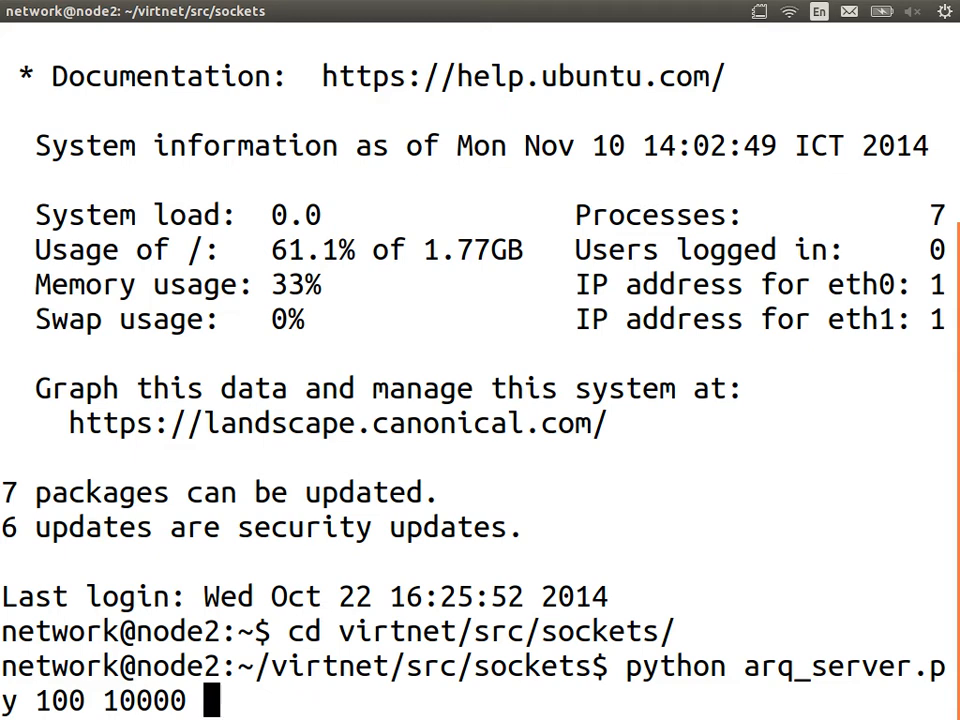
{"action": "type", "text": "1"}
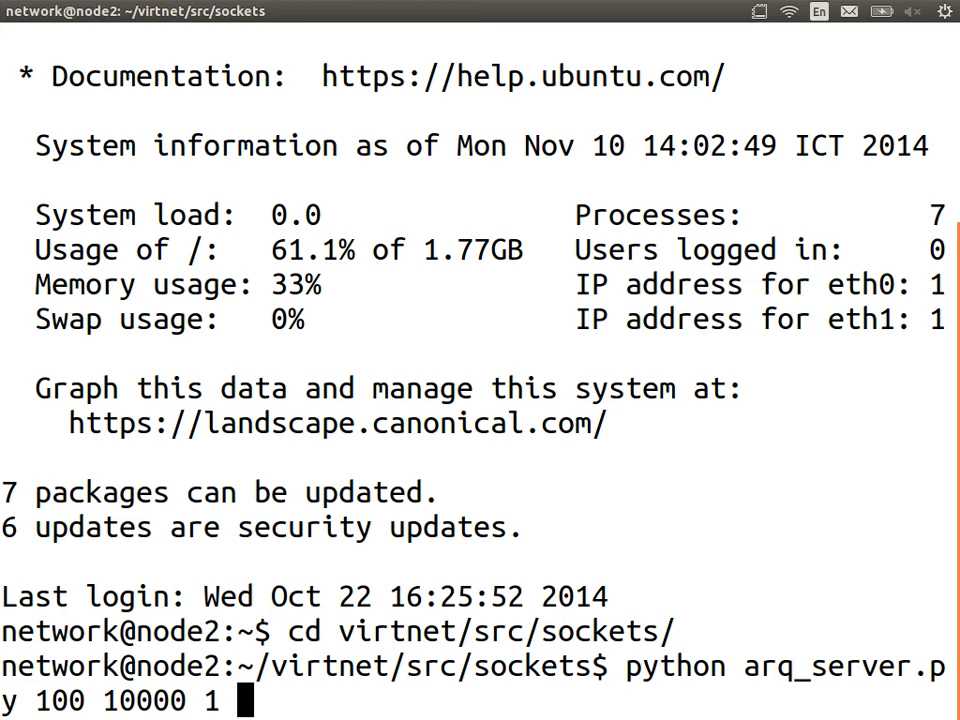
{"action": "type", "text": "4"}
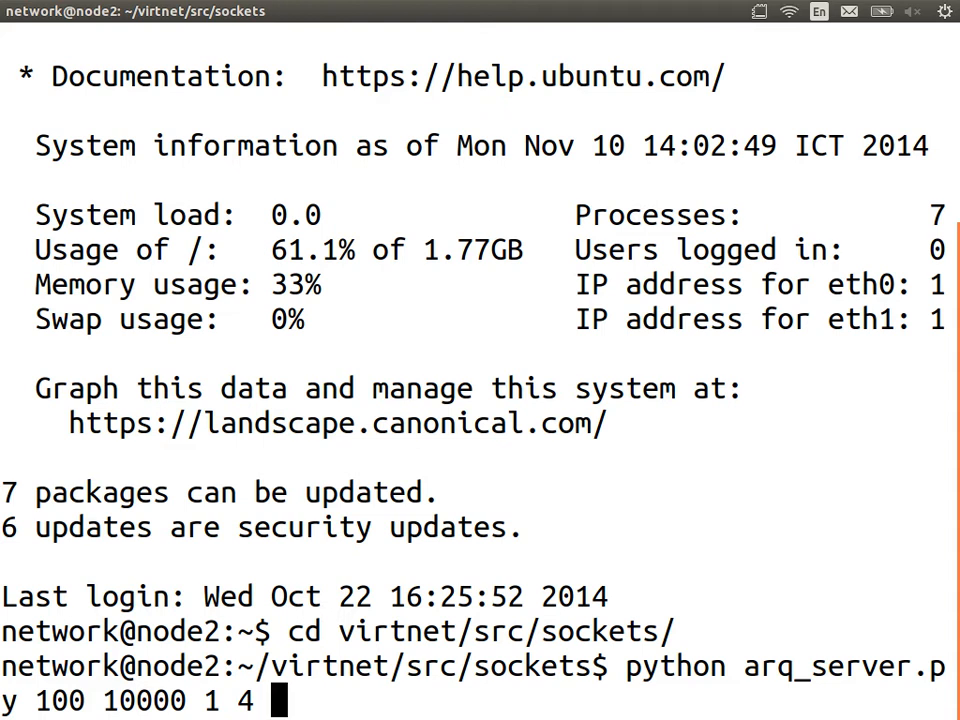
{"action": "type", "text": "0.0"}
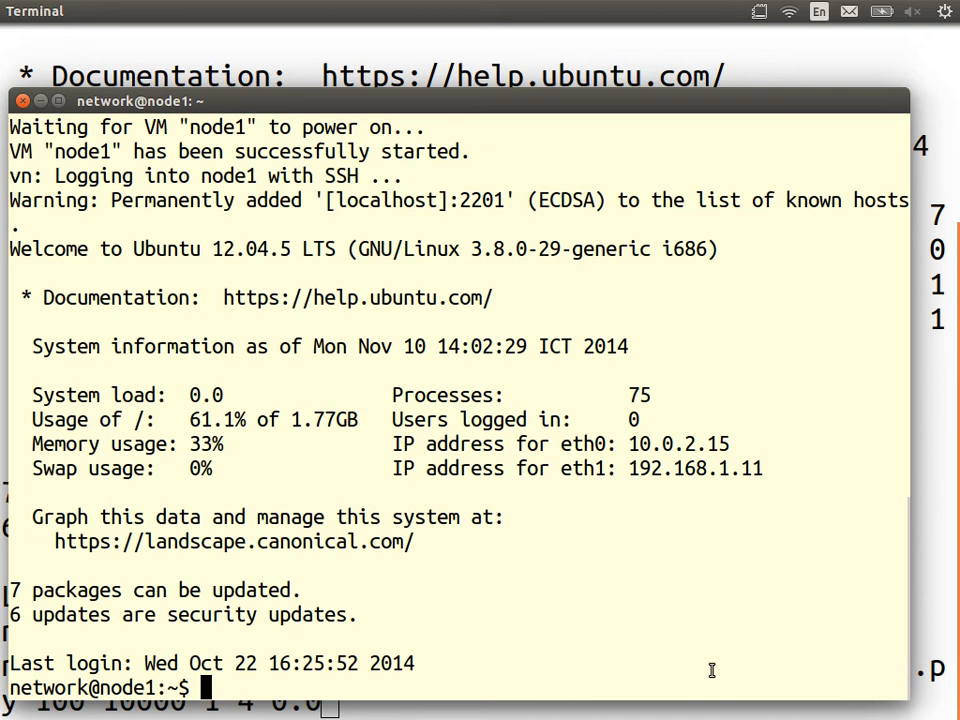
On node1, change into the virtnet/src/sockets folder
{"action": "type", "text": "cd"}
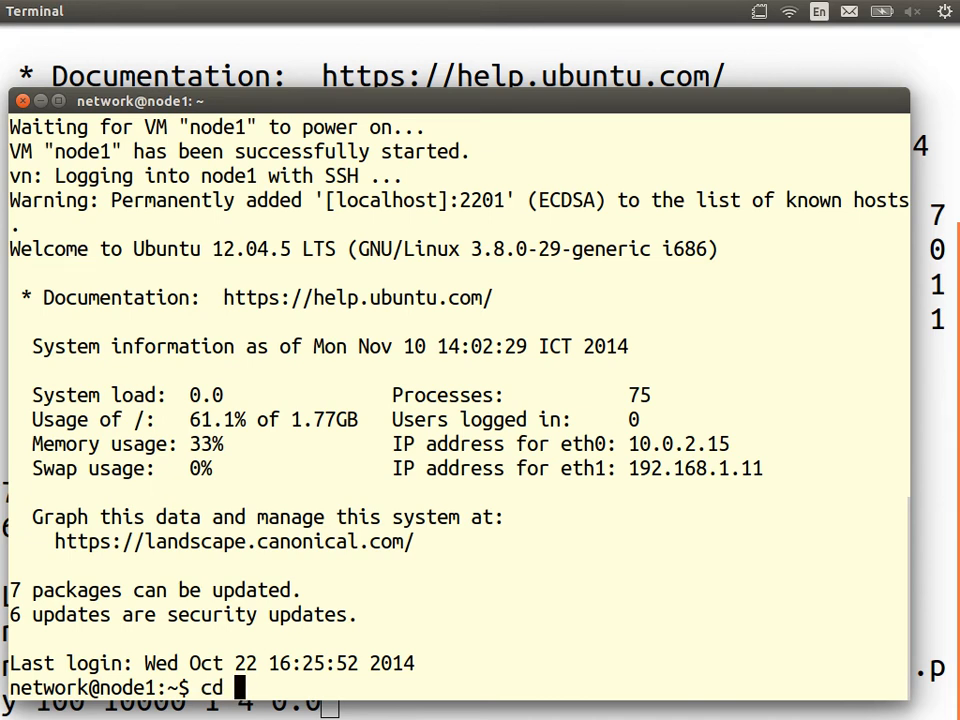
{"action": "type", "text": "virtnet/"}
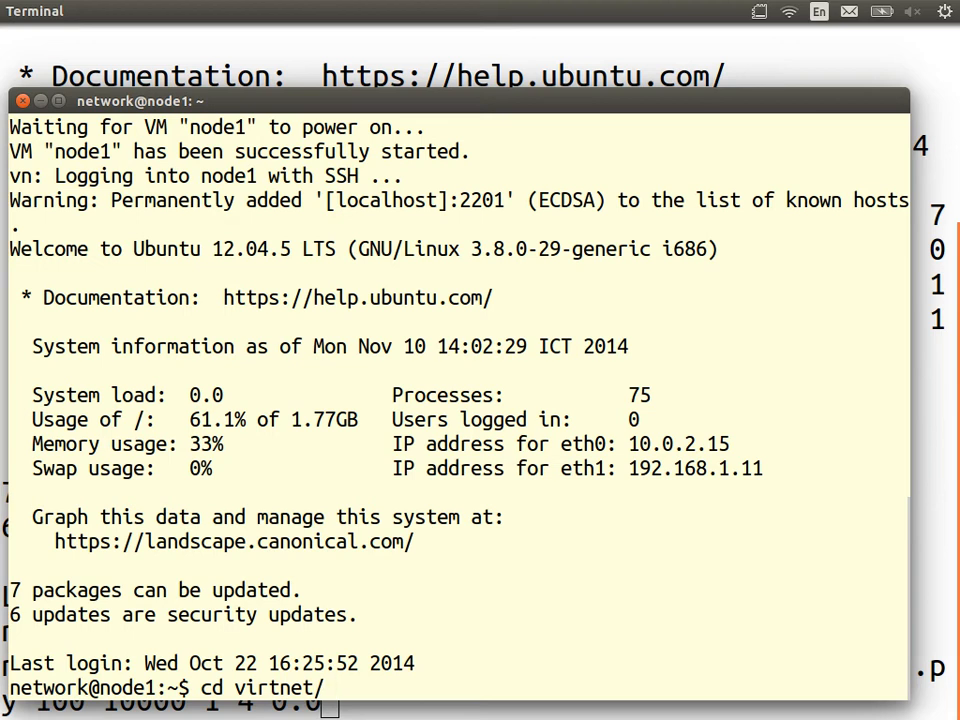
{"action": "type", "text": "src/sockets/"}
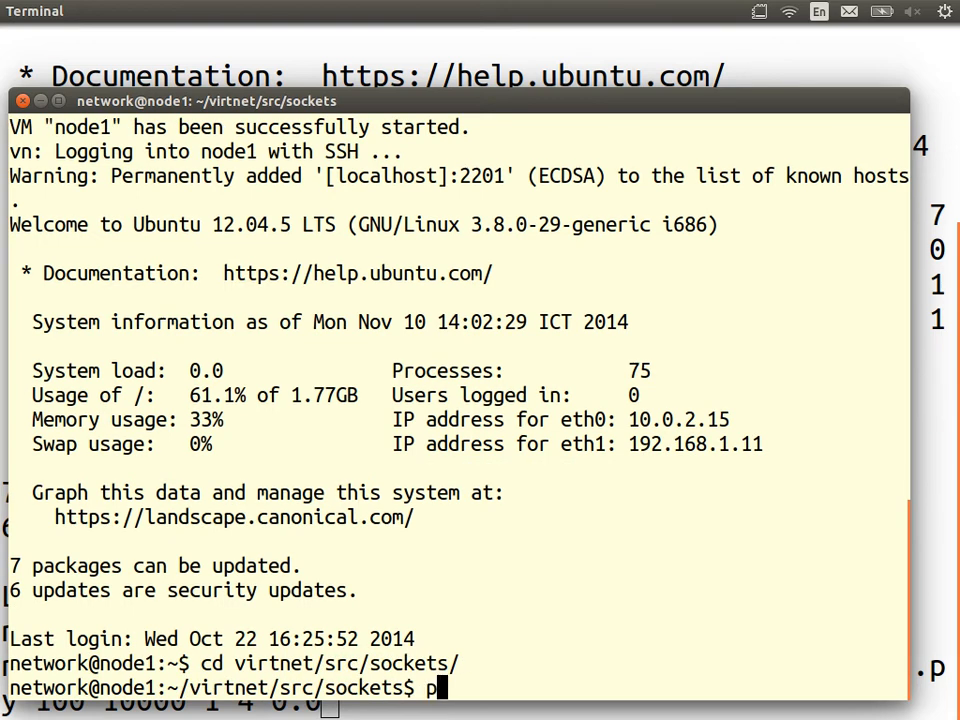
{"action": "type", "text": "ython arq"}
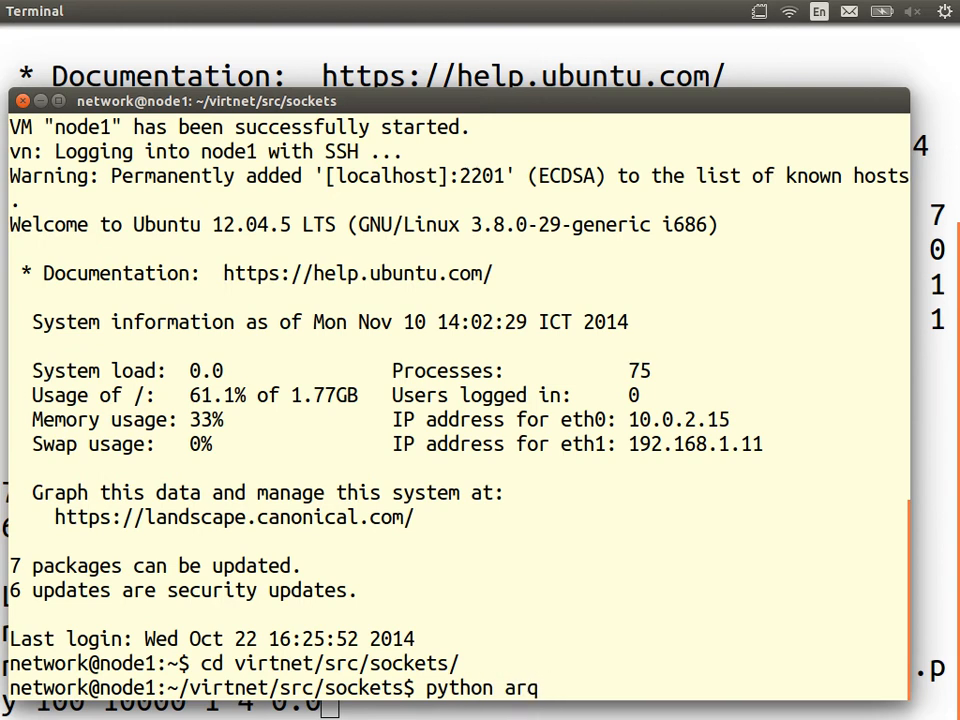
{"action": "type", "text": "_client.py"}
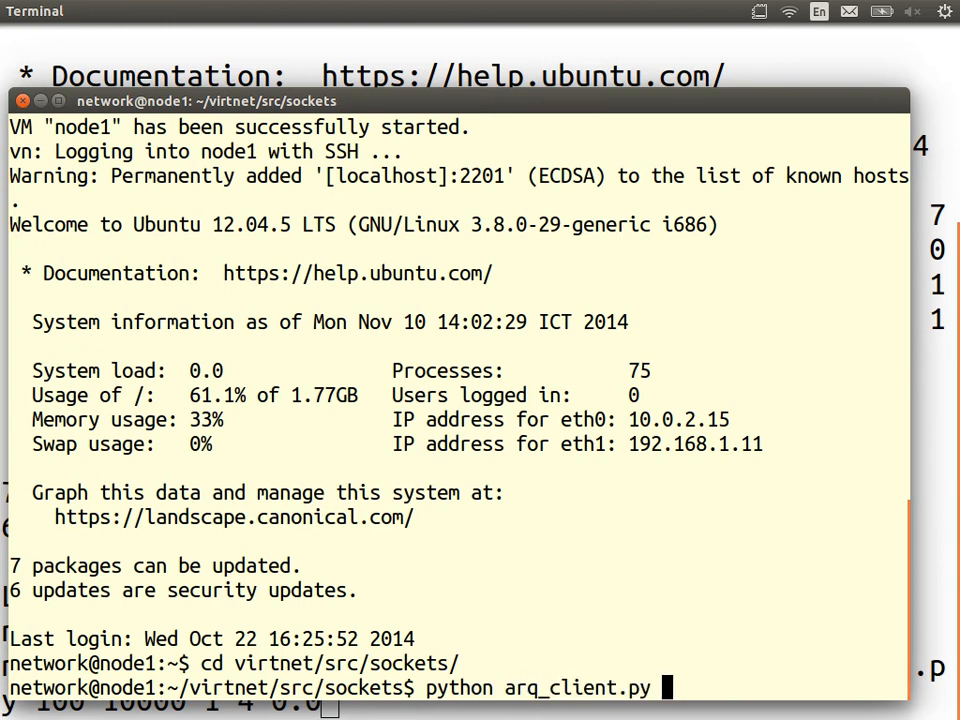
{"action": "type", "text": "100"}
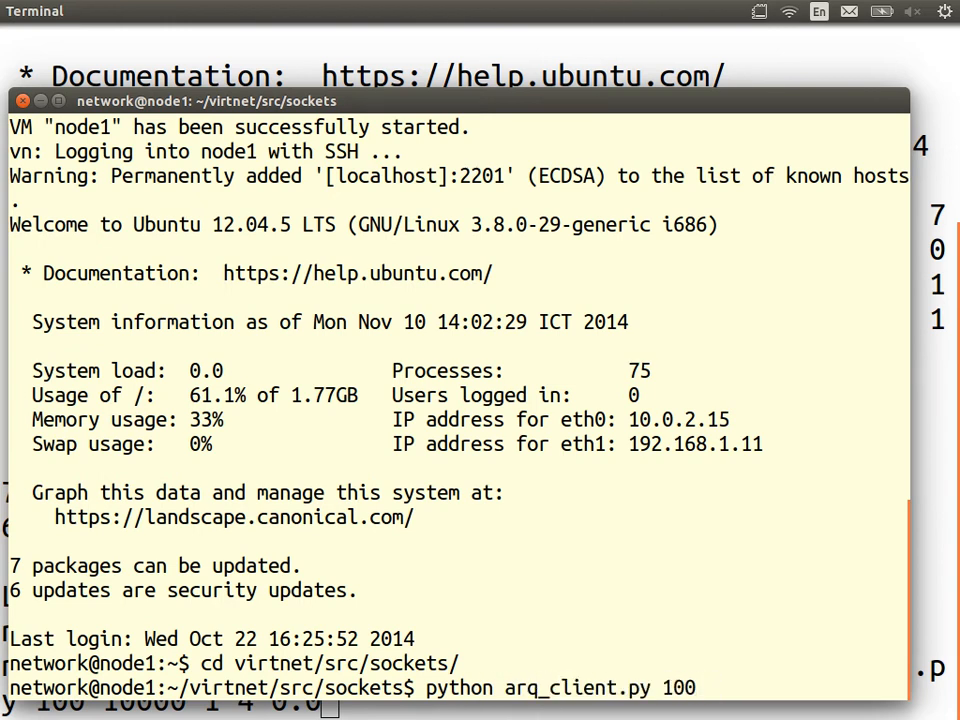
{"action": "type", "text": "10000"}
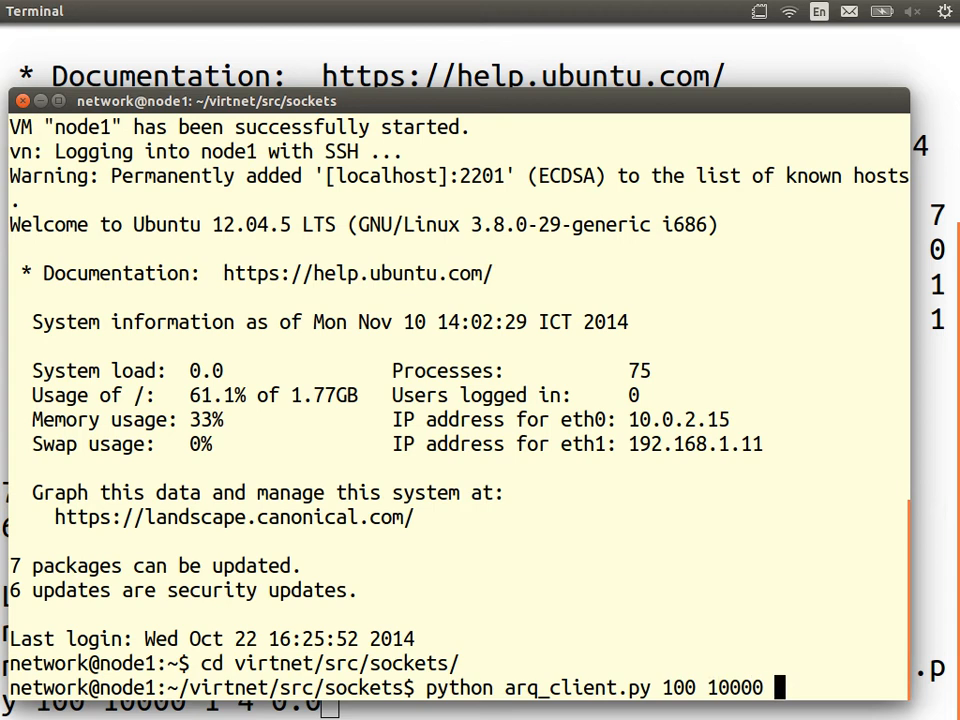
{"action": "type", "text": "1"}
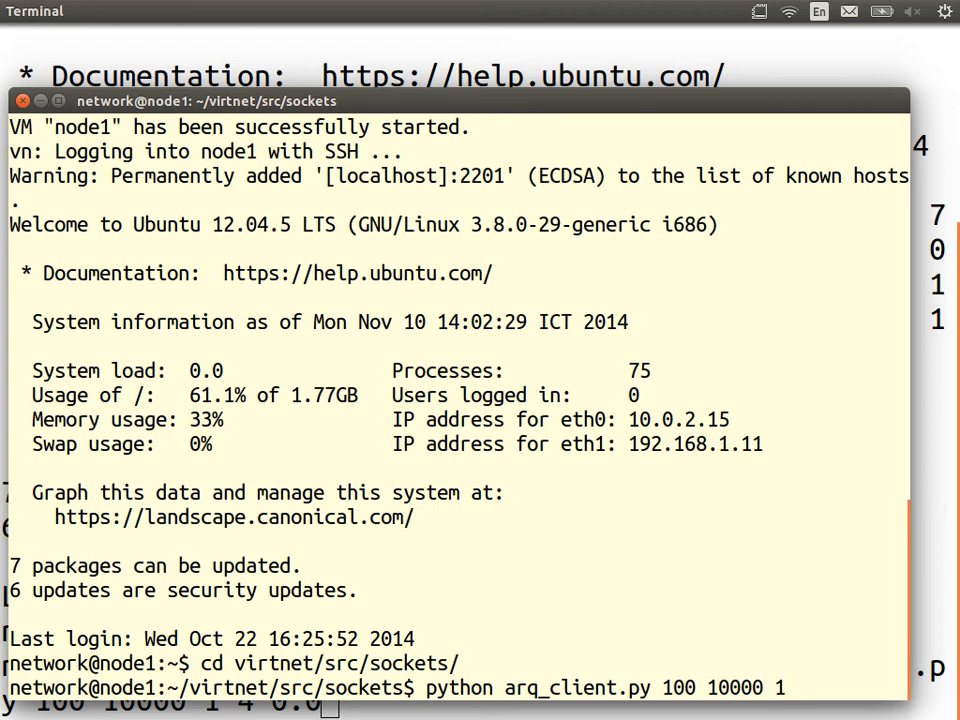
{"action": "type", "text": "4"}
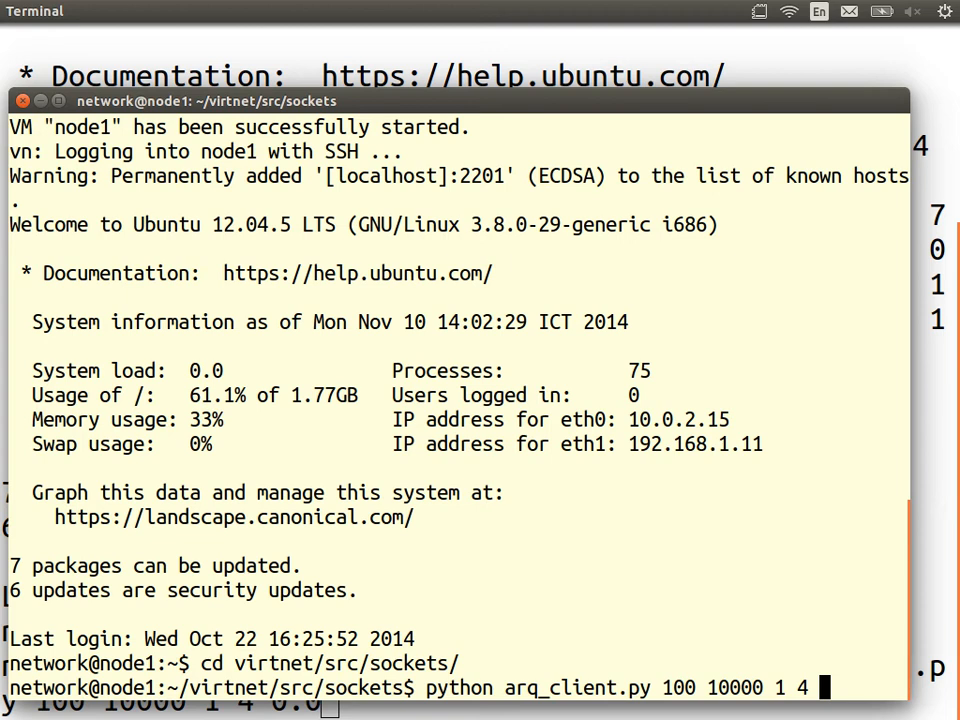
{"action": "type", "text": "1.0"}
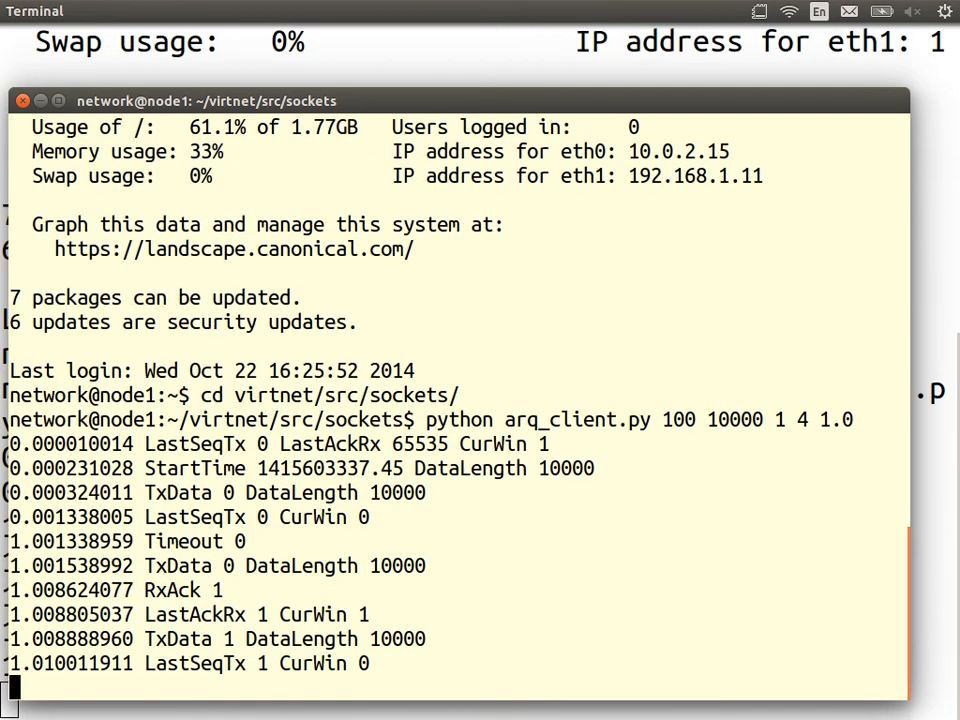
Scroll through the client's TxData, RxAck and Timeout logs until packet 35 is sent
{"action": "scroll", "scroll_direction": "down", "scroll_amount": 3}
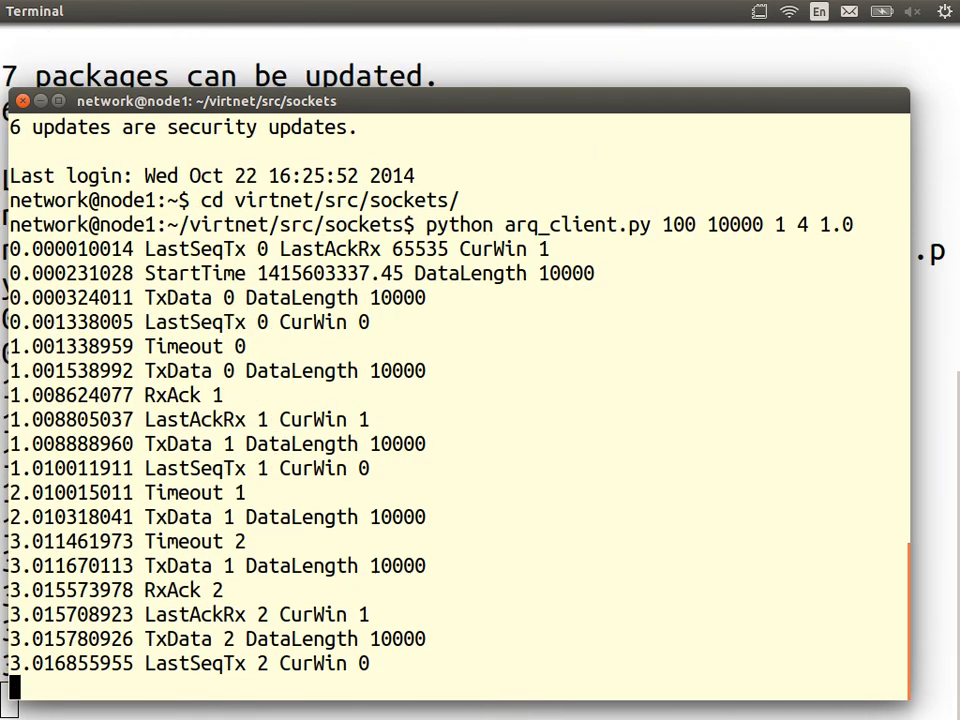
{"action": "scroll", "scroll_direction": "down", "scroll_amount": 3}
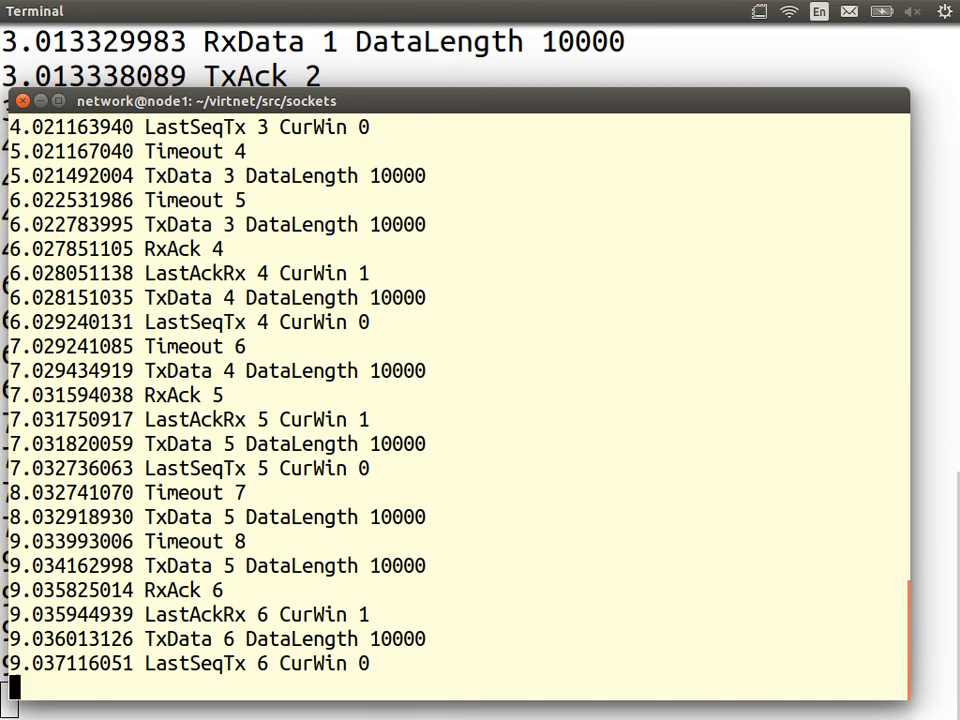
{"action": "scroll", "scroll_direction": "down", "scroll_amount": 3}
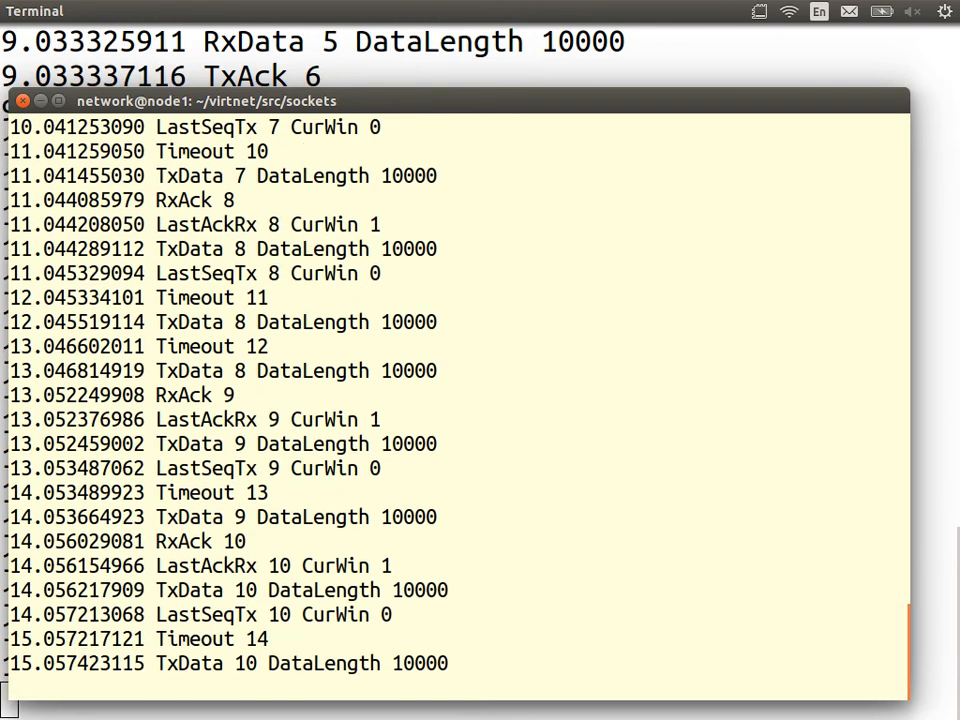
{"action": "scroll", "scroll_direction": "down", "scroll_amount": 3}
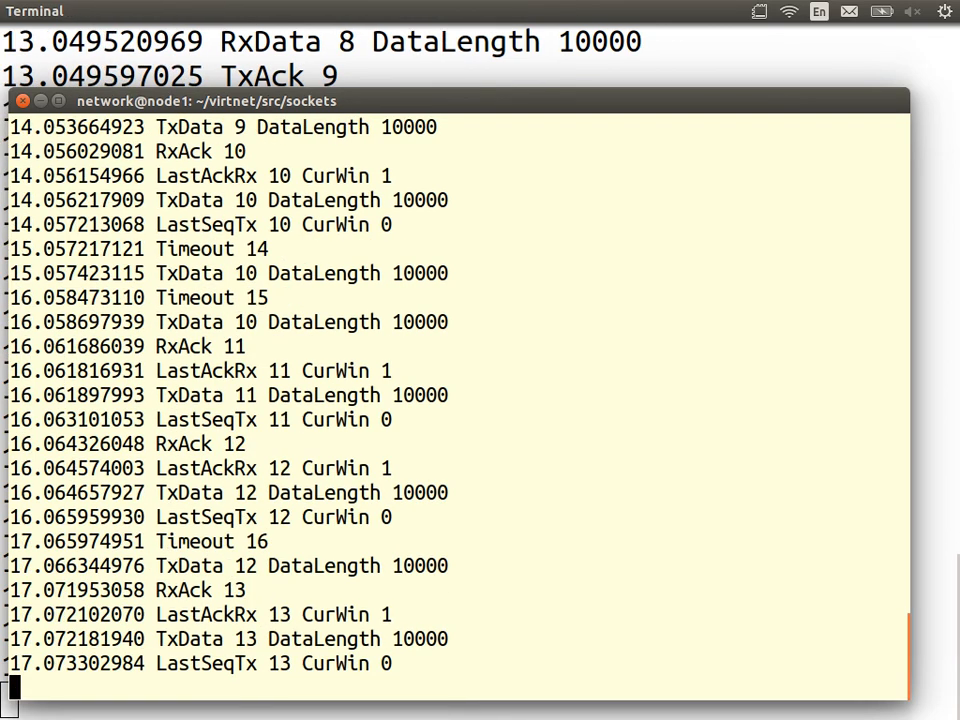
{"action": "scroll", "scroll_direction": "down", "scroll_amount": 3}
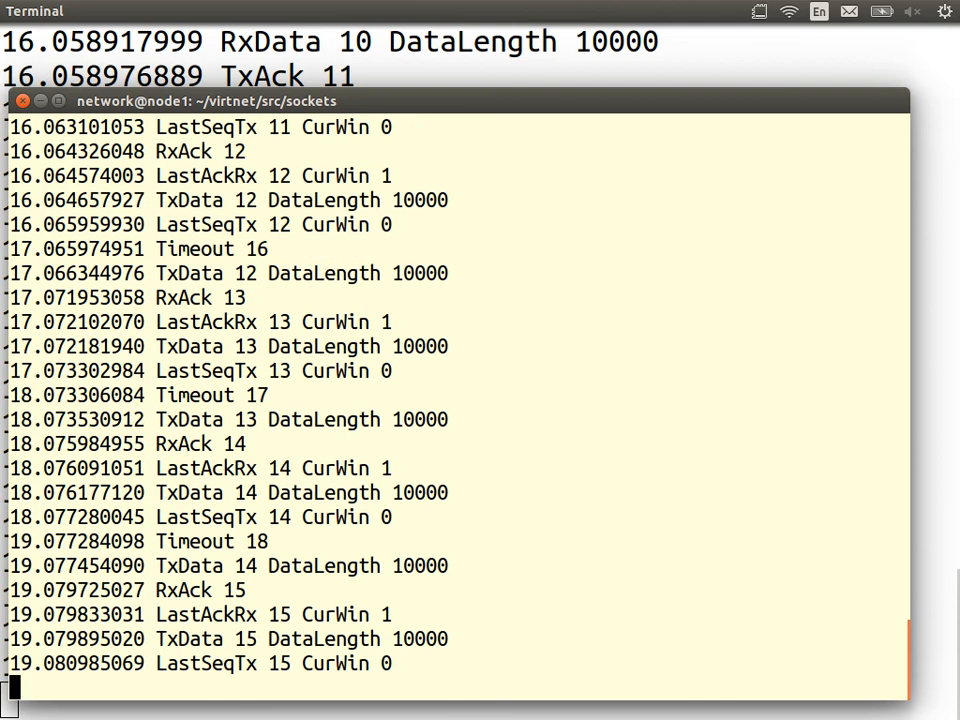
{"action": "scroll", "scroll_direction": "down", "scroll_amount": 3}
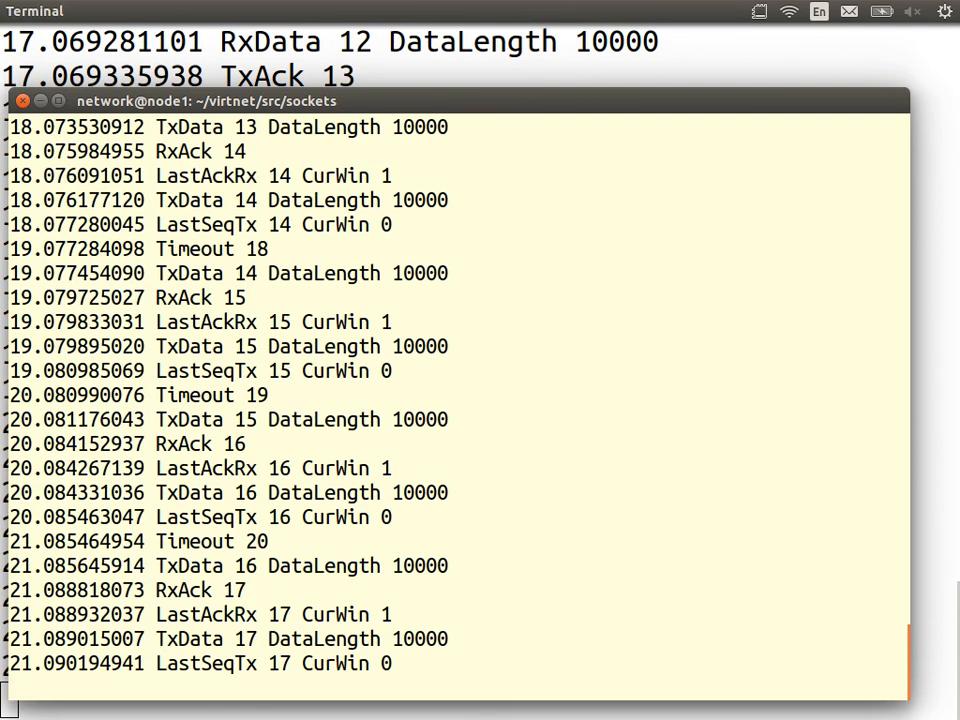
{"action": "scroll", "scroll_direction": "down", "scroll_amount": 3}
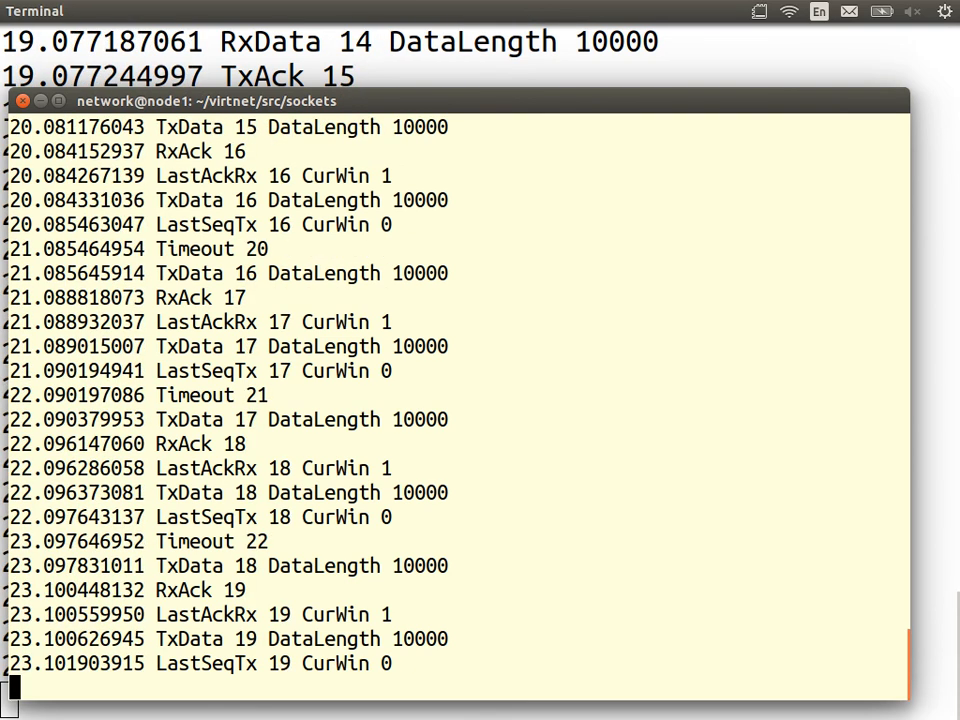
{"action": "scroll", "scroll_direction": "down", "scroll_amount": 3}
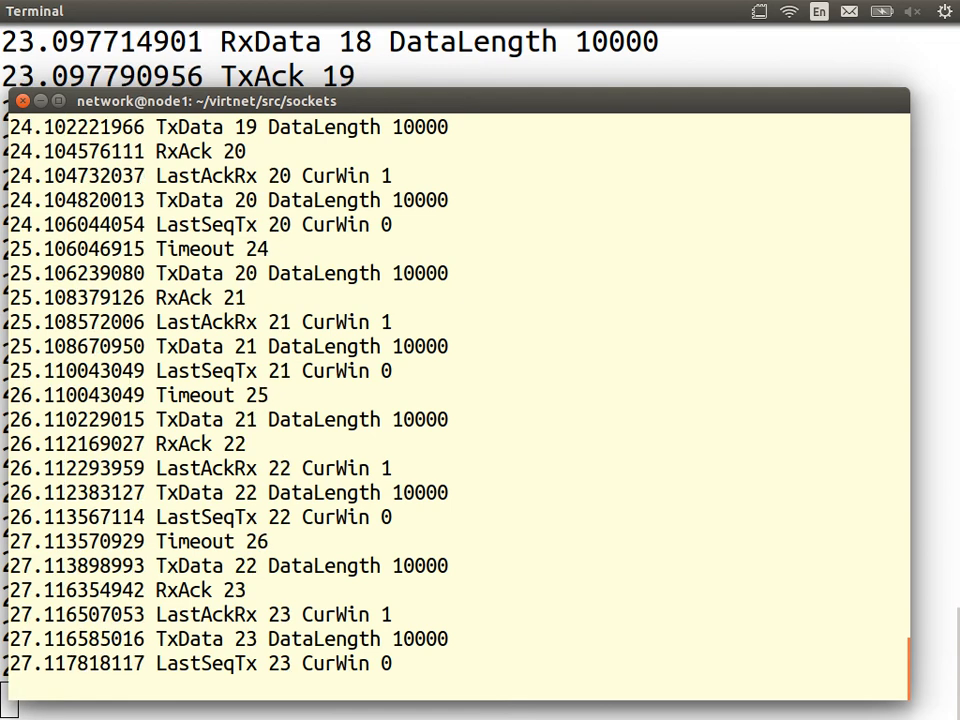
{"action": "scroll", "scroll_direction": "down", "scroll_amount": 3}
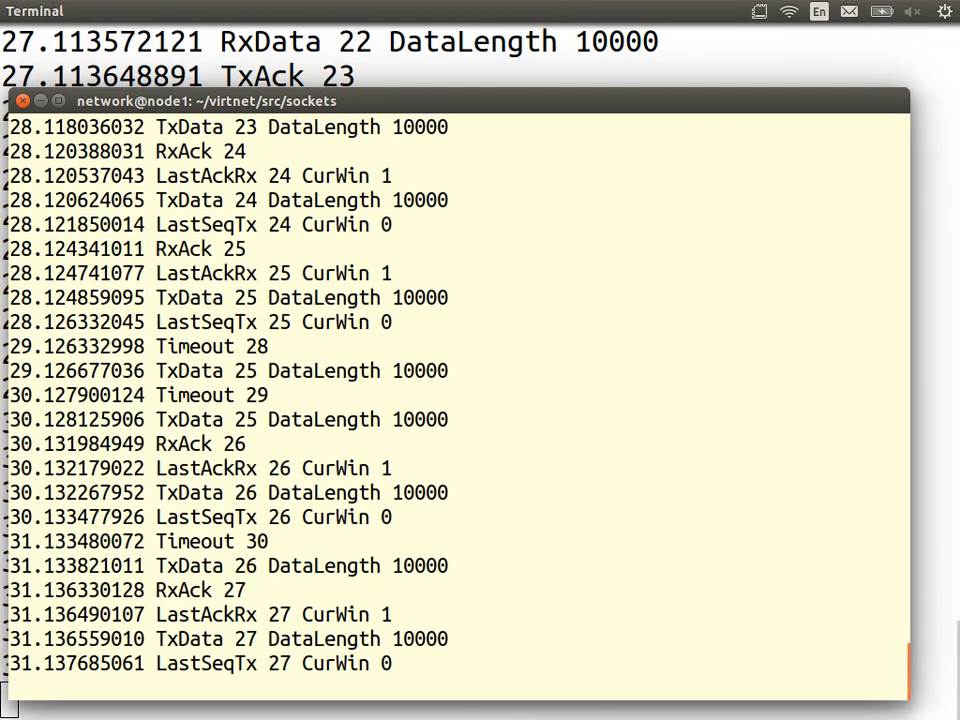
{"action": "scroll", "scroll_direction": "down", "scroll_amount": 3}
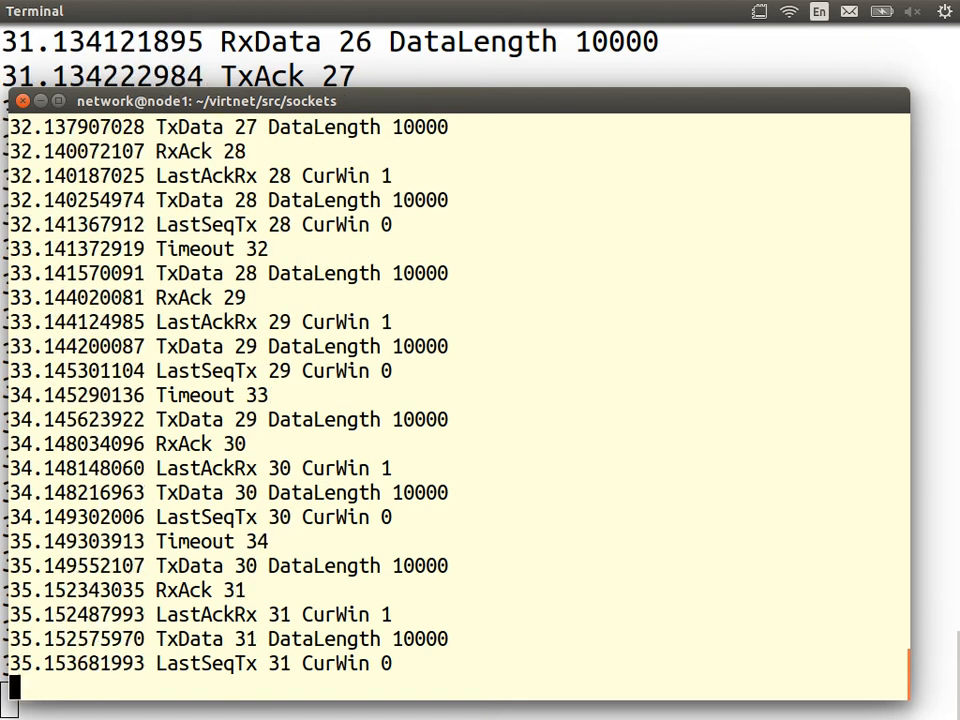
{"action": "scroll", "scroll_direction": "down", "scroll_amount": 3}
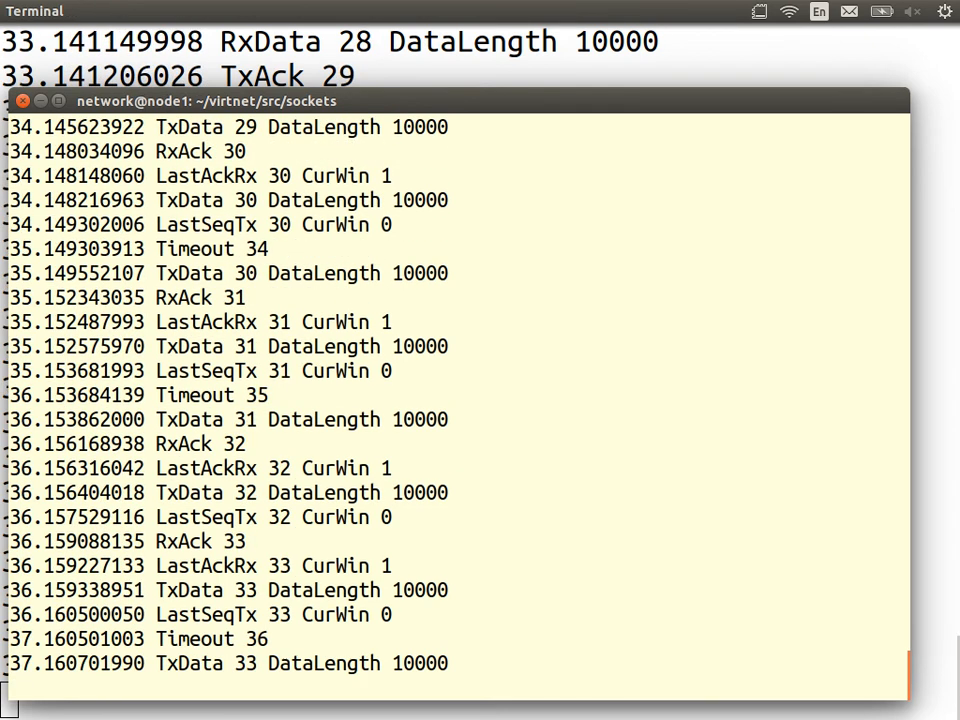
{"action": "scroll", "scroll_direction": "down", "scroll_amount": 3}
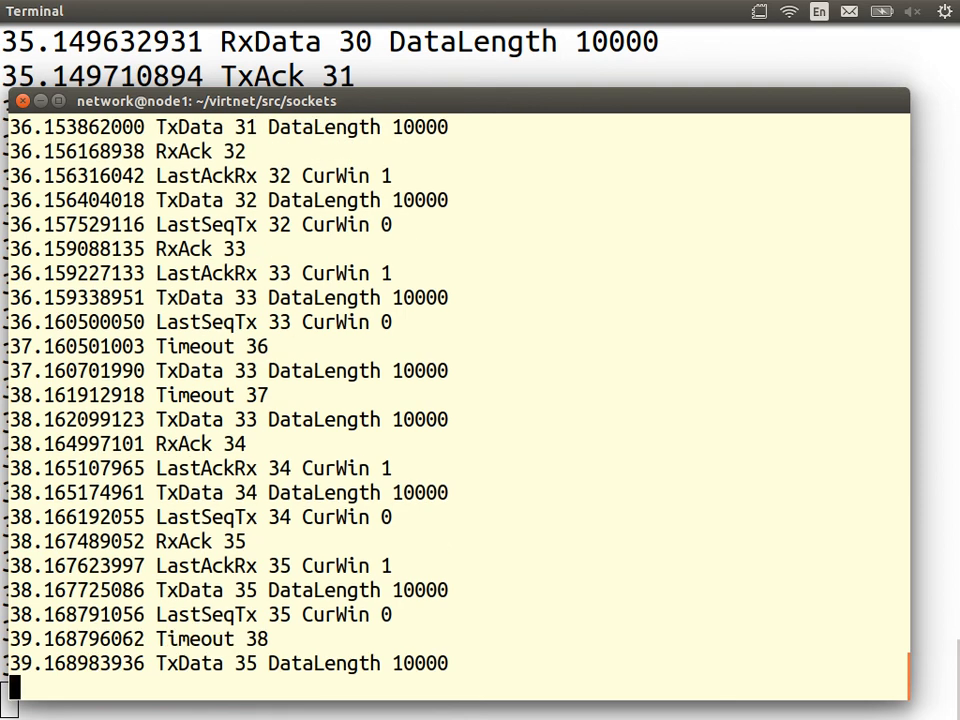
{"action": "scroll", "scroll_direction": "down", "scroll_amount": 3}
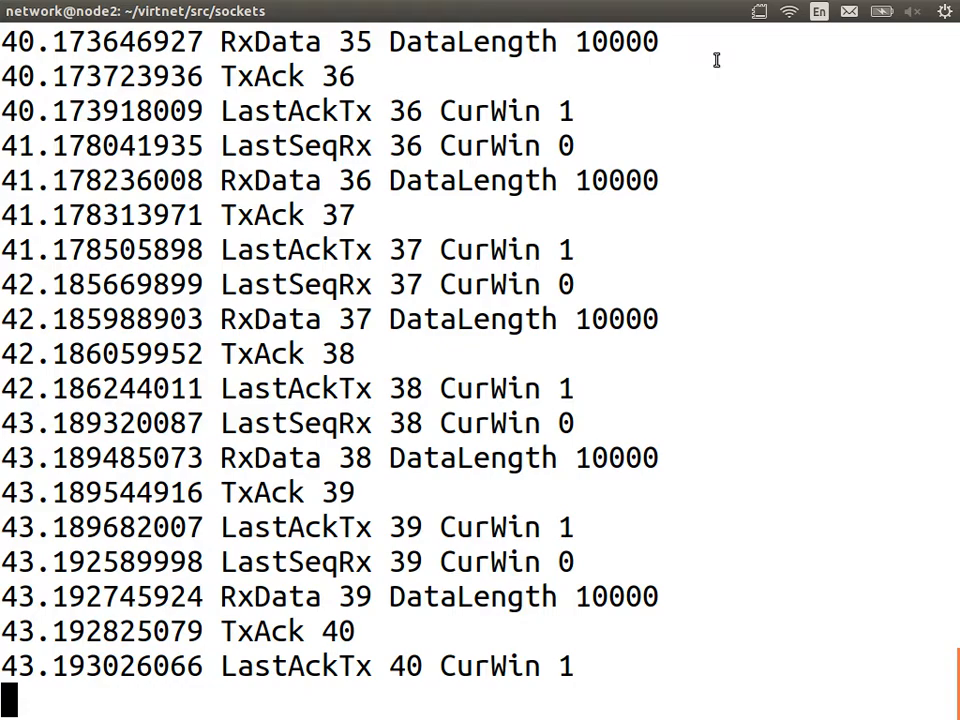
Scroll the receiver output until all 100 packets arrive and duration, rate and throughput print
{"action": "scroll", "scroll_direction": "down", "scroll_amount": 3}
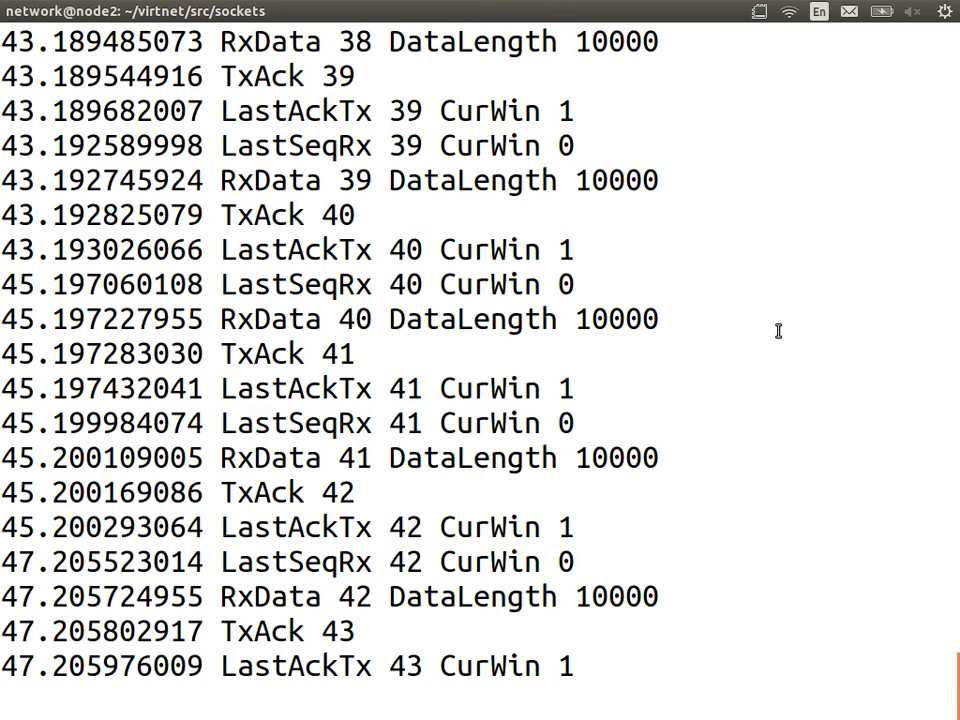
{"action": "scroll", "scroll_direction": "down", "scroll_amount": 3}
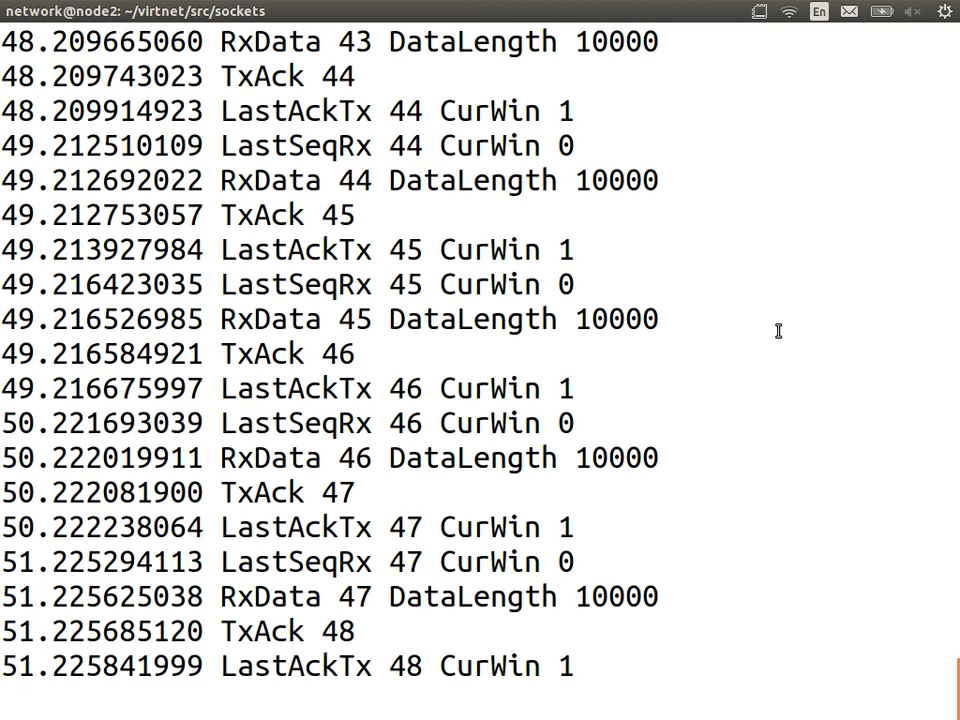
{"action": "scroll", "scroll_direction": "down", "scroll_amount": 3}
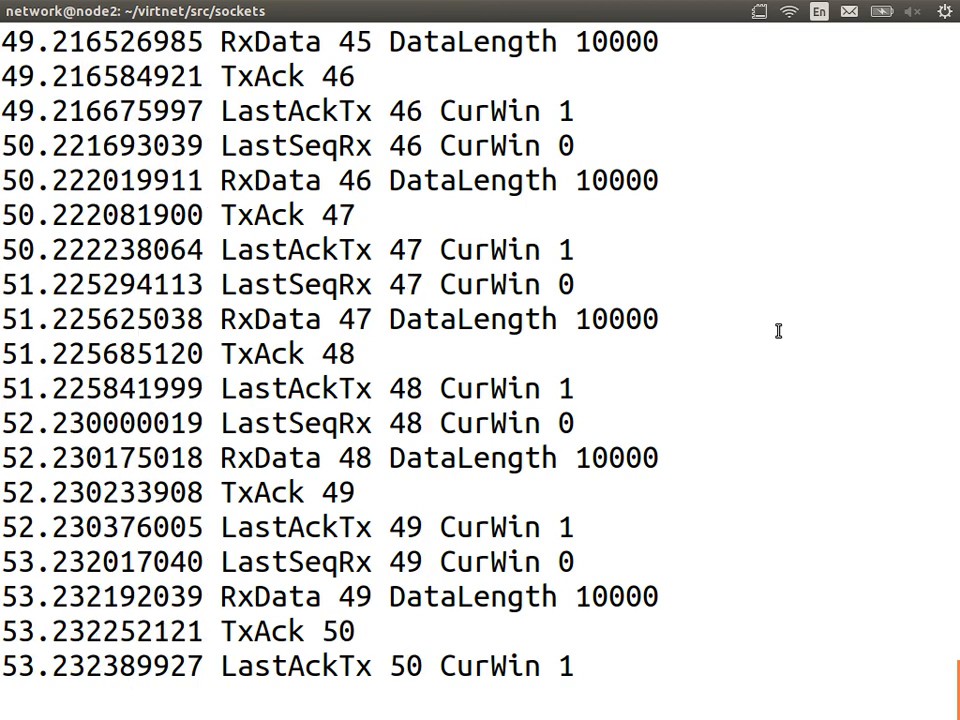
{"action": "scroll", "scroll_direction": "down", "scroll_amount": 3}
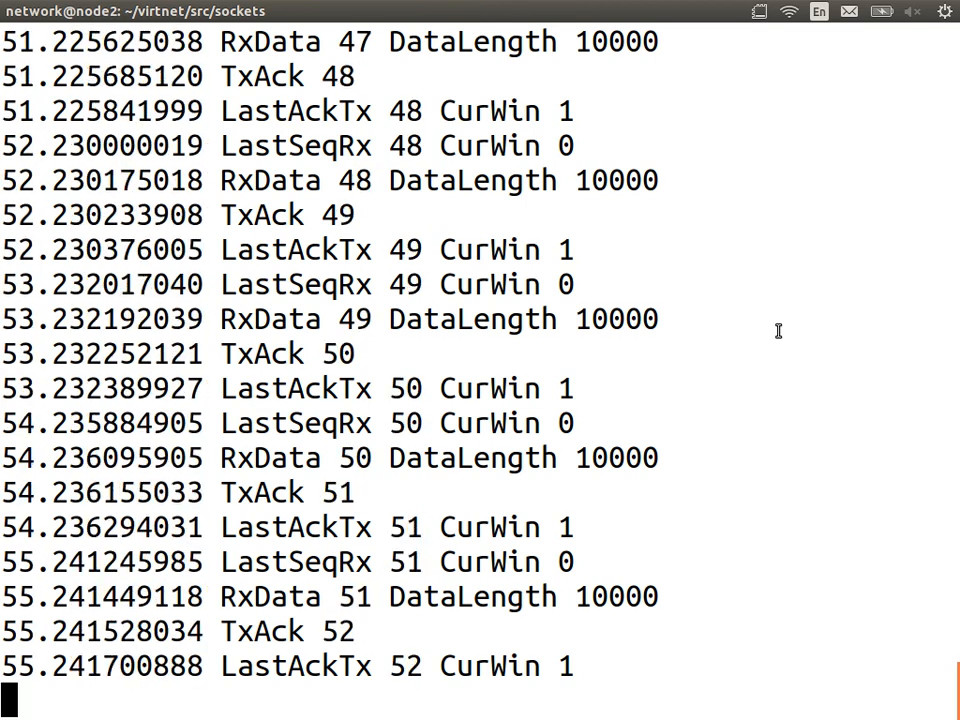
{"action": "scroll", "scroll_direction": "down", "scroll_amount": 3}
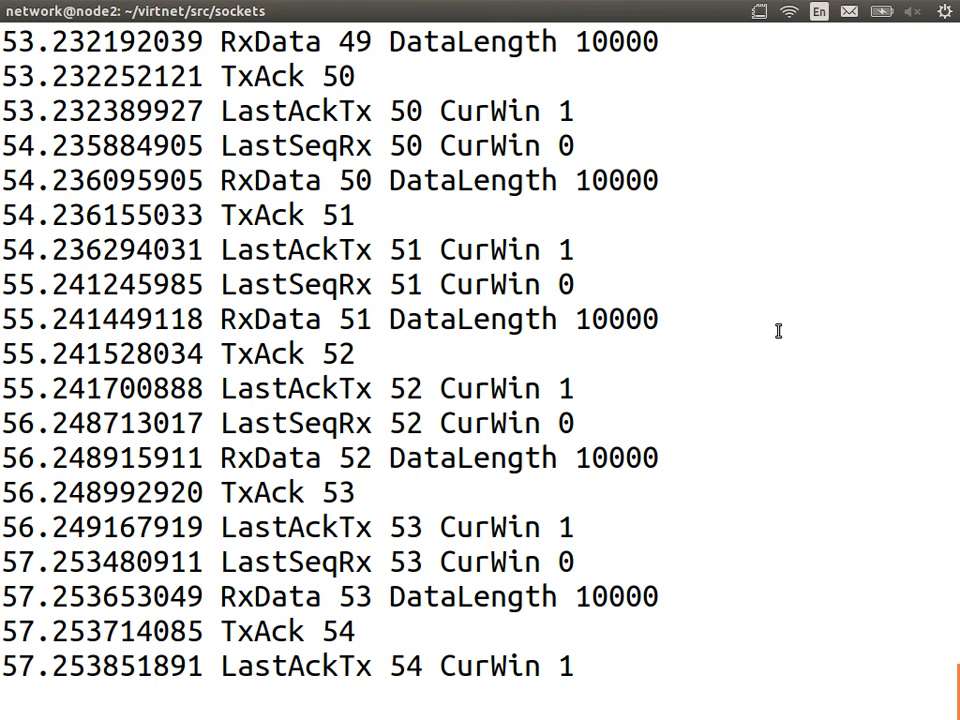
{"action": "scroll", "scroll_direction": "down", "scroll_amount": 3}
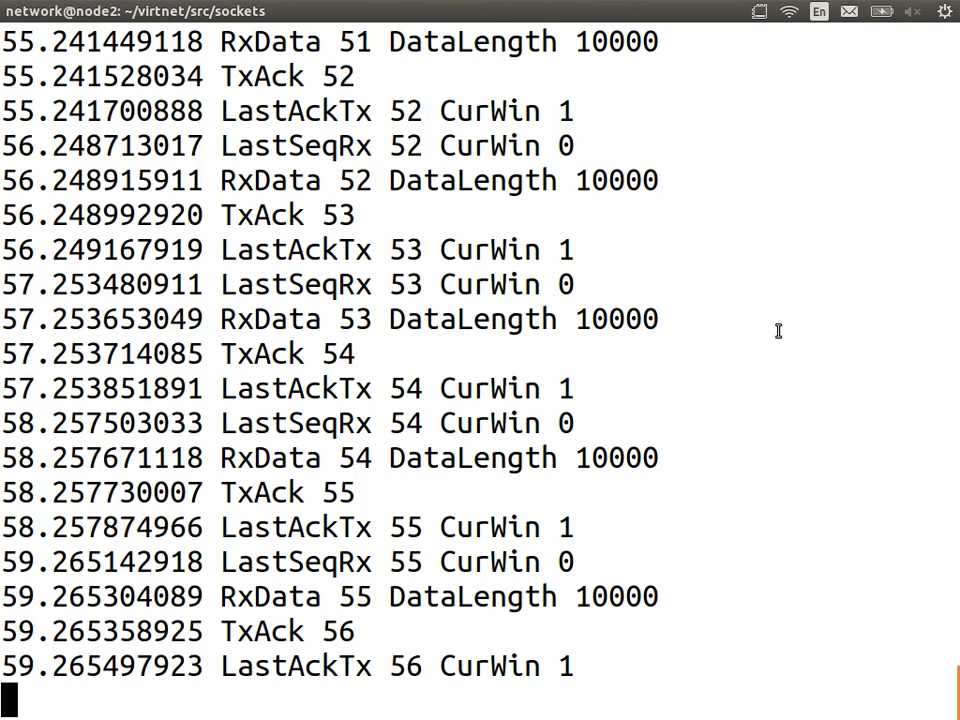
{"action": "scroll", "scroll_direction": "down", "scroll_amount": 3}
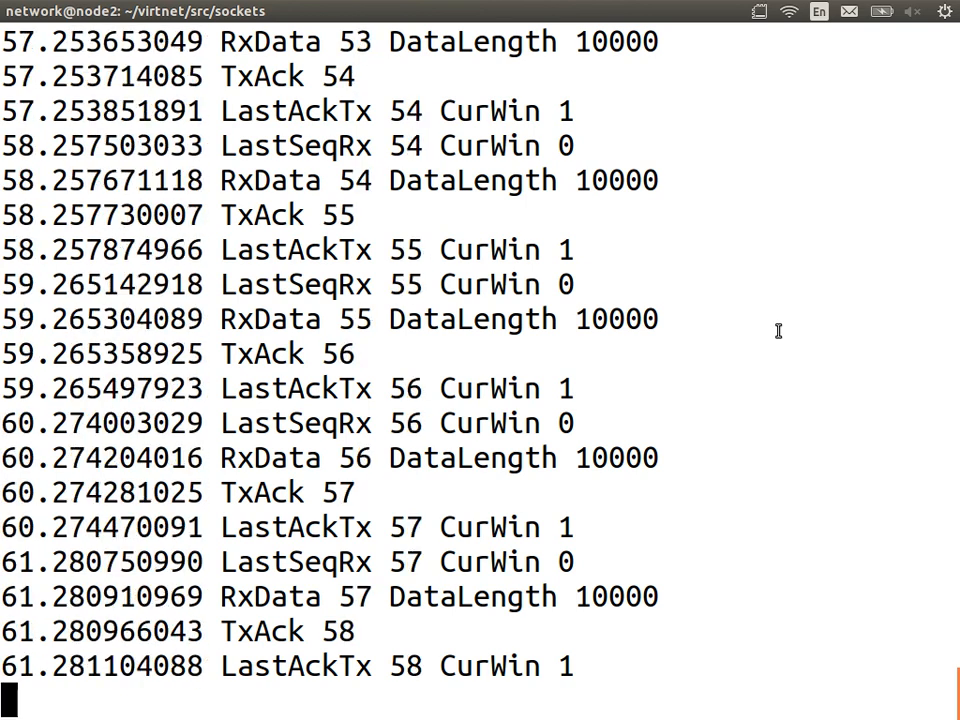
{"action": "scroll", "scroll_direction": "down", "scroll_amount": 3}
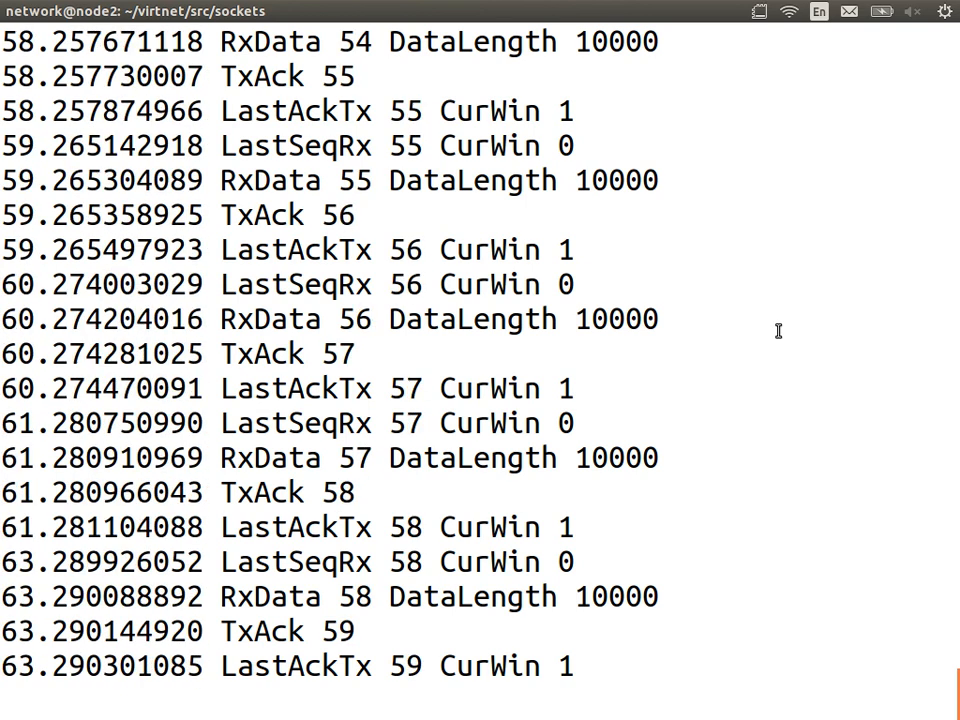
{"action": "scroll", "scroll_direction": "down", "scroll_amount": 3}
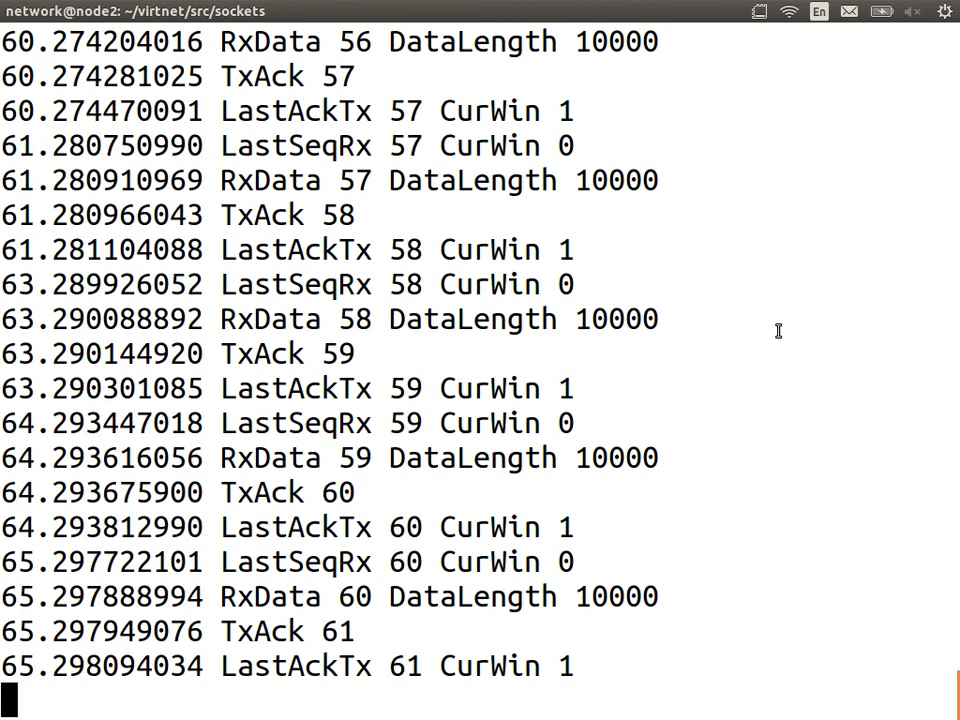
{"action": "scroll", "scroll_direction": "down", "scroll_amount": 3}
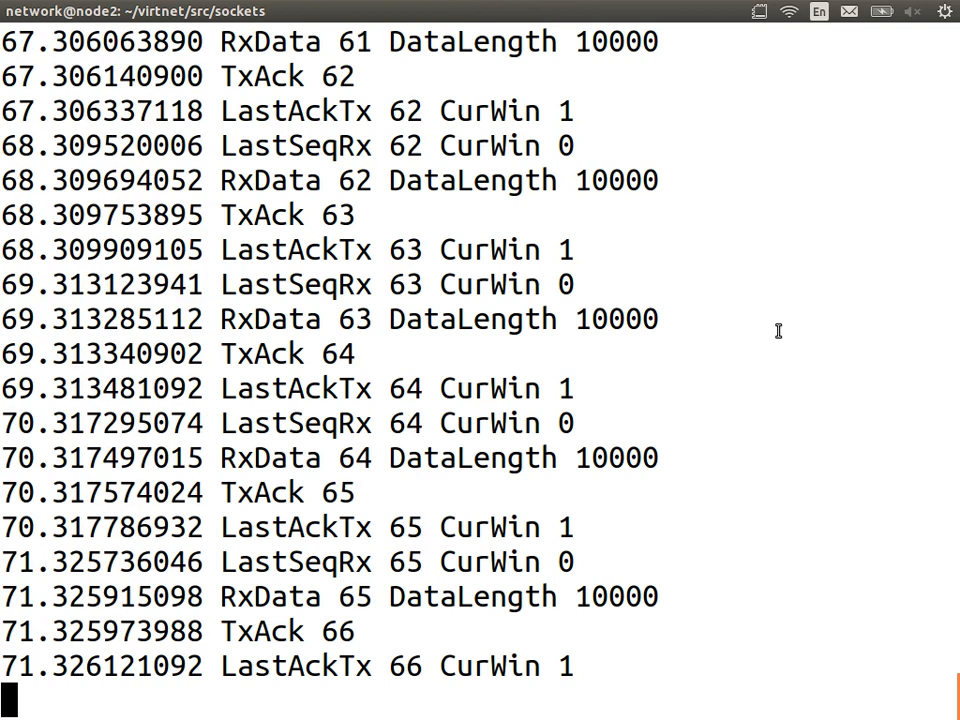
{"action": "scroll", "scroll_direction": "down", "scroll_amount": 3}
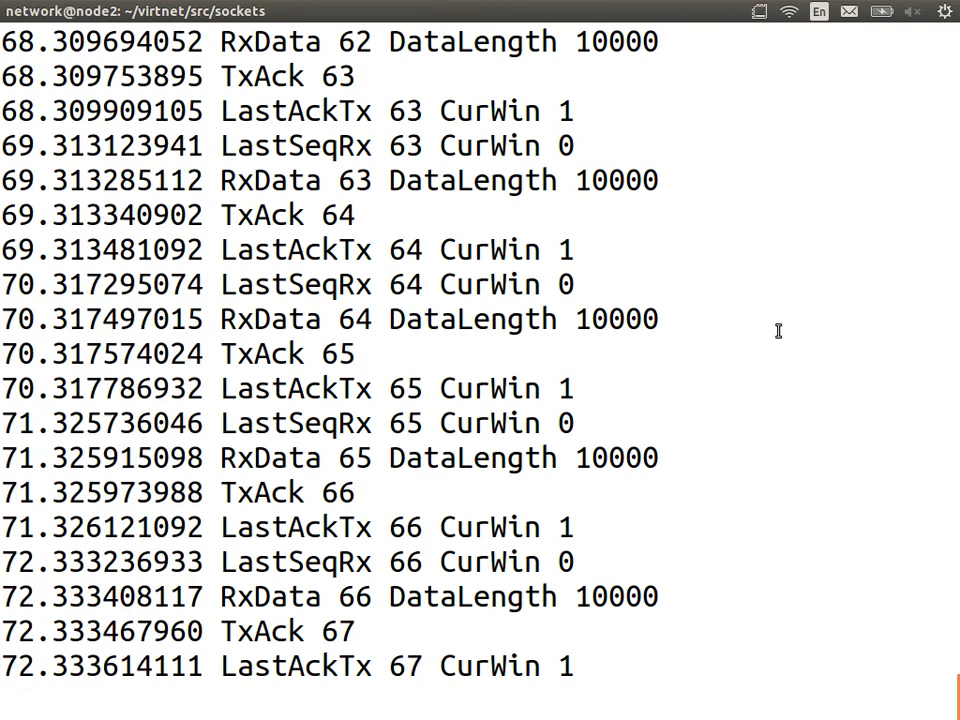
{"action": "scroll", "scroll_direction": "down", "scroll_amount": 3}
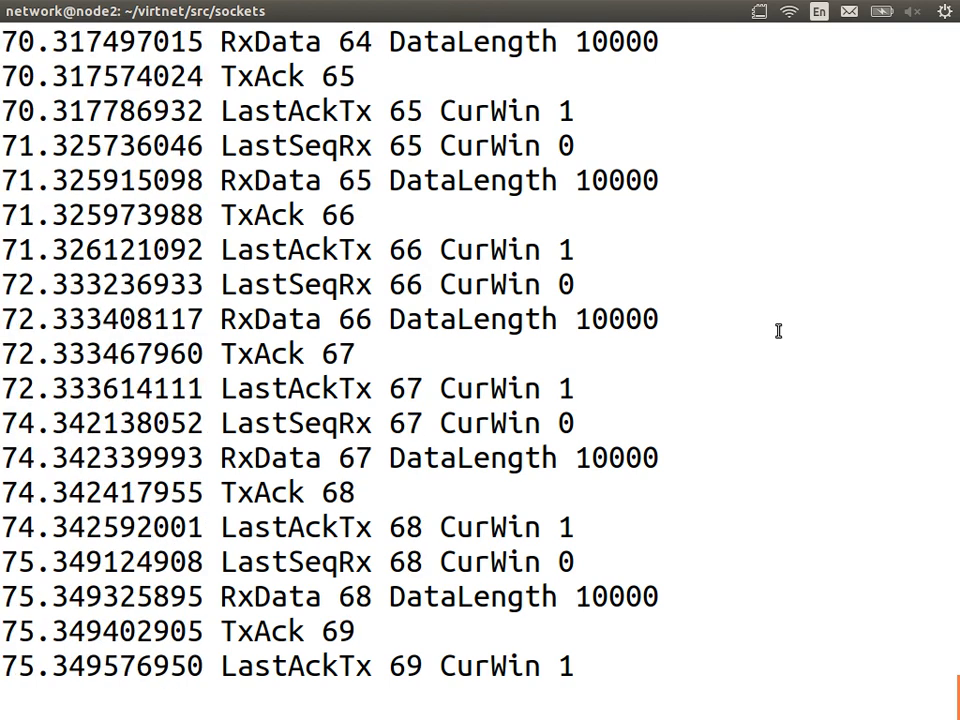
{"action": "scroll", "scroll_direction": "down", "scroll_amount": 3}
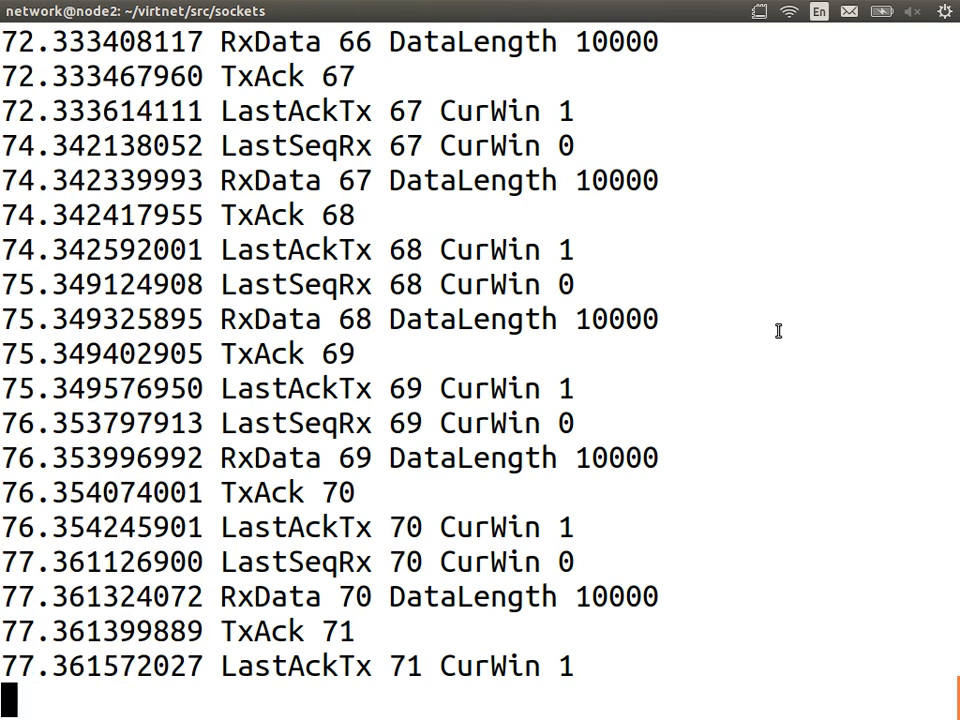
{"action": "scroll", "scroll_direction": "down", "scroll_amount": 3}
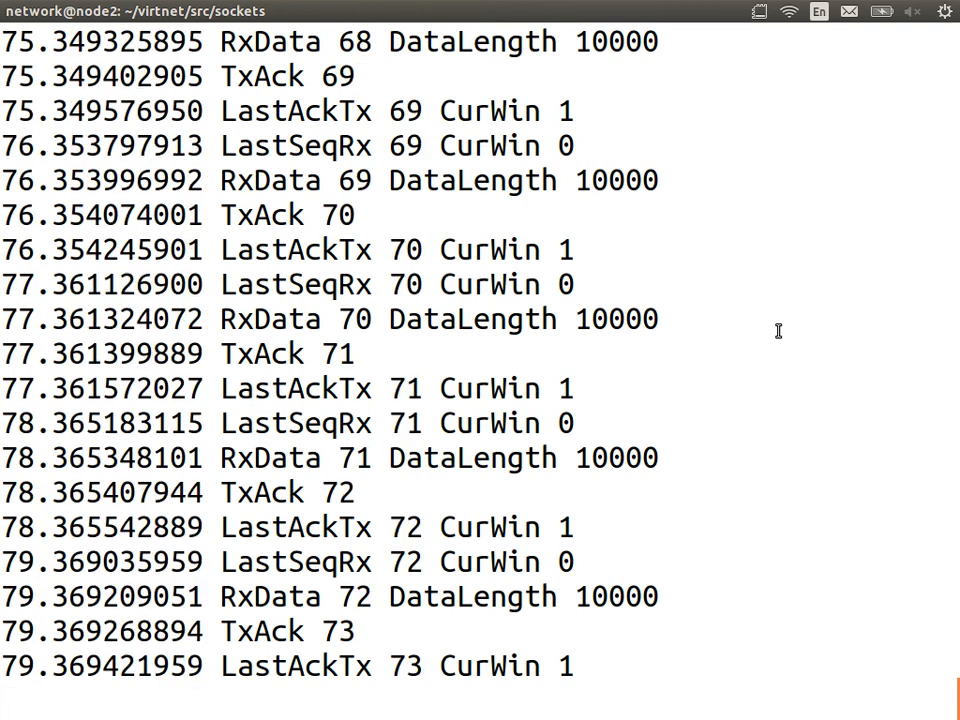
{"action": "scroll", "scroll_direction": "down", "scroll_amount": 3}
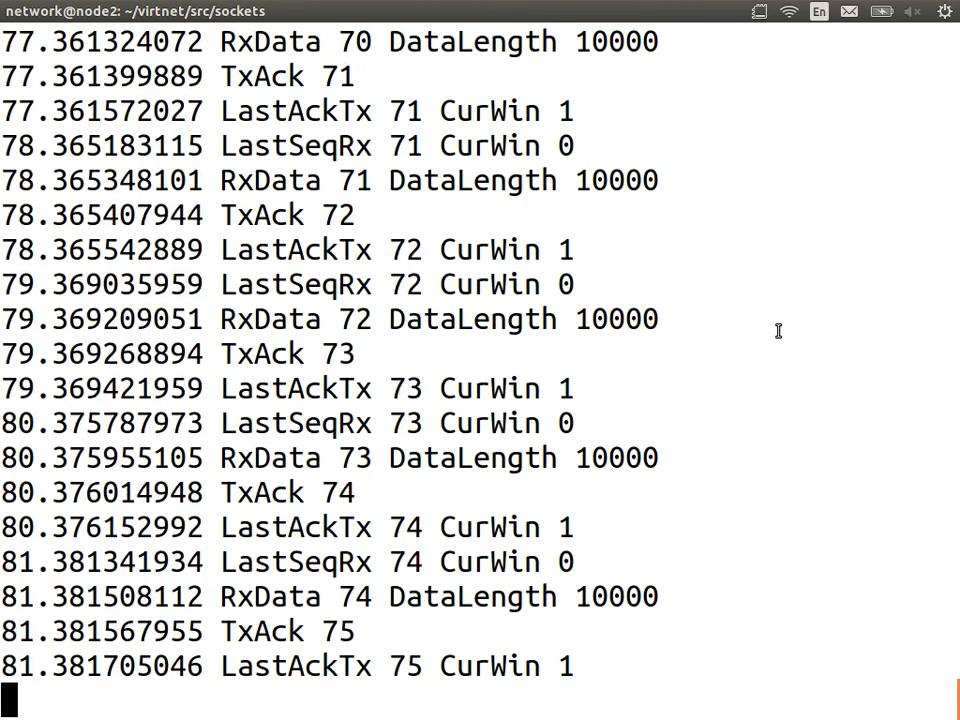
{"action": "scroll", "scroll_direction": "down", "scroll_amount": 3}
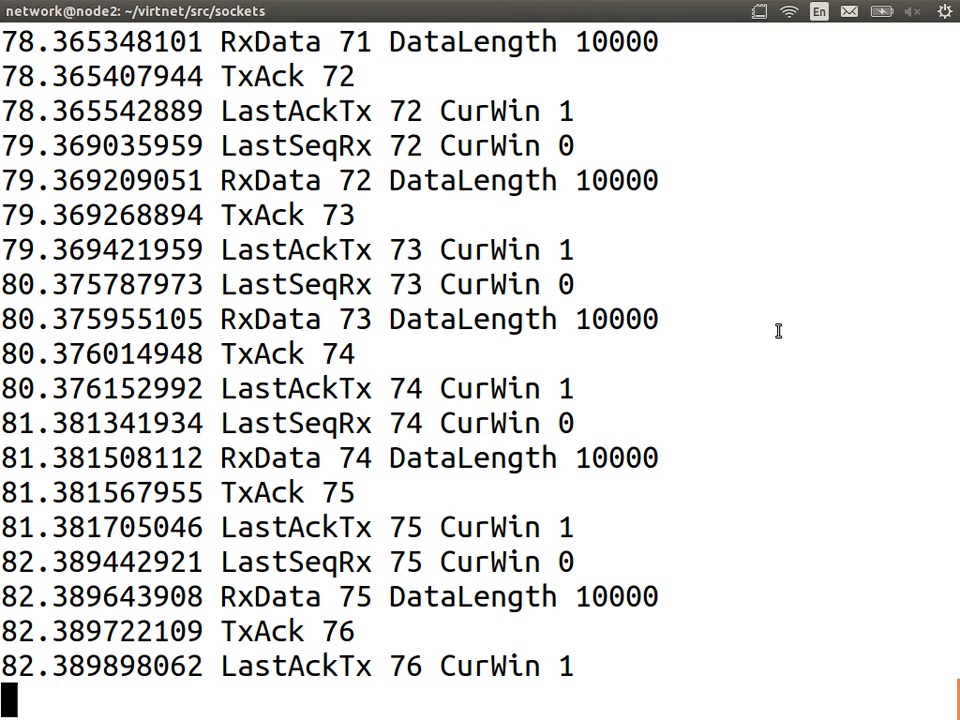
{"action": "scroll", "scroll_direction": "down", "scroll_amount": 3}
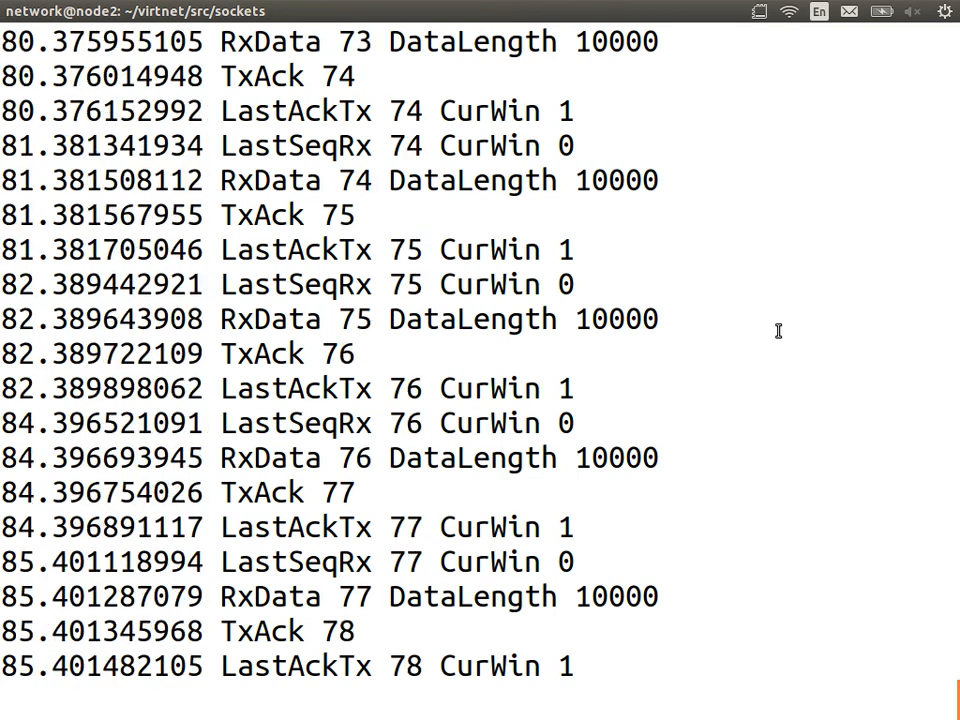
{"action": "scroll", "scroll_direction": "down", "scroll_amount": 3}
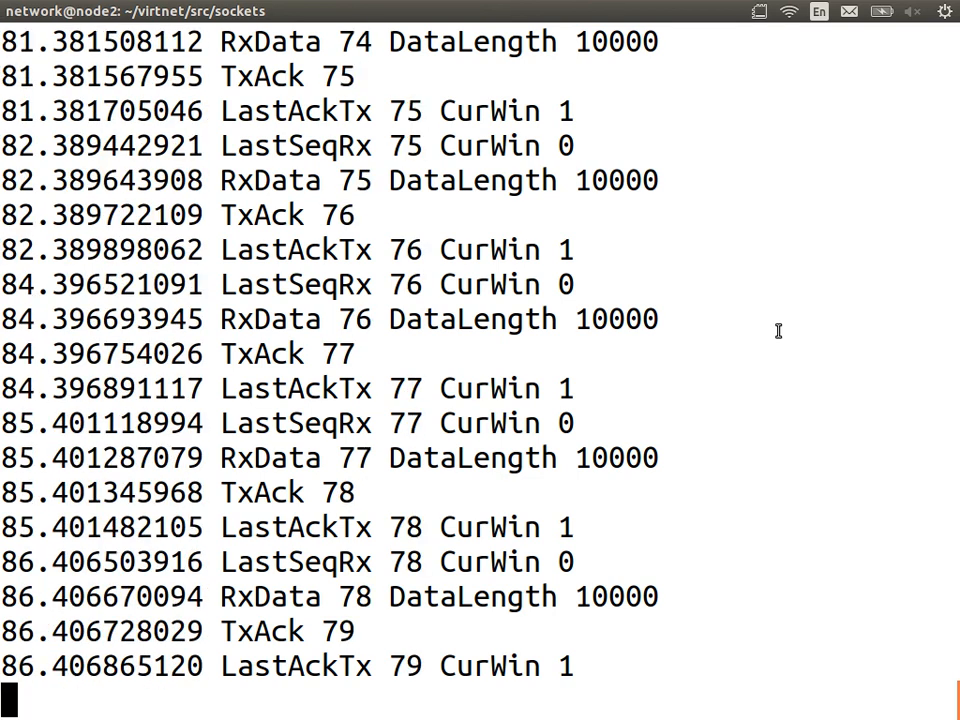
{"action": "scroll", "scroll_direction": "down", "scroll_amount": 3}
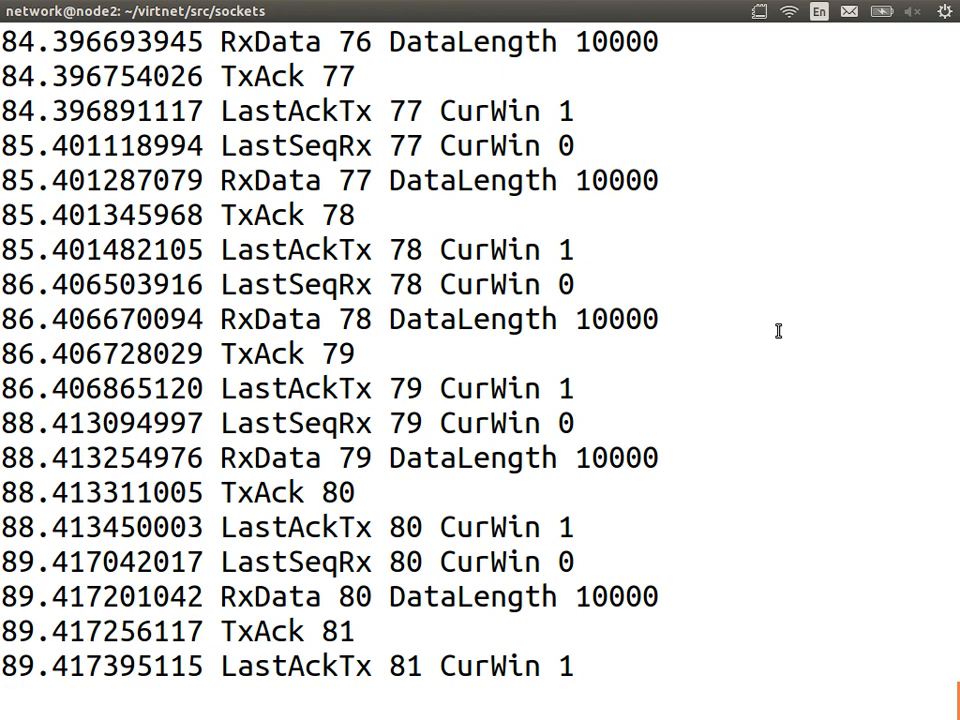
{"action": "scroll", "scroll_direction": "down", "scroll_amount": 3}
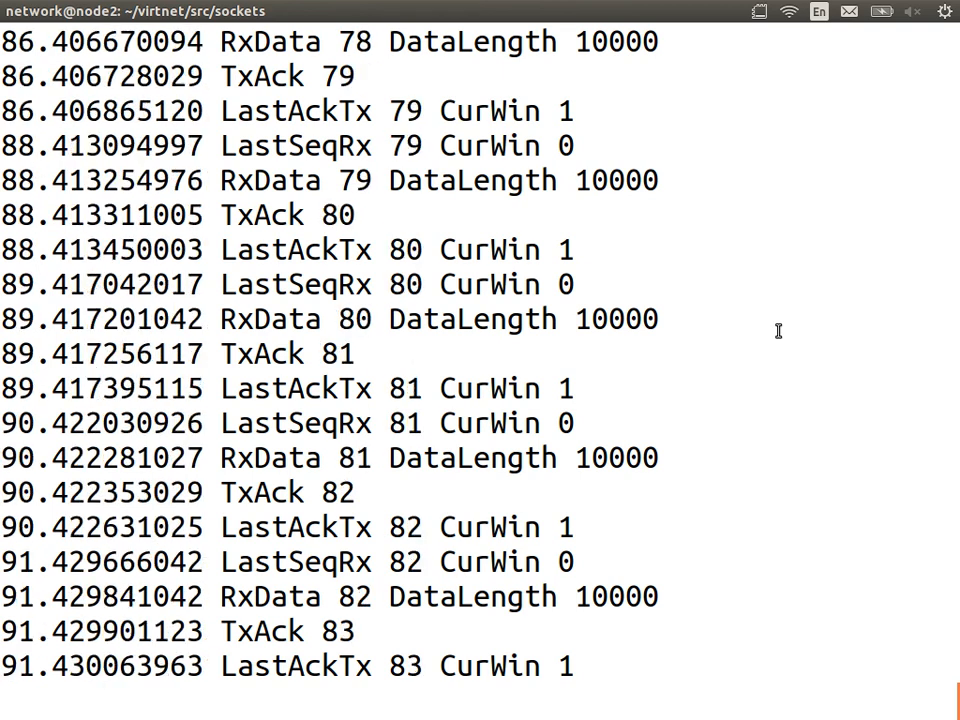
{"action": "scroll", "scroll_direction": "down", "scroll_amount": 3}
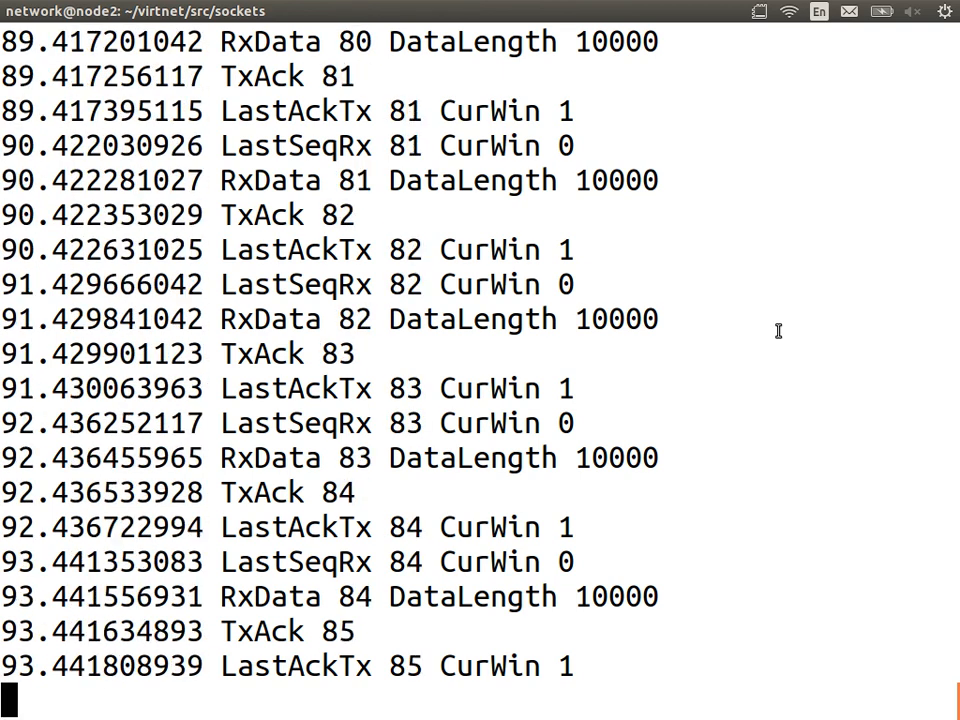
{"action": "scroll", "scroll_direction": "down", "scroll_amount": 3}
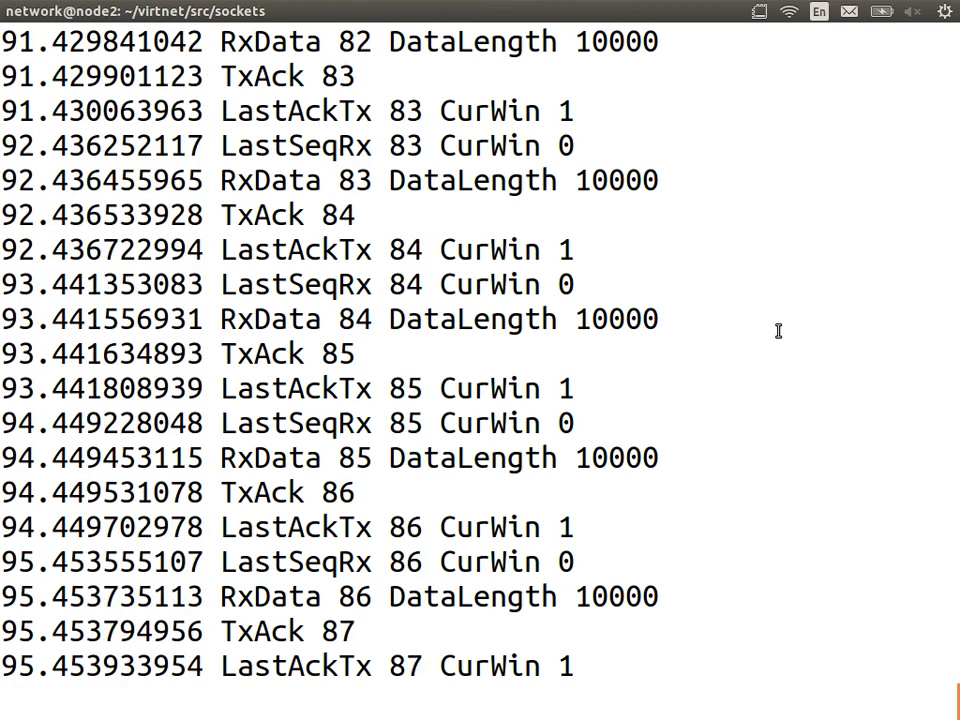
{"action": "scroll", "scroll_direction": "down", "scroll_amount": 3}
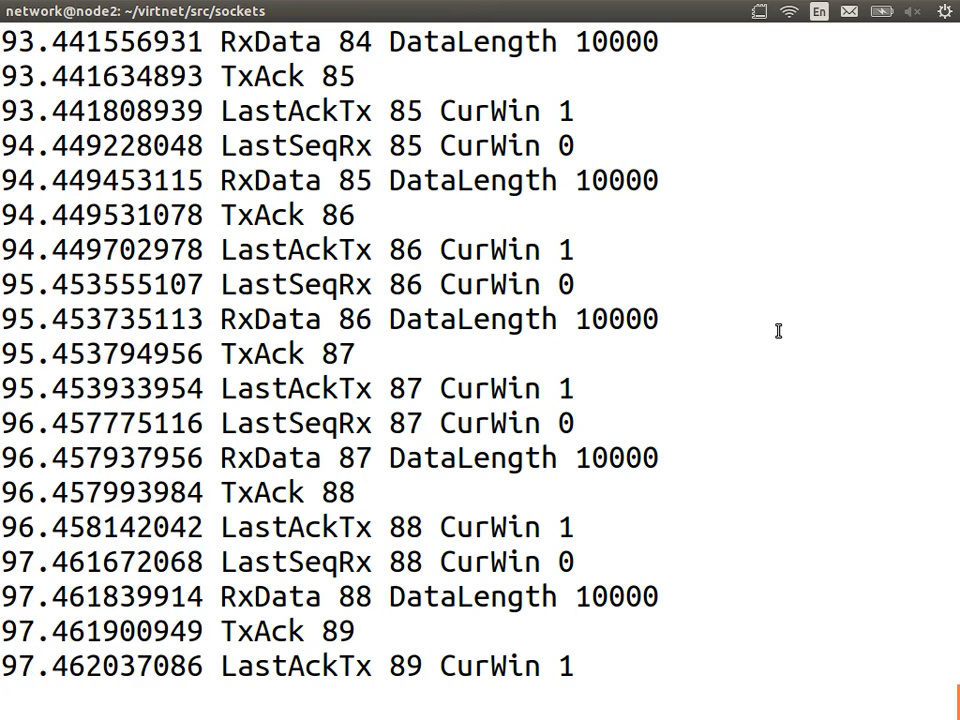
{"action": "scroll", "scroll_direction": "down", "scroll_amount": 3}
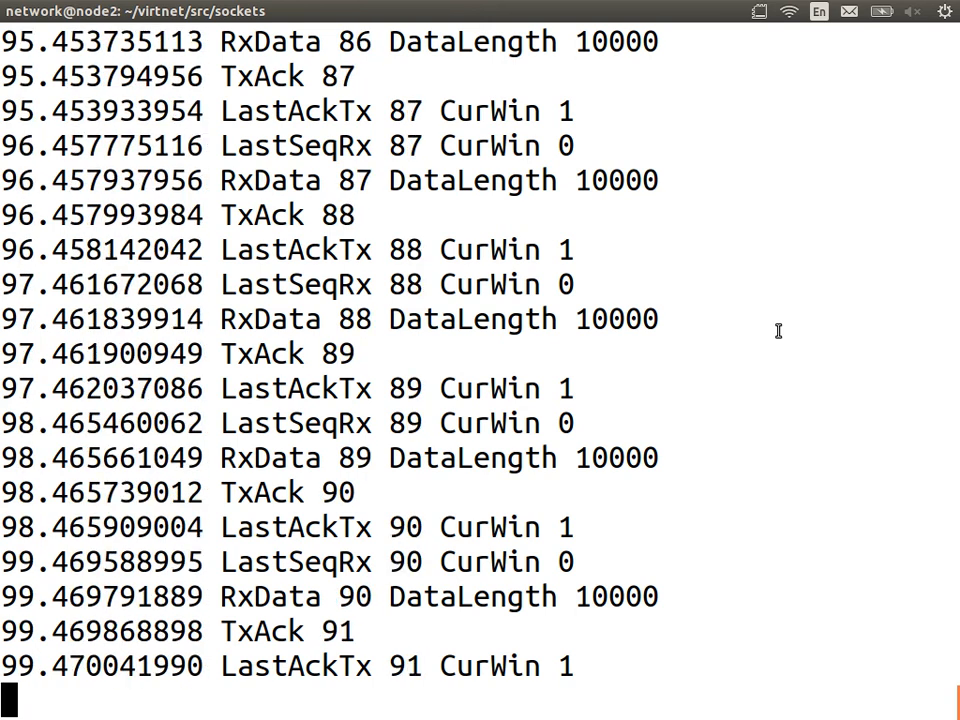
{"action": "scroll", "scroll_direction": "down", "scroll_amount": 3}
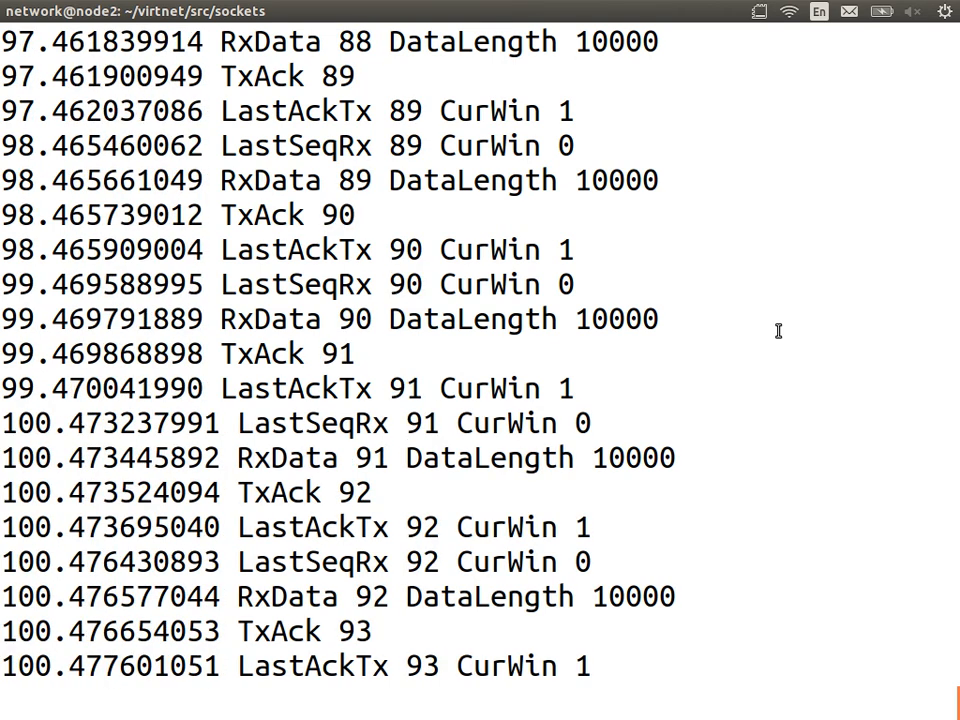
{"action": "scroll", "scroll_direction": "down", "scroll_amount": 3}
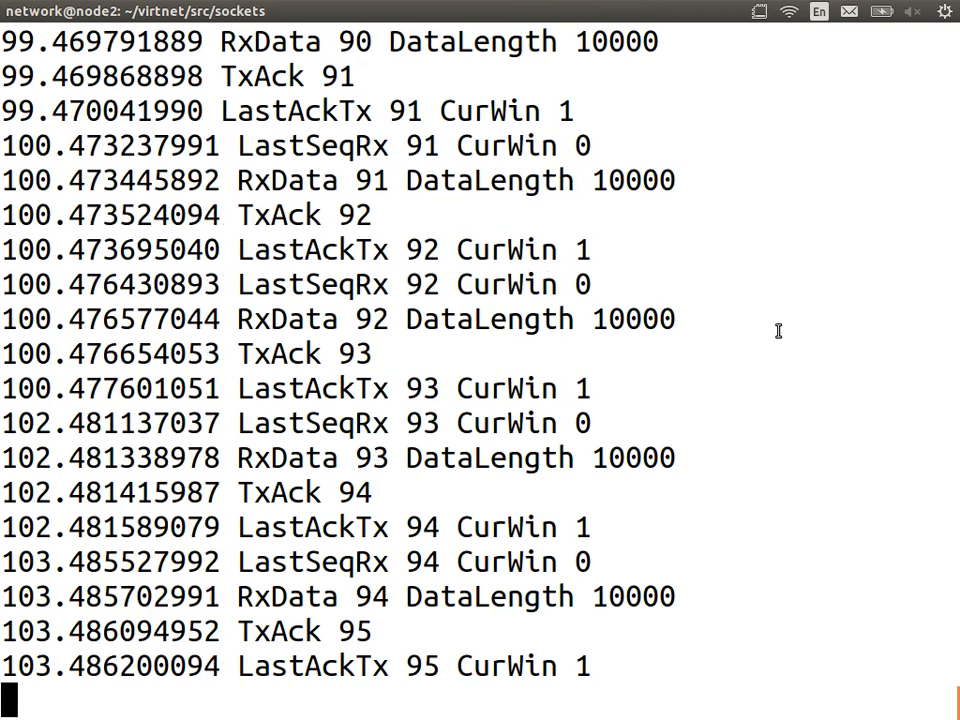
{"action": "scroll", "scroll_direction": "down", "scroll_amount": 3}
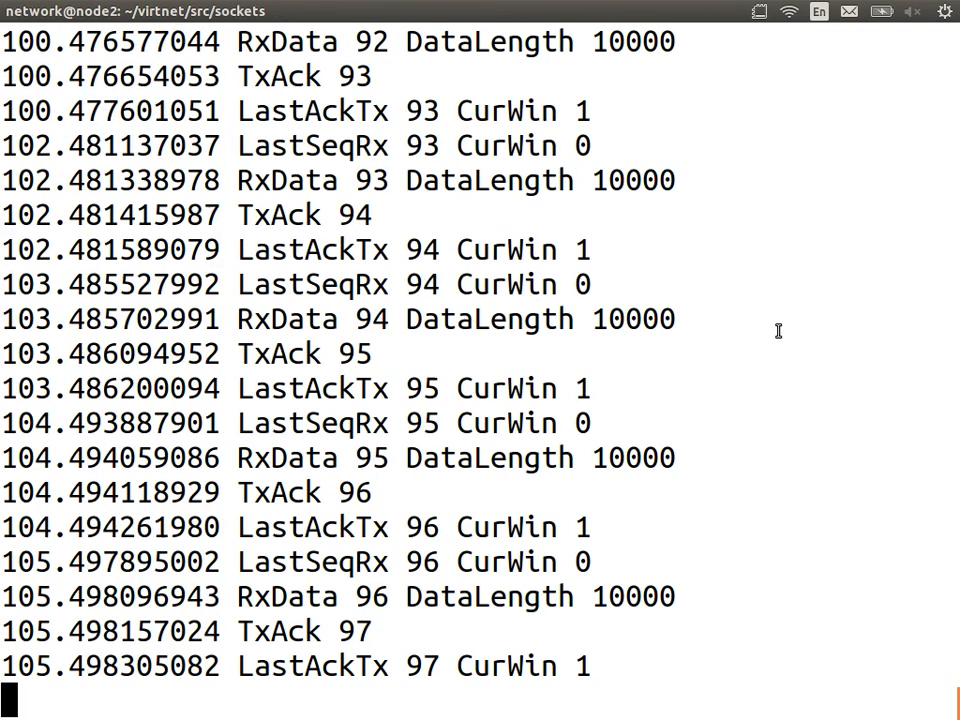
{"action": "scroll", "scroll_direction": "down", "scroll_amount": 3}
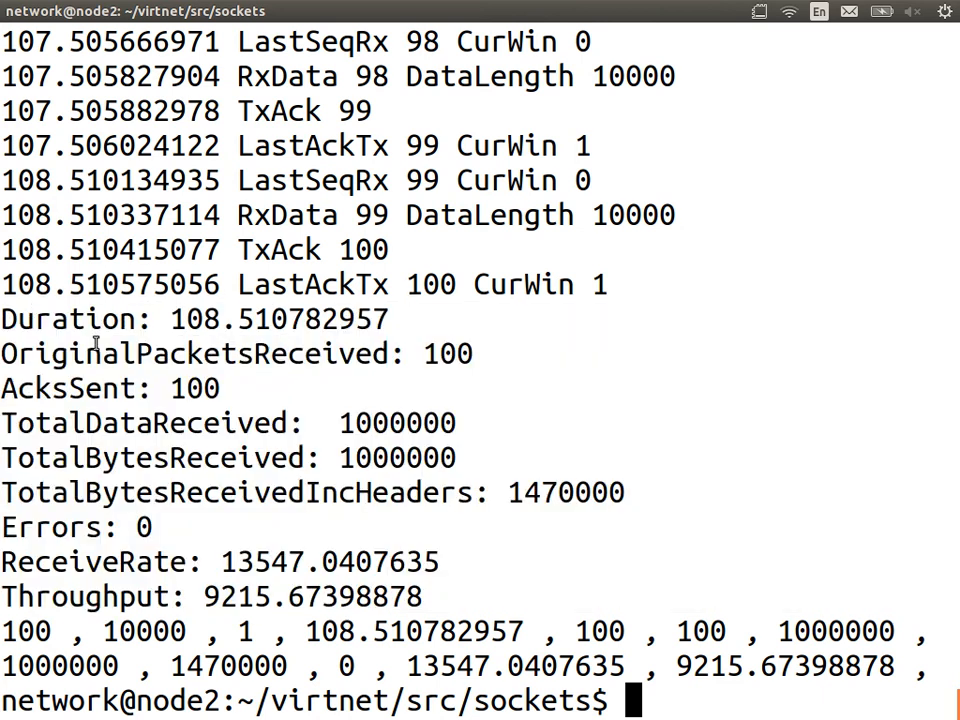
Review the receiver summary: Duration, AcksSent, and 1000000 bytes received with 0 errors
{"action": "double_click", "coordinate": [195, 319]}
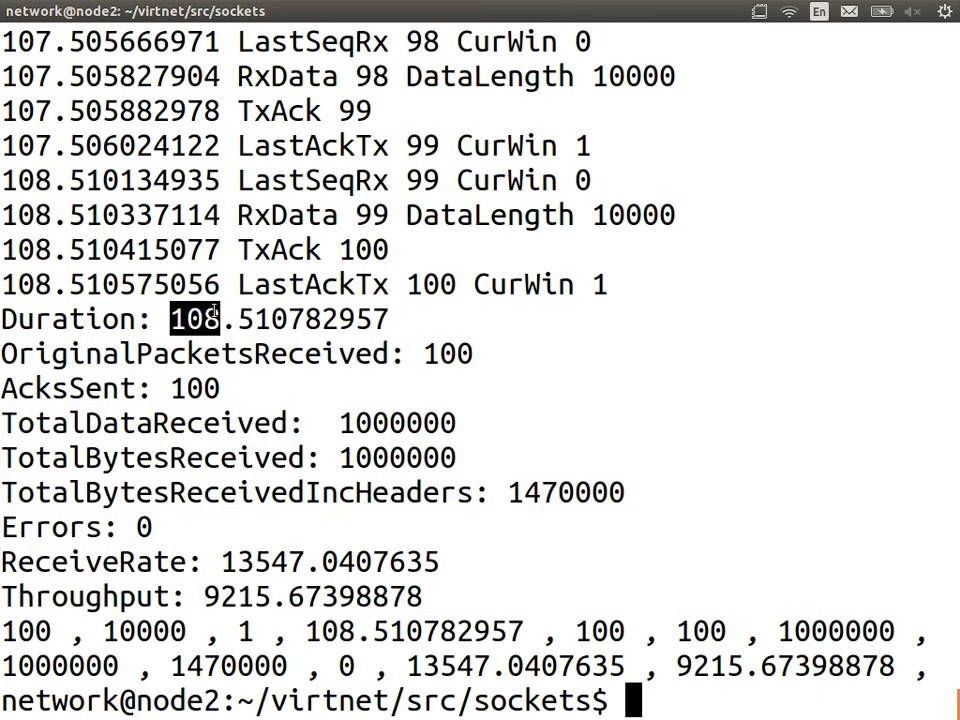
{"action": "mouse_move", "coordinate": [352, 337]}
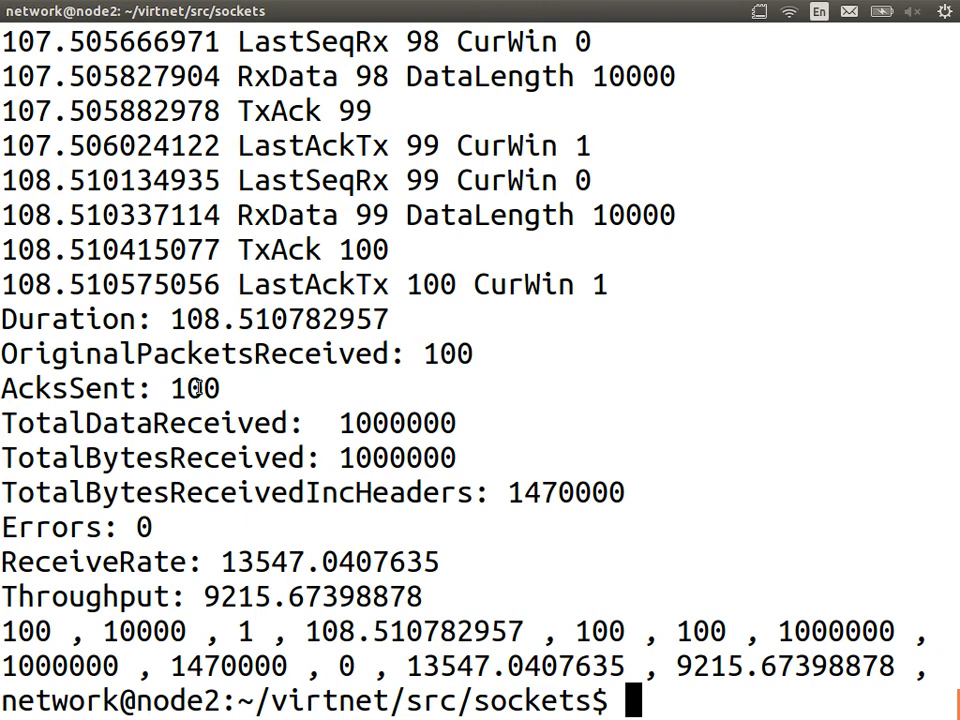
{"action": "double_click", "coordinate": [191, 388]}
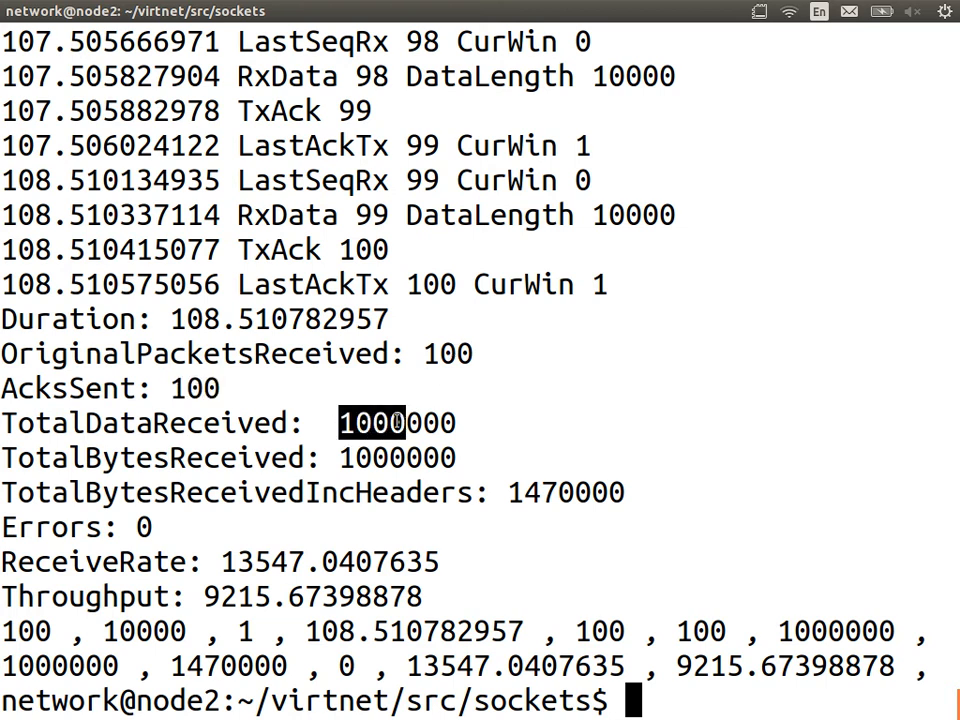
{"action": "left_click_drag", "start_coordinate": [370, 422], "coordinate": [455, 422]}
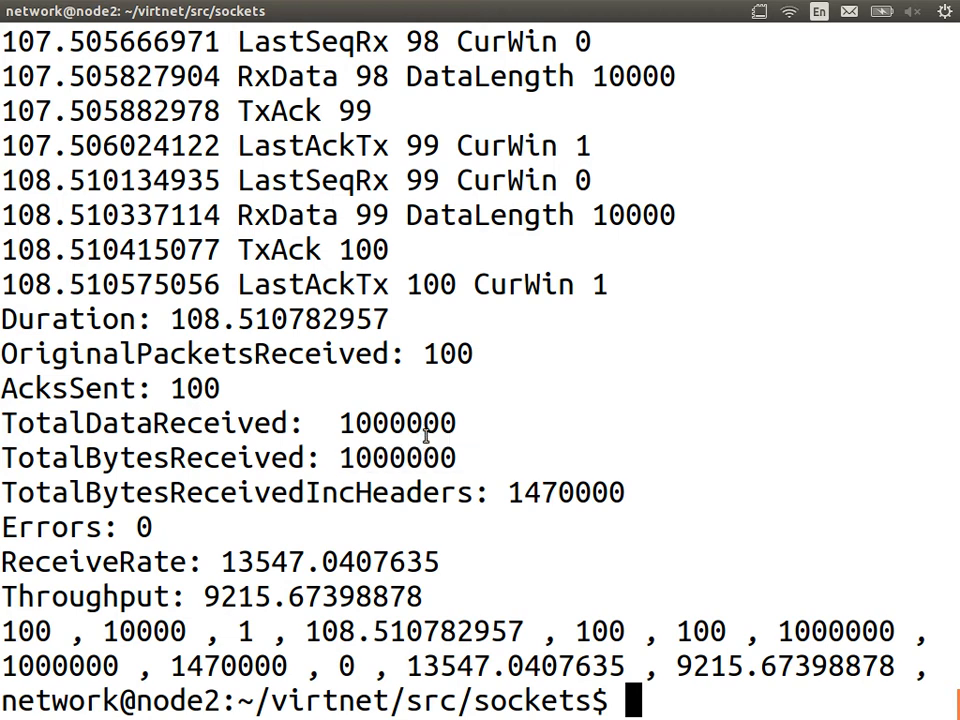
{"action": "mouse_move", "coordinate": [388, 365]}
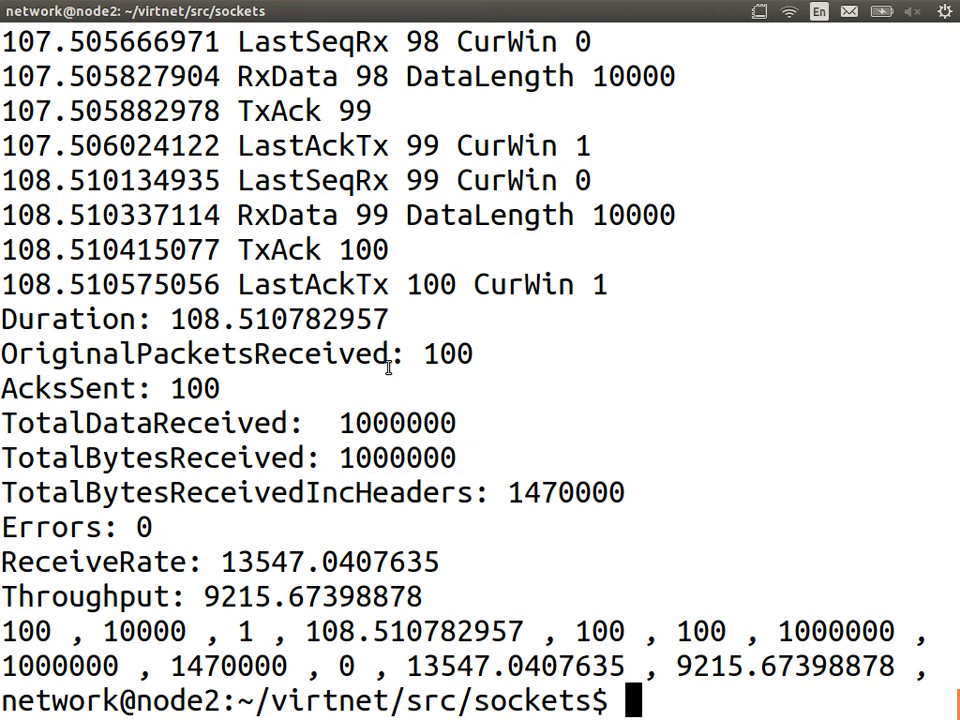
{"action": "mouse_move", "coordinate": [513, 492]}
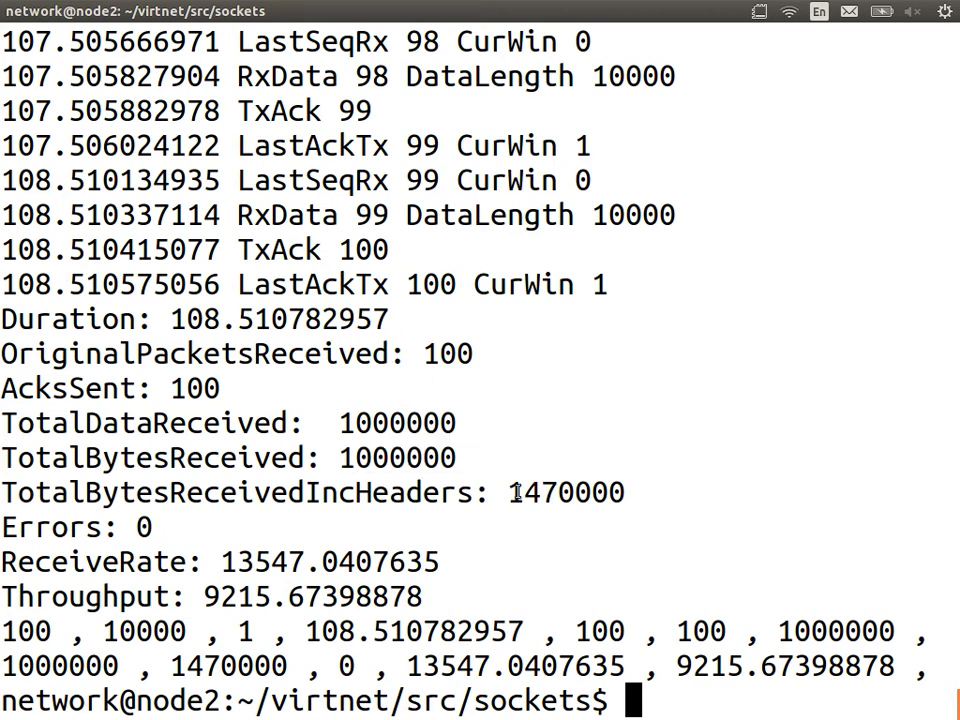
{"action": "double_click", "coordinate": [565, 492]}
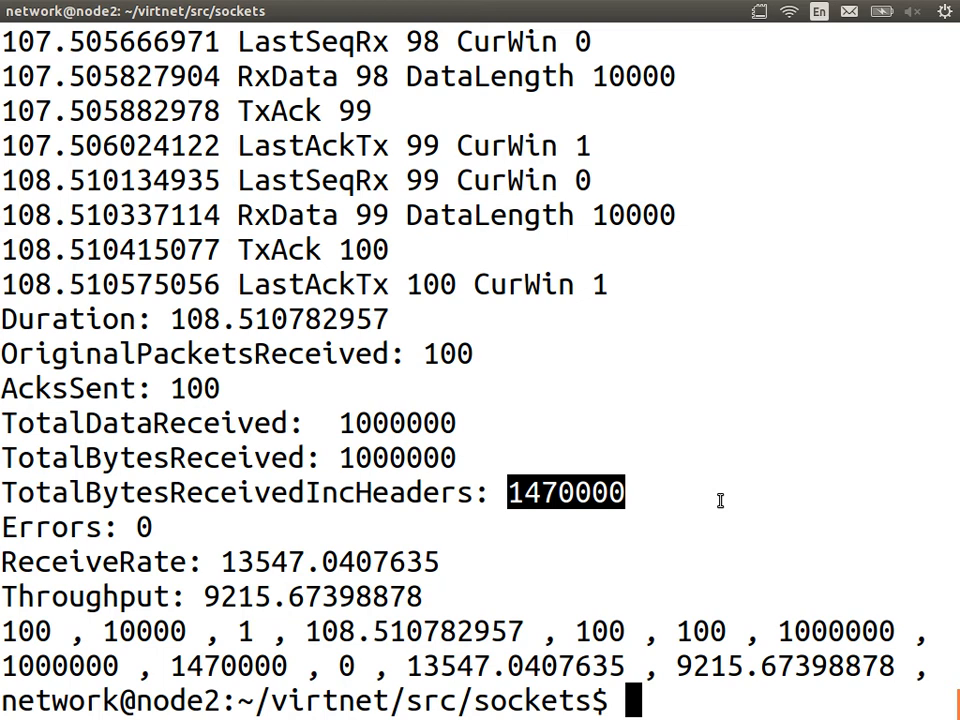
{"action": "mouse_move", "coordinate": [437, 432]}
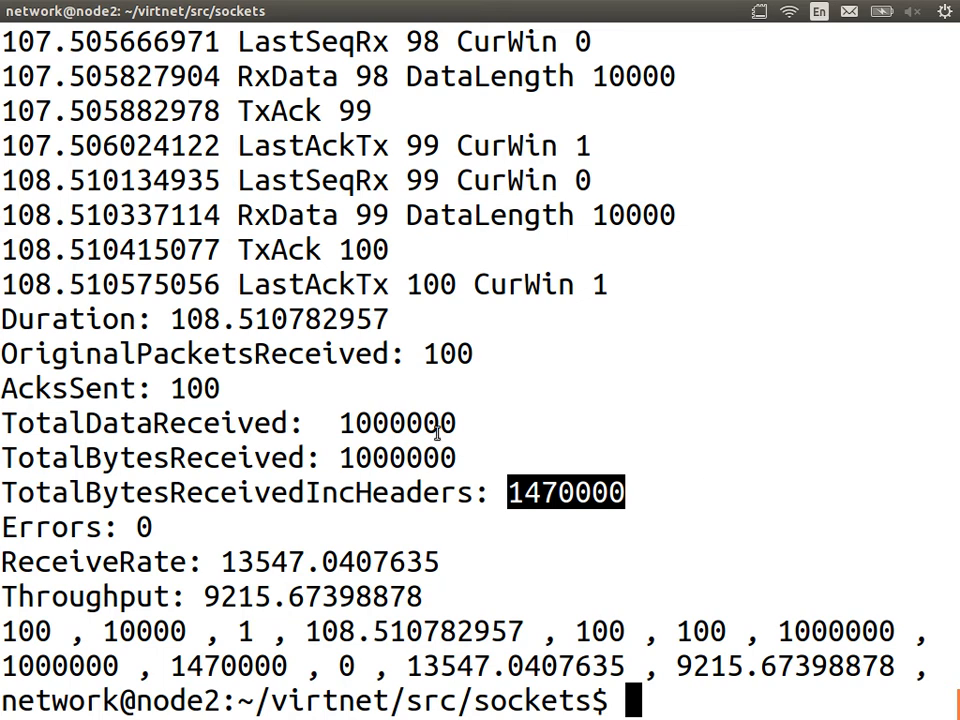
{"action": "left_click", "coordinate": [237, 561]}
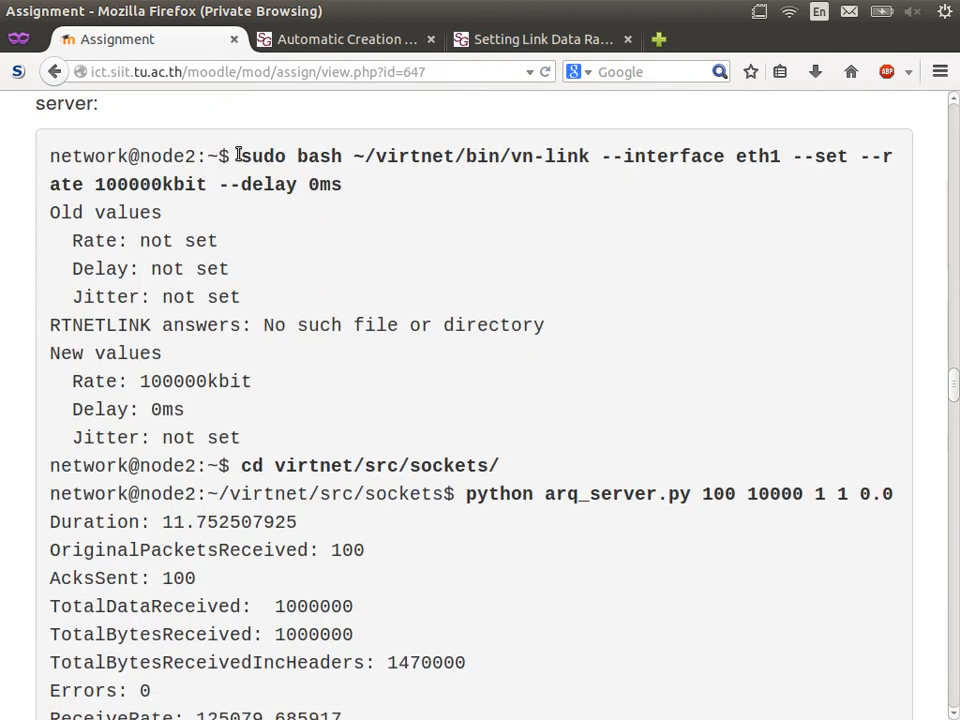
Select the example vn-link command setting rate 100000kbit and delay 0ms
{"action": "left_click_drag", "start_coordinate": [238, 156], "coordinate": [341, 184]}
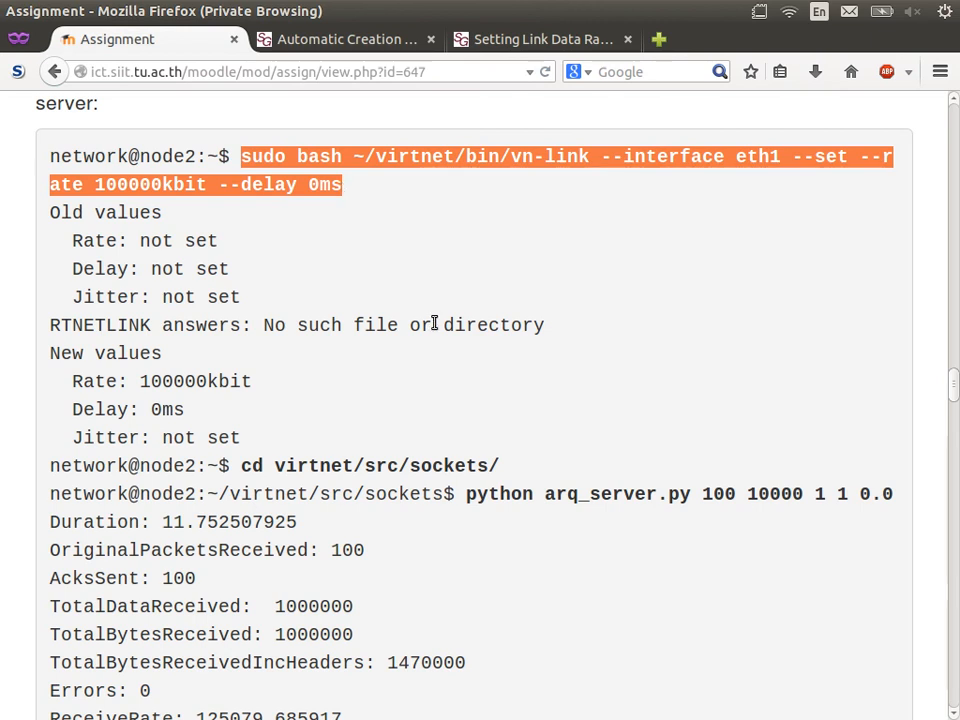
{"action": "mouse_move", "coordinate": [400, 223]}
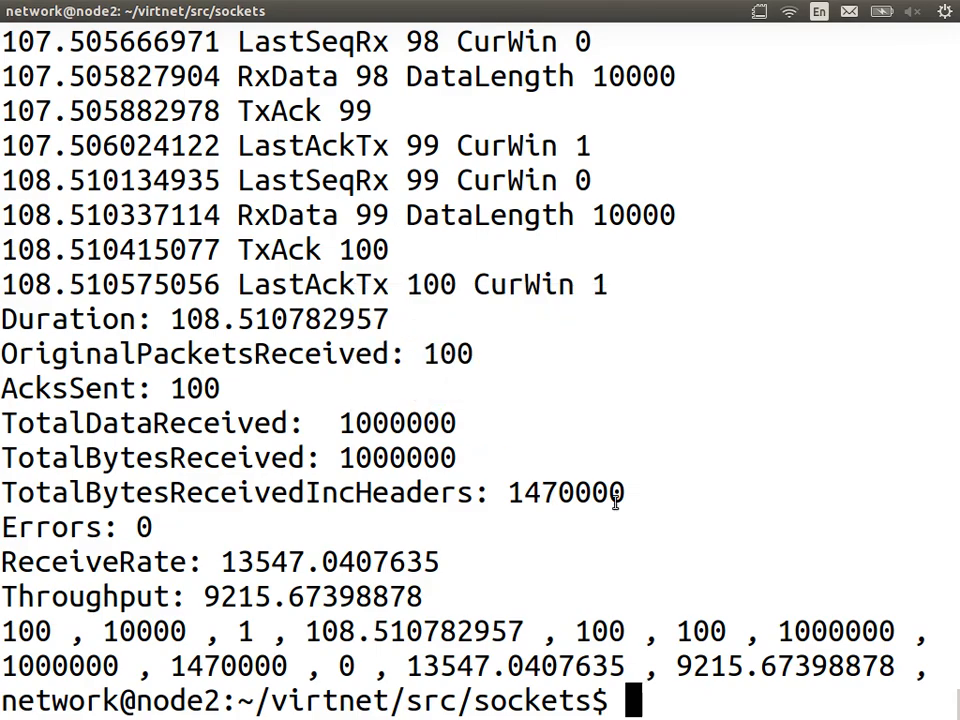
Run vn-link on eth1 with rate 100000kbit and delay 0ms, confirming the 0ms delay
{"action": "type", "text": "sudo bash ~/virtnet/bin/vn-link --interface eth1 --set --rate 100000kbit --delay 0ms"}
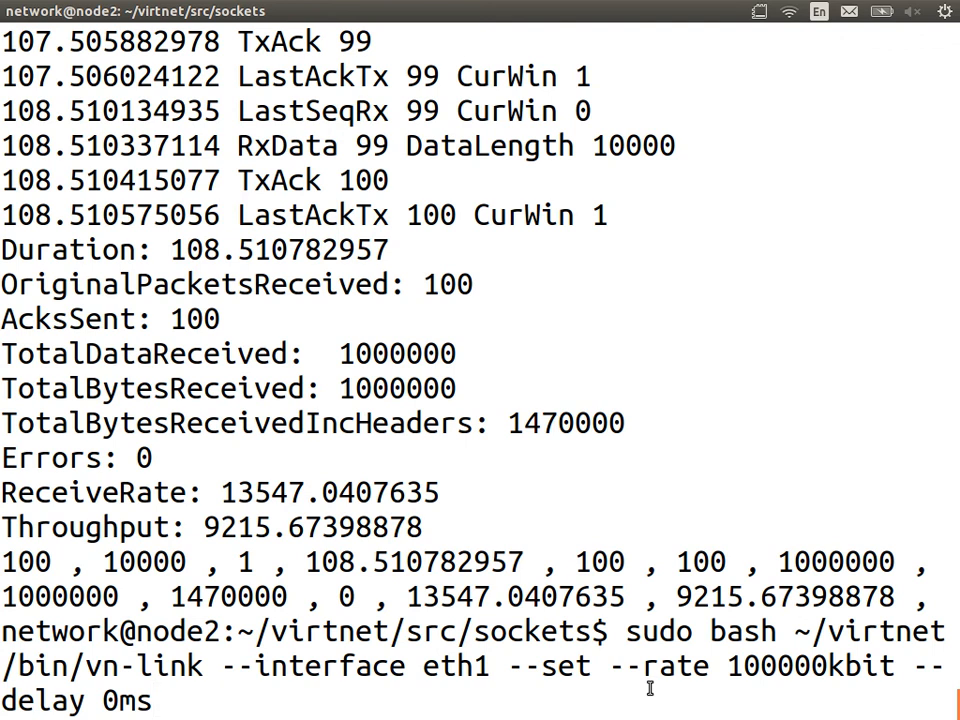
{"action": "key", "text": "Return"}
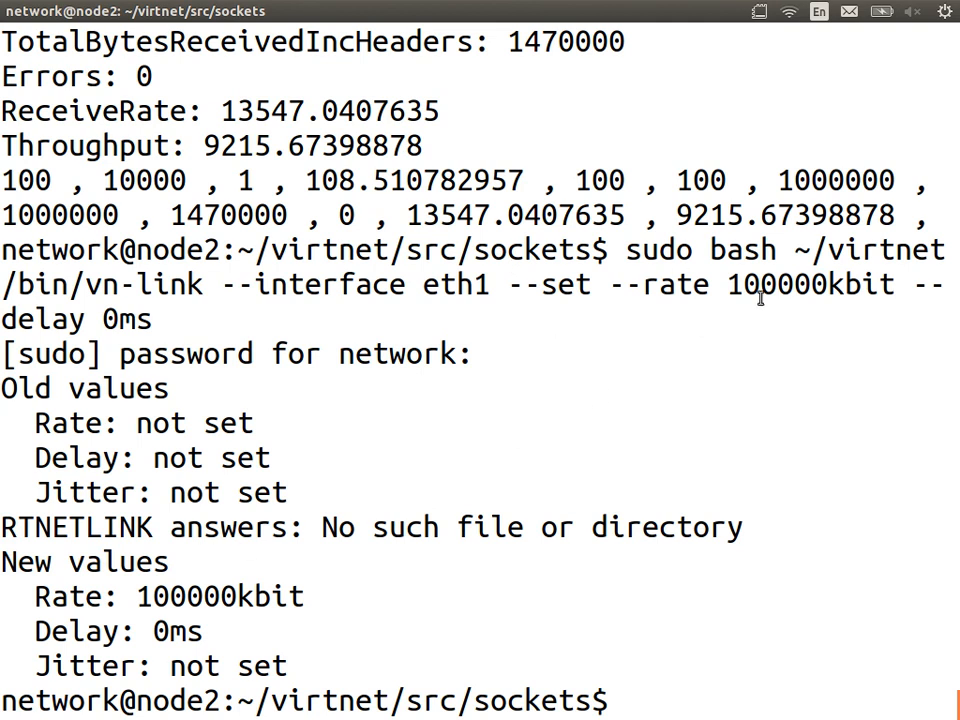
{"action": "double_click", "coordinate": [809, 285]}
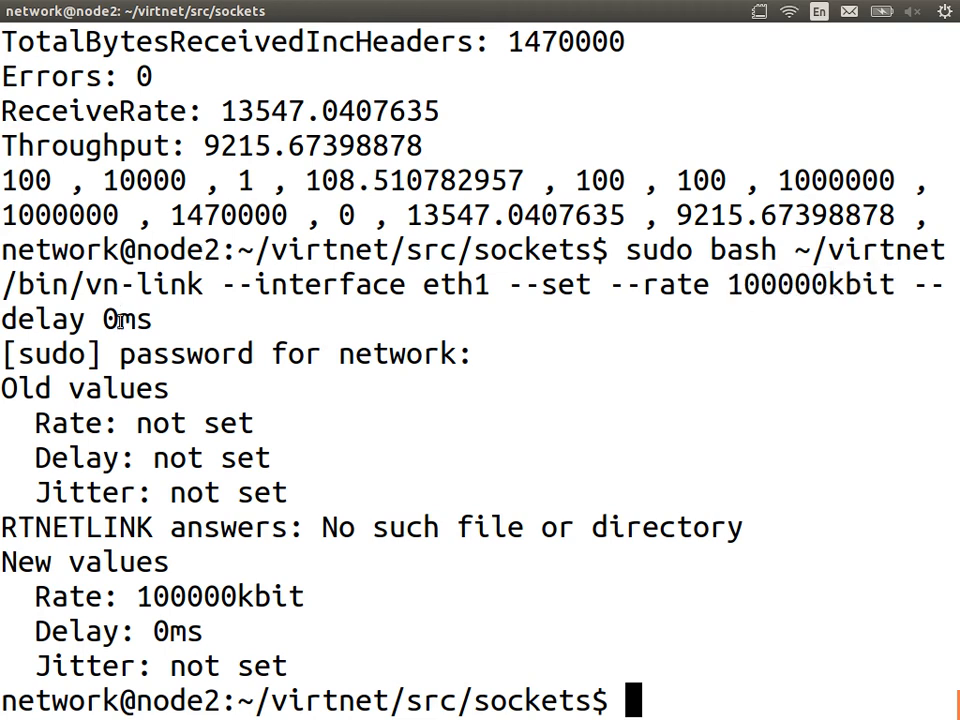
{"action": "double_click", "coordinate": [126, 319]}
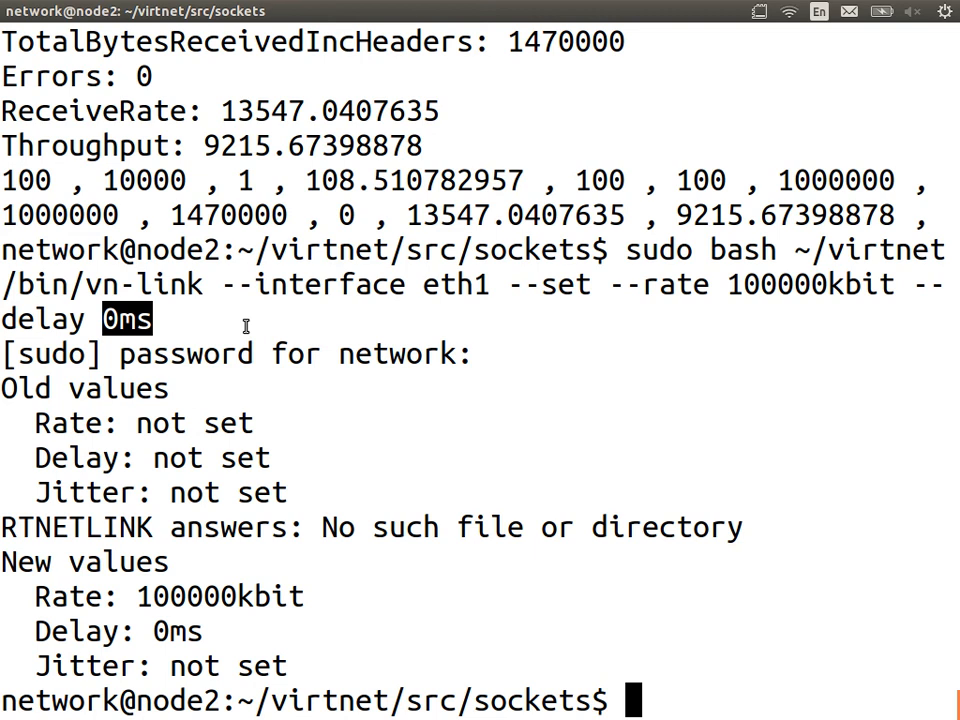
{"action": "key", "text": "alt+Tab"}
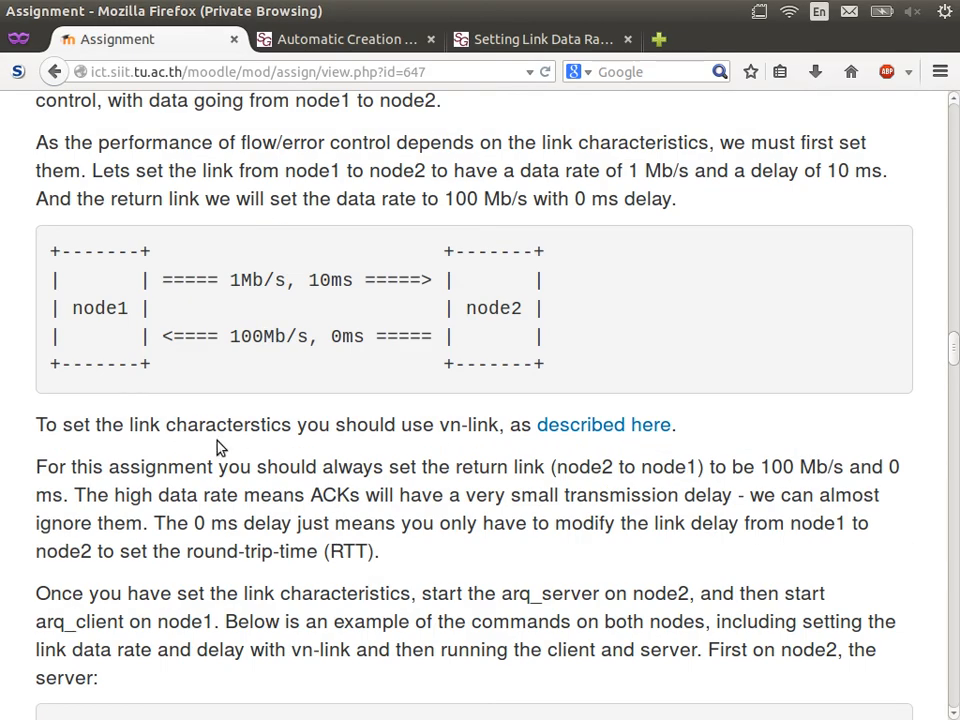
{"action": "scroll", "scroll_direction": "up", "scroll_amount": 3}
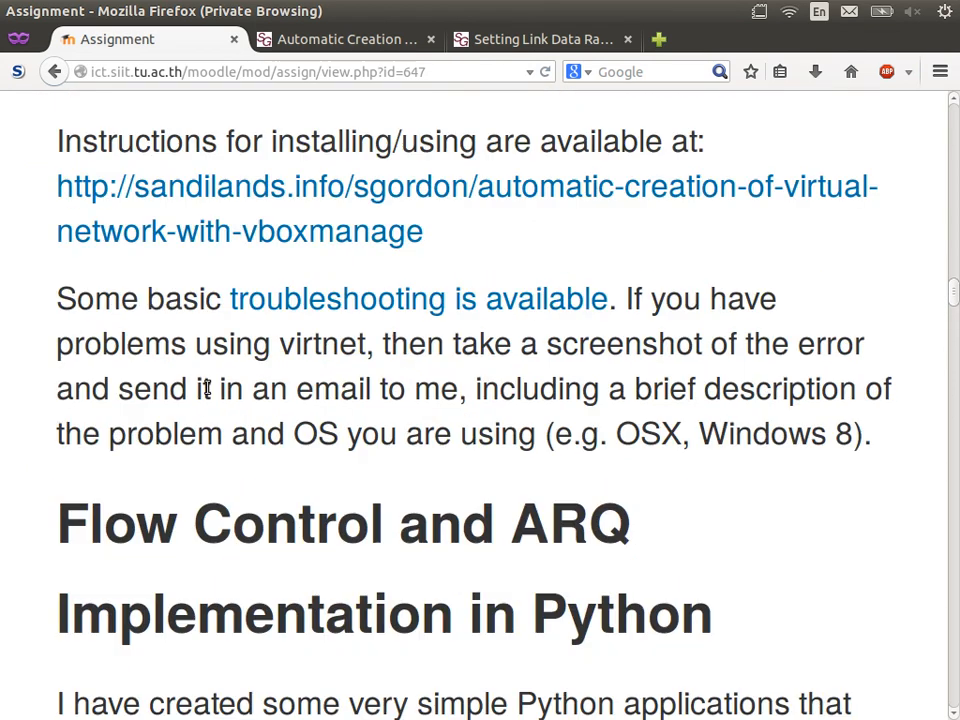
{"action": "scroll", "scroll_direction": "down", "scroll_amount": 3}
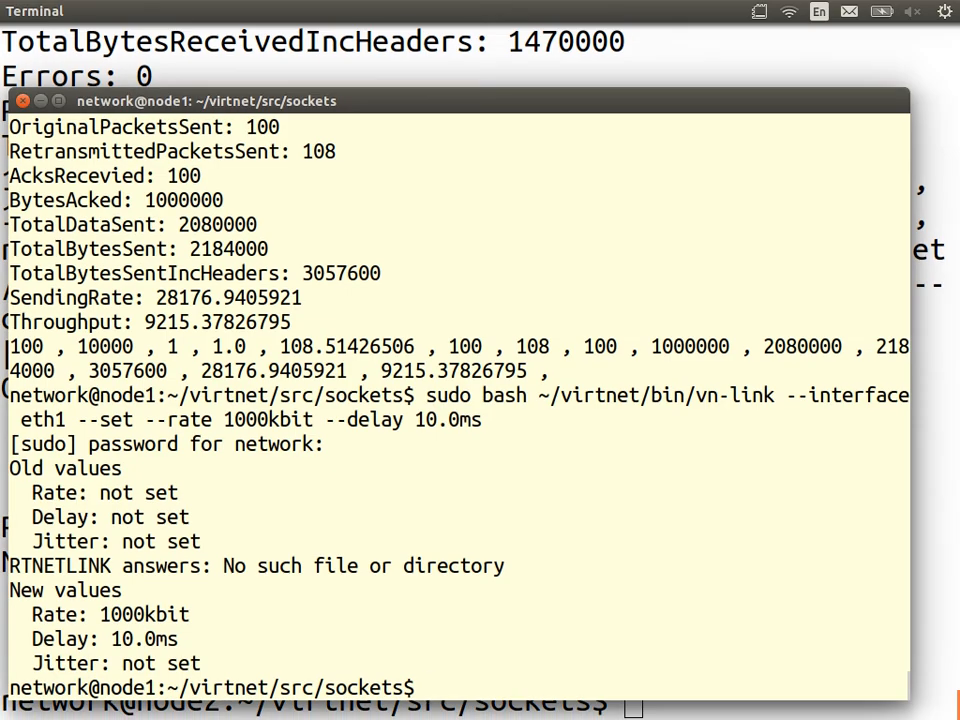
{"action": "type", "text": "python arq_client.py 100 10000 1 4 1.0"}
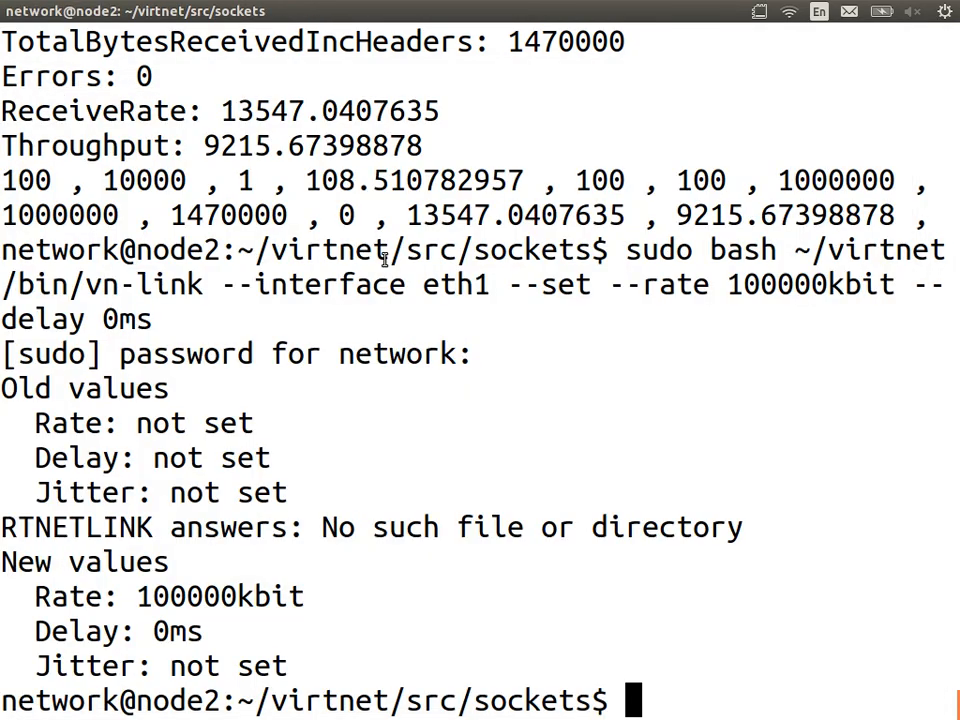
{"action": "type", "text": "python arq_server.py 100 10000 1 4 0.0"}
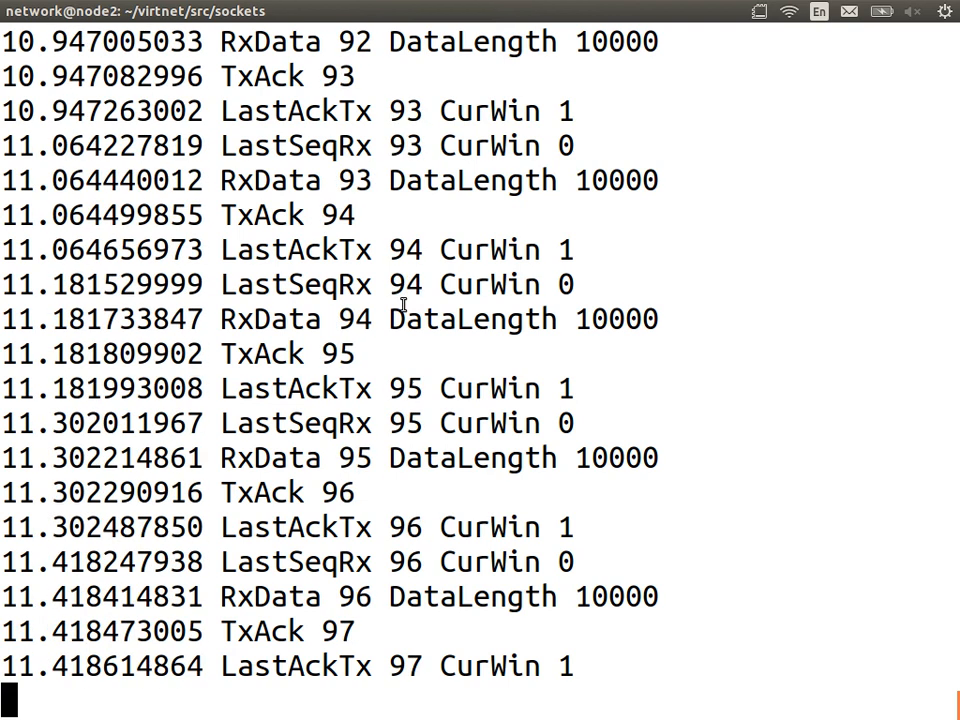
{"action": "scroll", "scroll_direction": "down", "scroll_amount": 3}
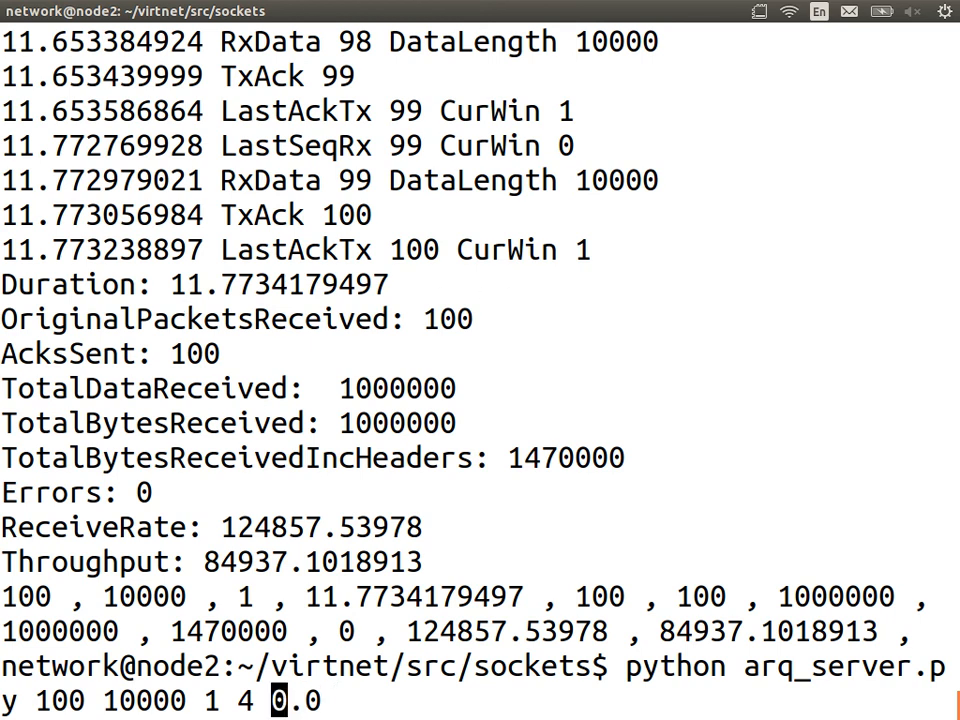
{"action": "key", "text": "BackSpace"}
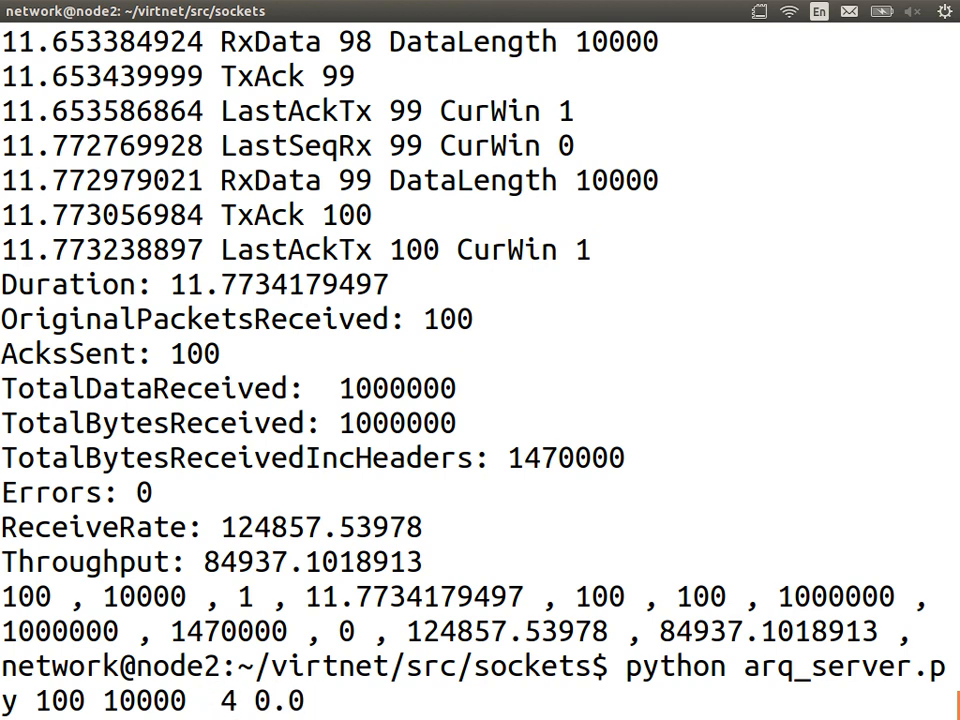
{"action": "type", "text": "7"}
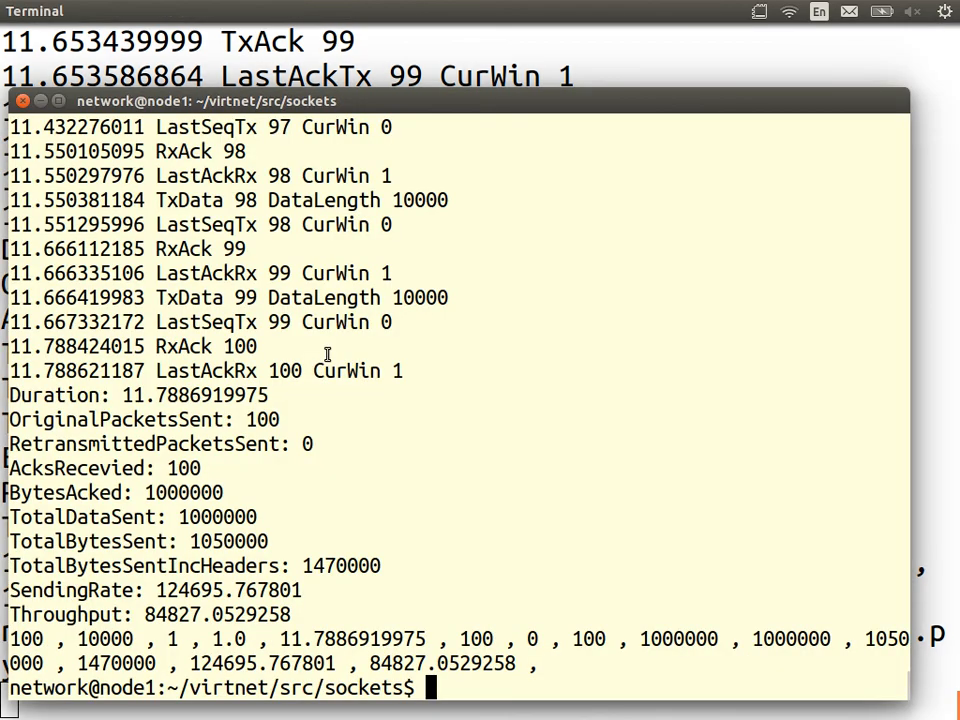
{"action": "type", "text": "python arq_client.py 100 10000 1 4 1.0"}
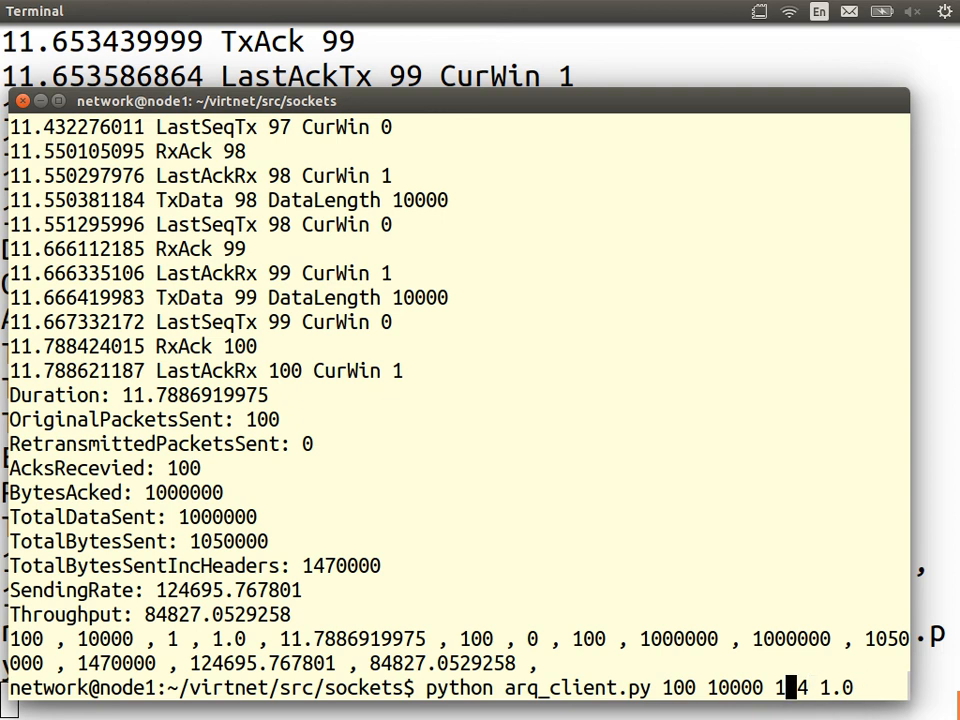
{"action": "key", "text": "Return"}
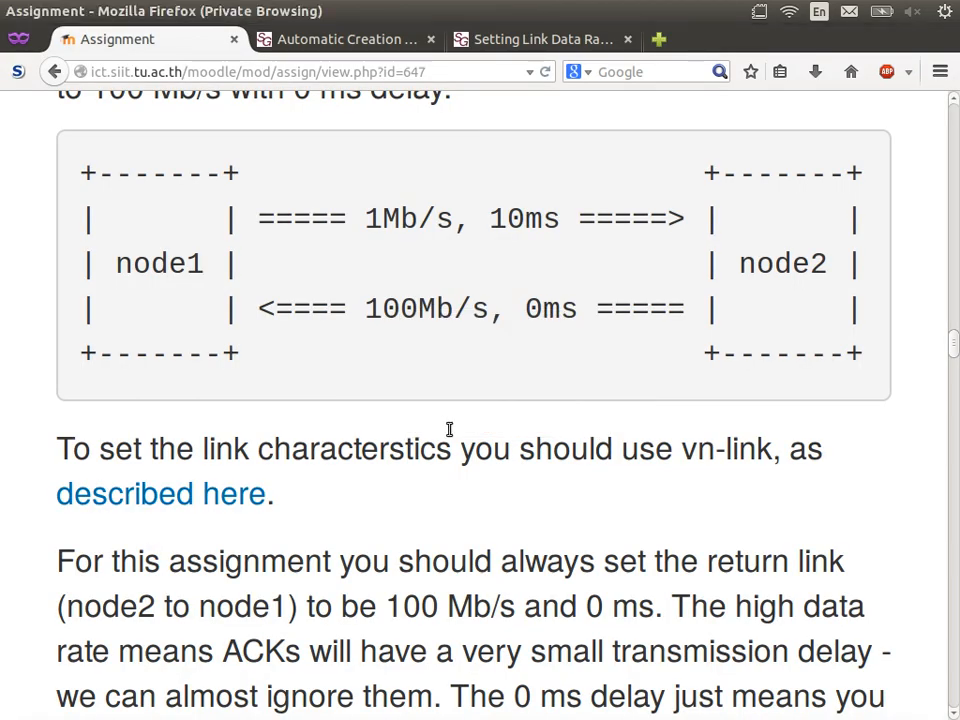
Open experiment-report-example.odt from the Report and Submission section
{"action": "scroll", "scroll_direction": "down", "scroll_amount": 3}
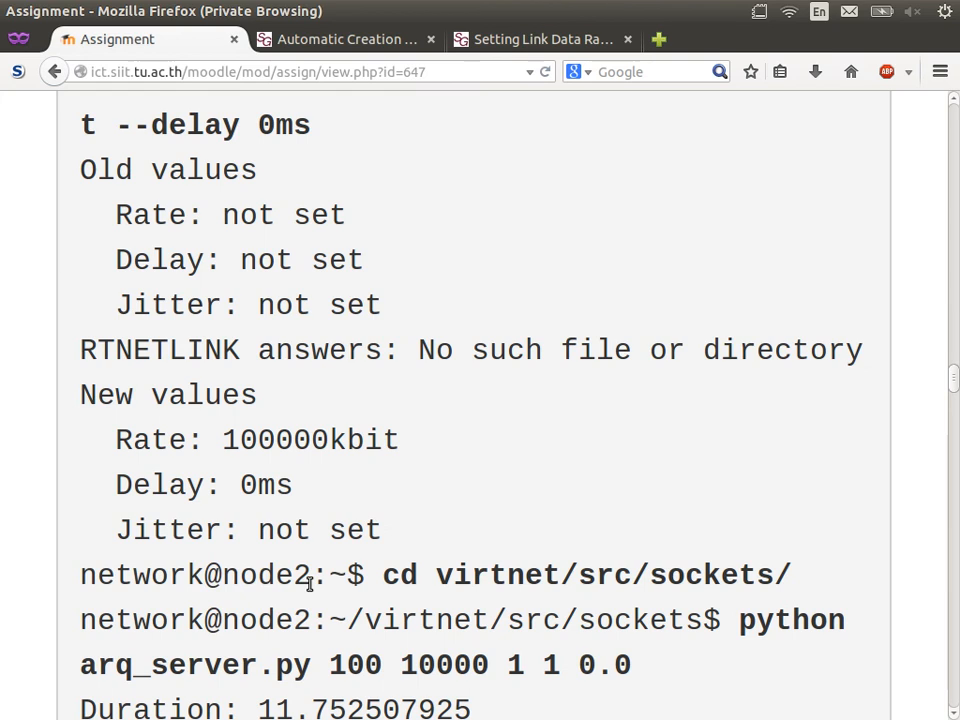
{"action": "scroll", "scroll_direction": "down", "scroll_amount": 3}
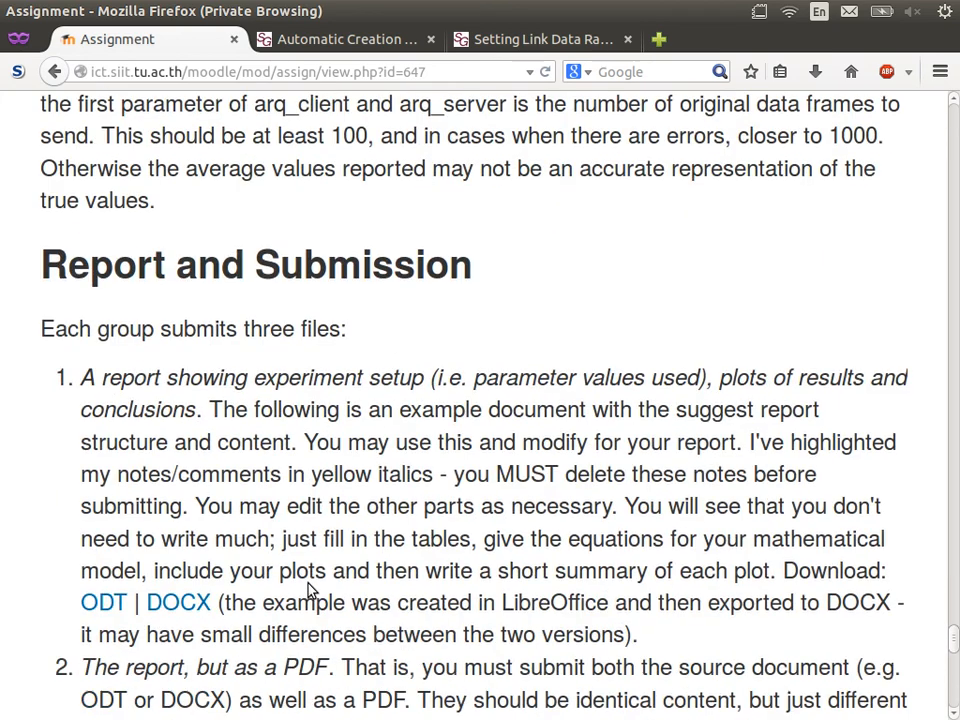
{"action": "scroll", "scroll_direction": "down", "scroll_amount": 3}
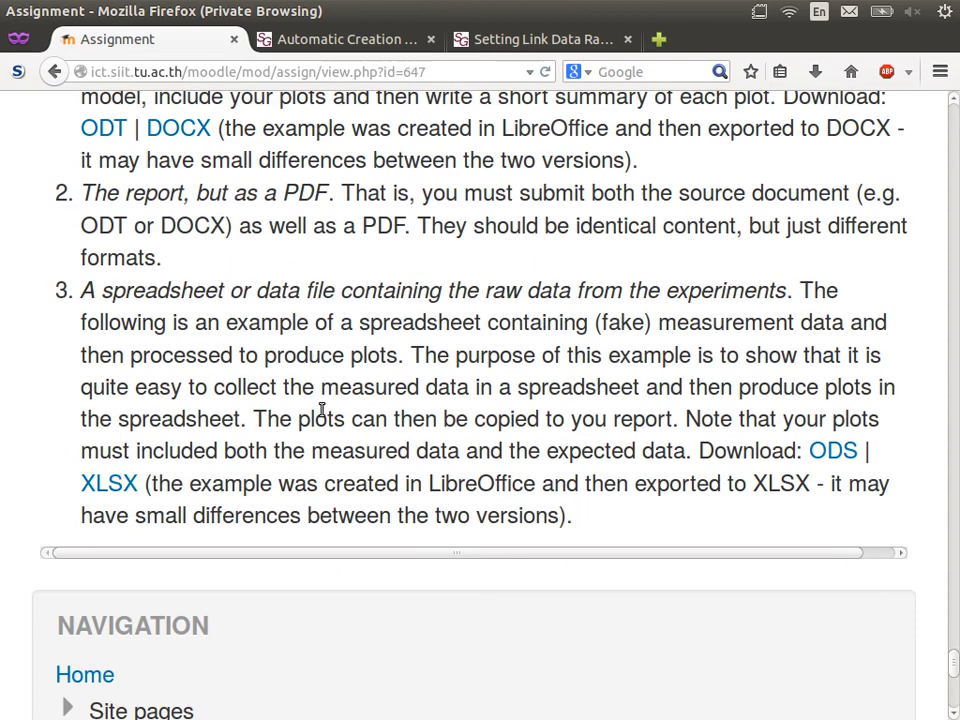
{"action": "scroll", "scroll_direction": "up", "scroll_amount": 3}
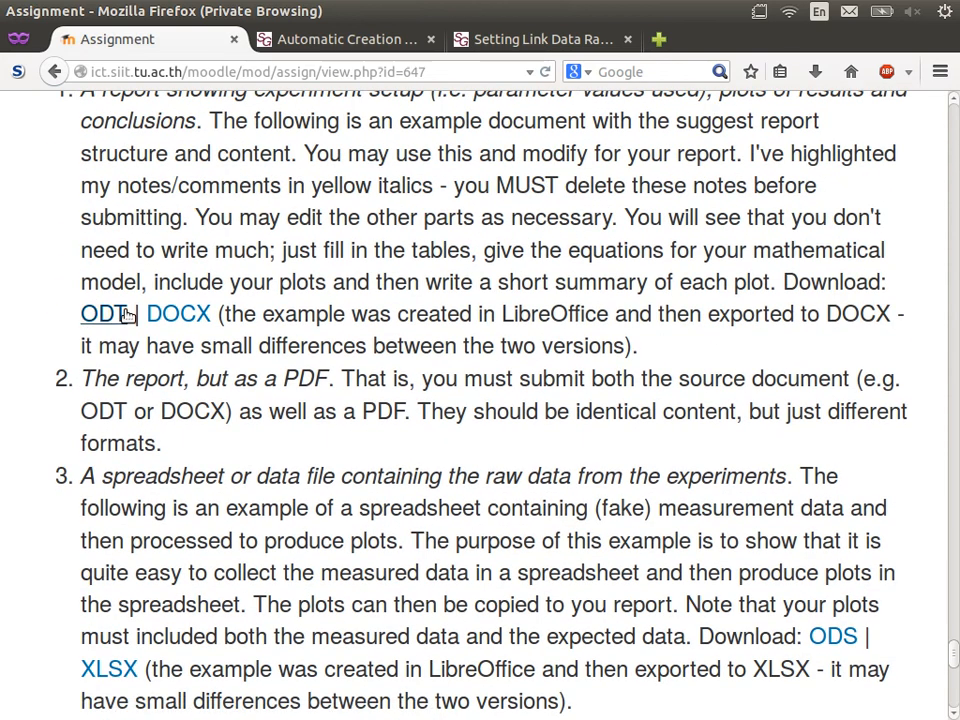
{"action": "left_click", "coordinate": [102, 313]}
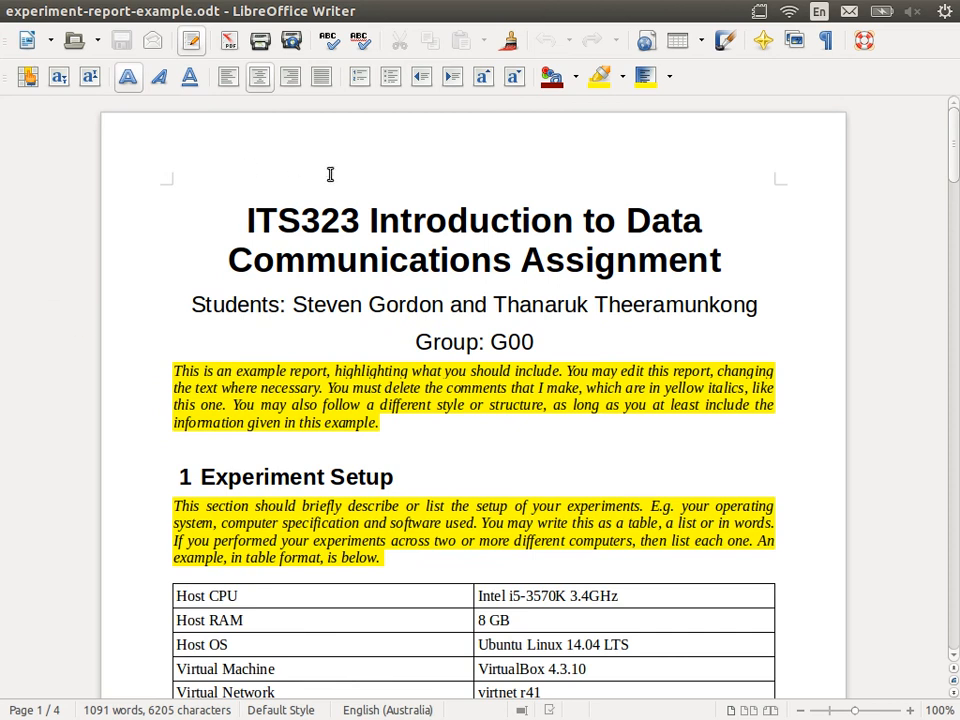
{"action": "left_click", "coordinate": [248, 221]}
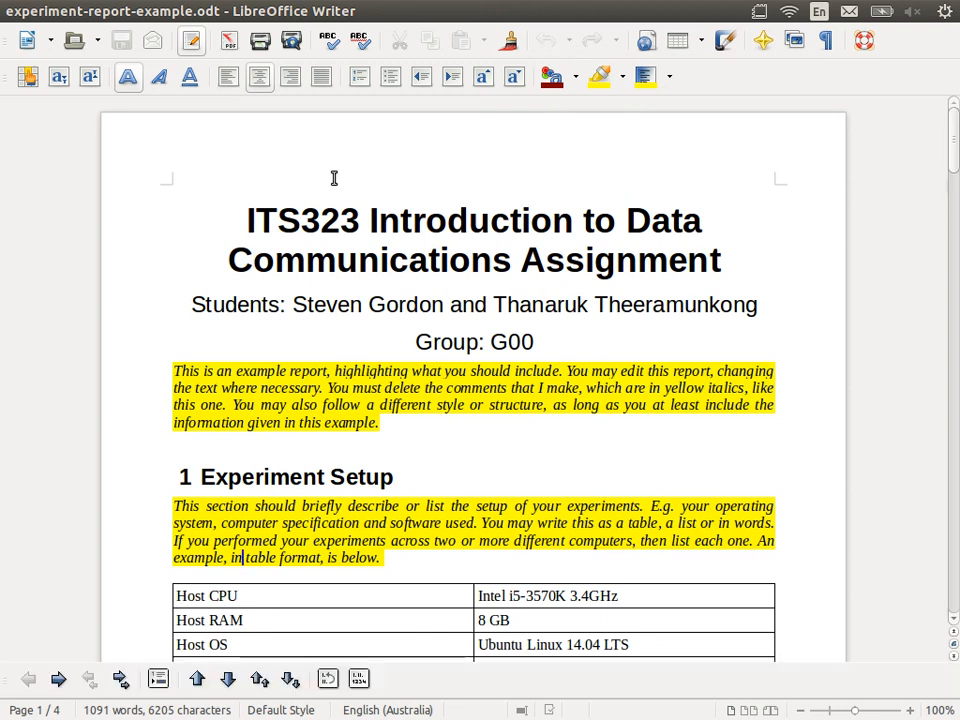
{"action": "scroll", "scroll_direction": "down", "scroll_amount": 3}
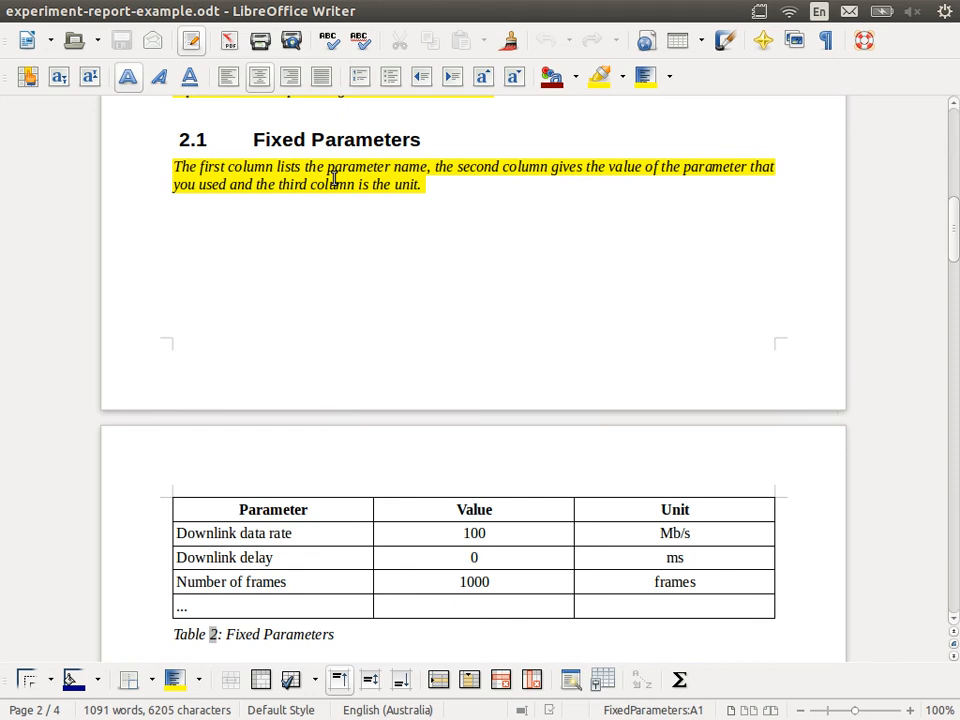
{"action": "scroll", "scroll_direction": "down", "scroll_amount": 3}
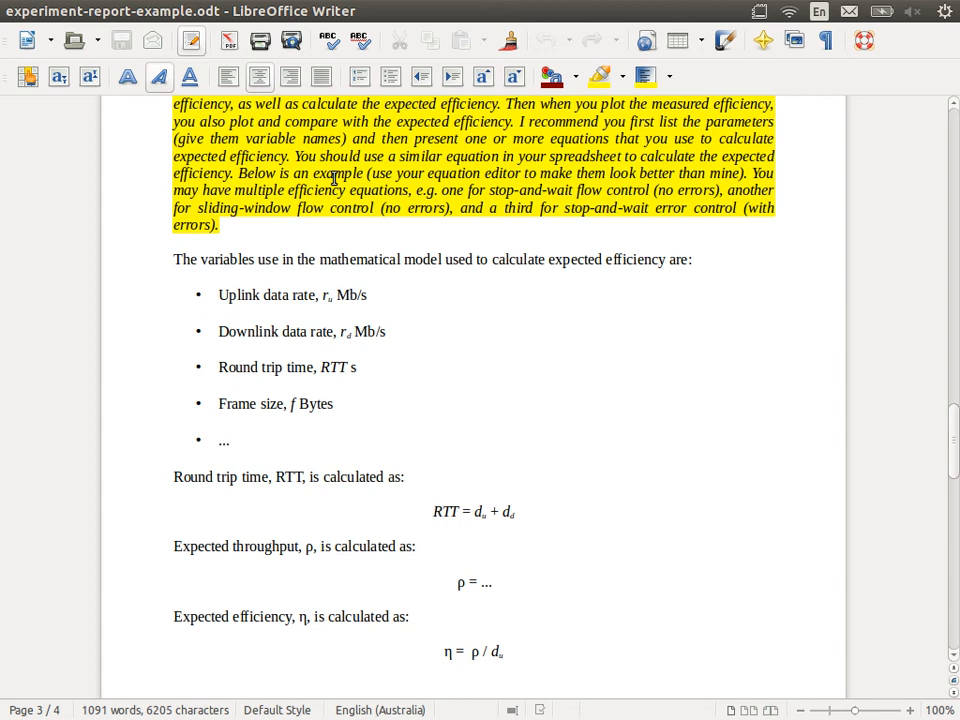
{"action": "left_click", "coordinate": [432, 511]}
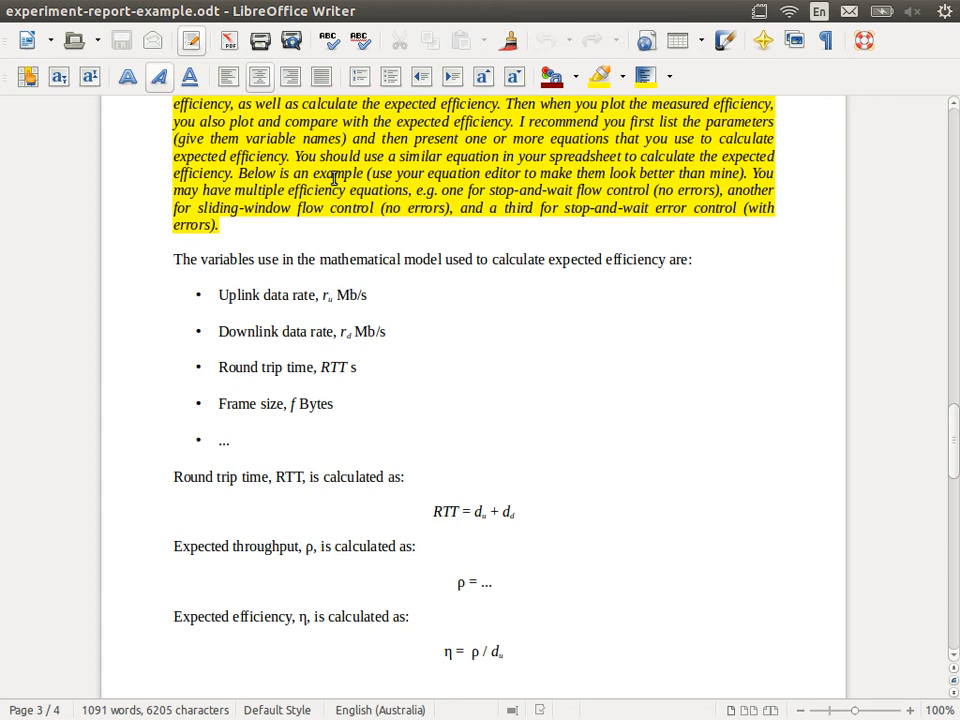
{"action": "left_click", "coordinate": [433, 511]}
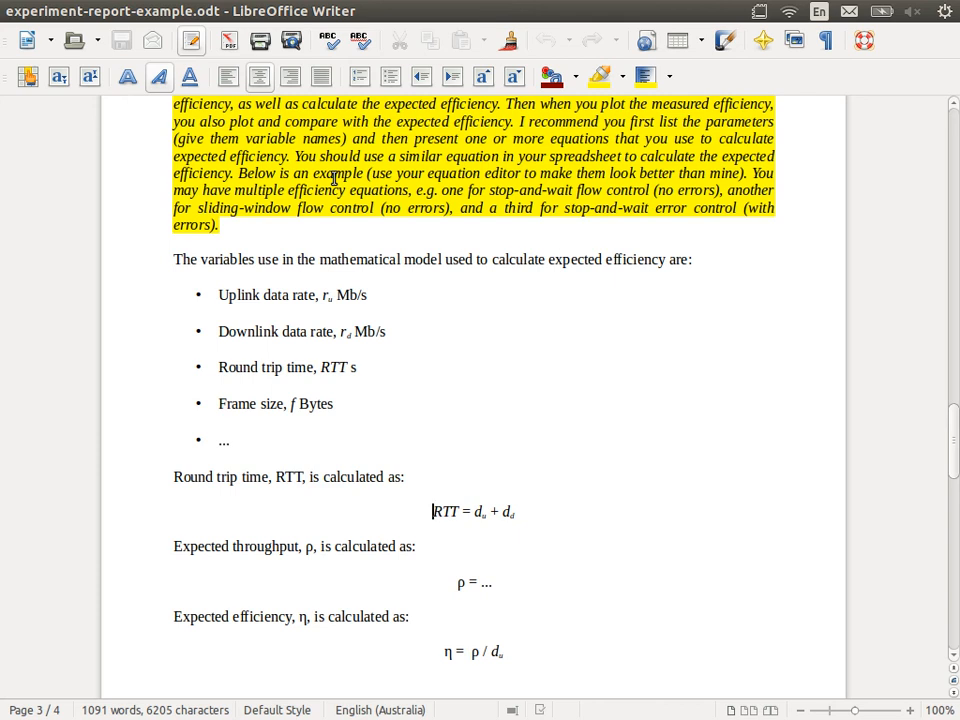
{"action": "scroll", "scroll_direction": "down", "scroll_amount": 3}
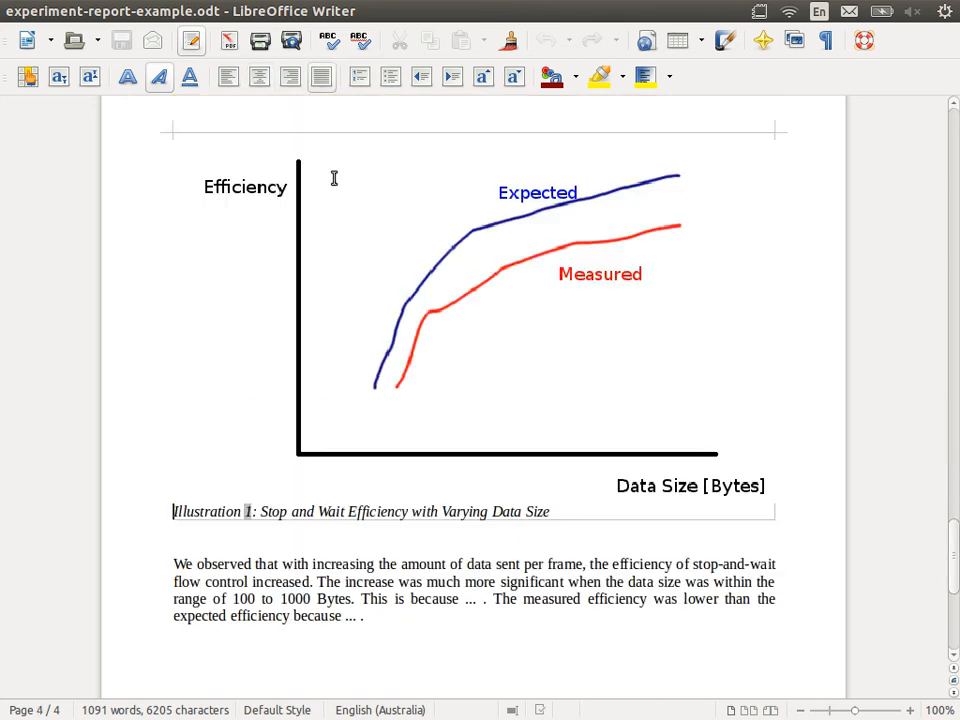